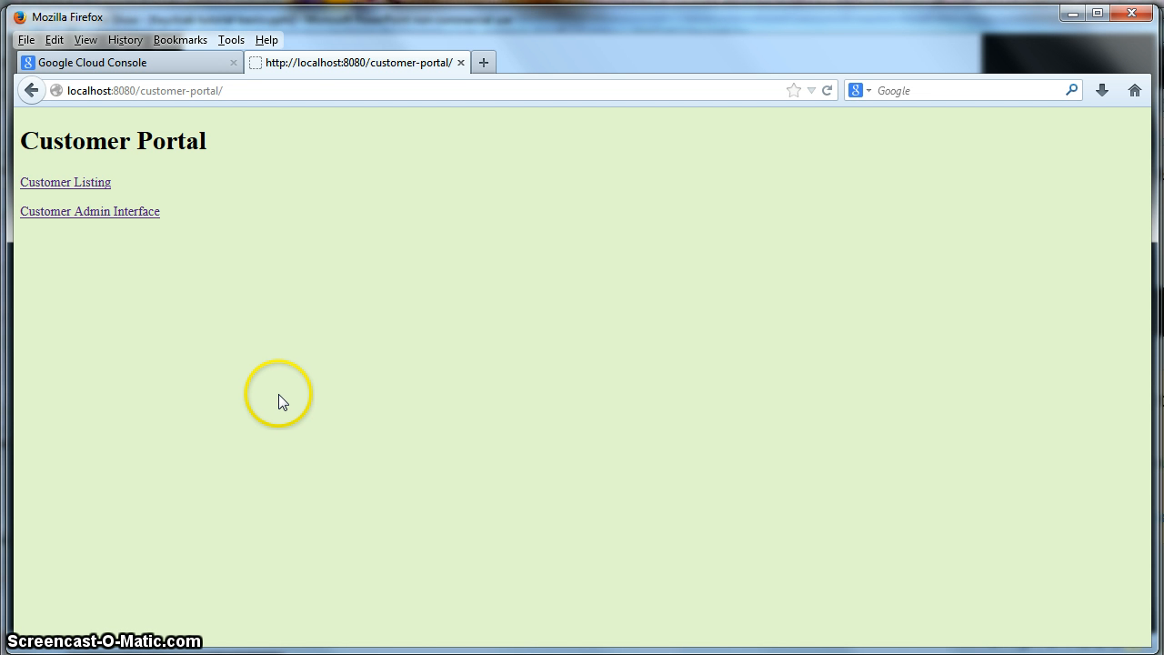
pyautogui.moveTo(282, 402)
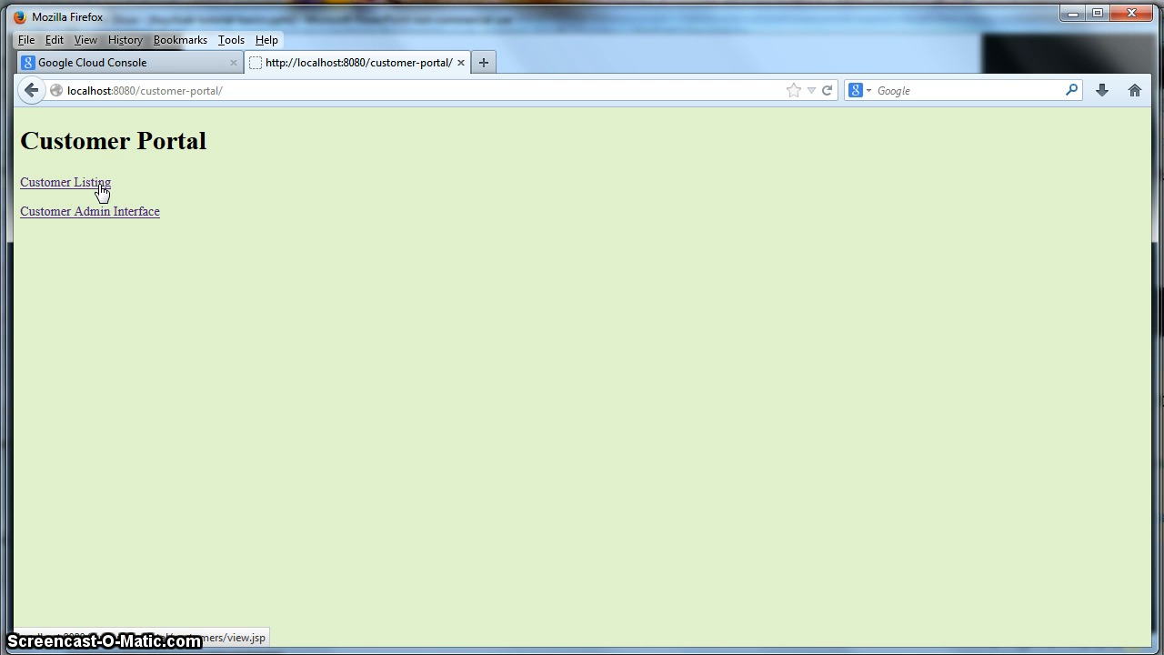
pyautogui.moveTo(210, 171)
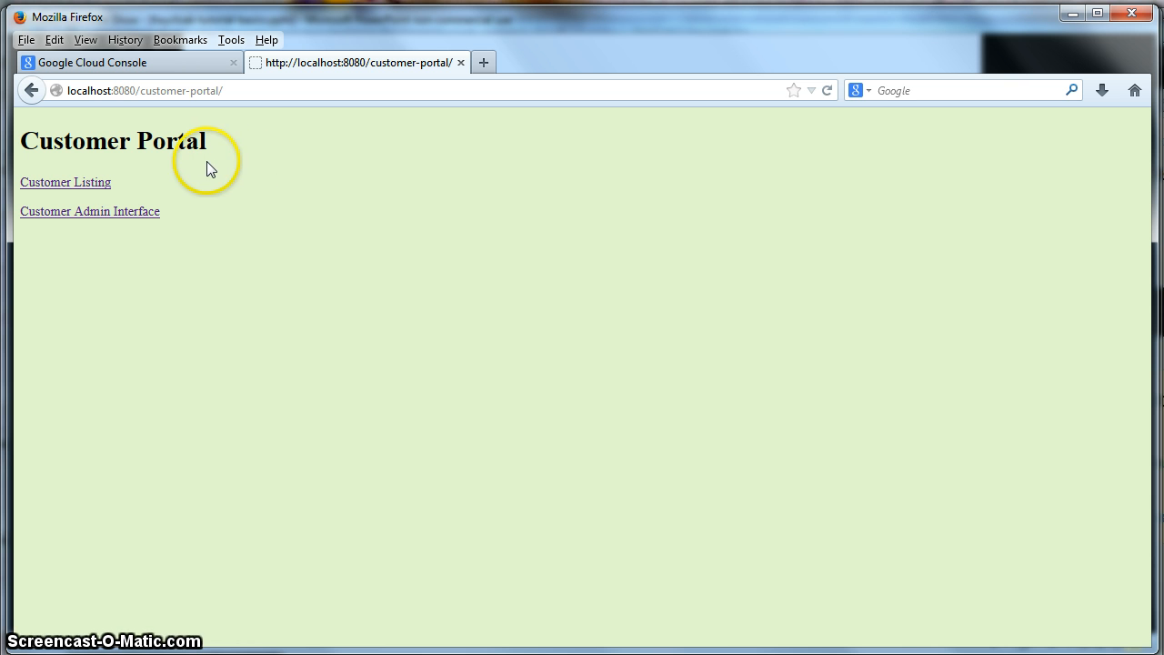
pyautogui.moveTo(65, 182)
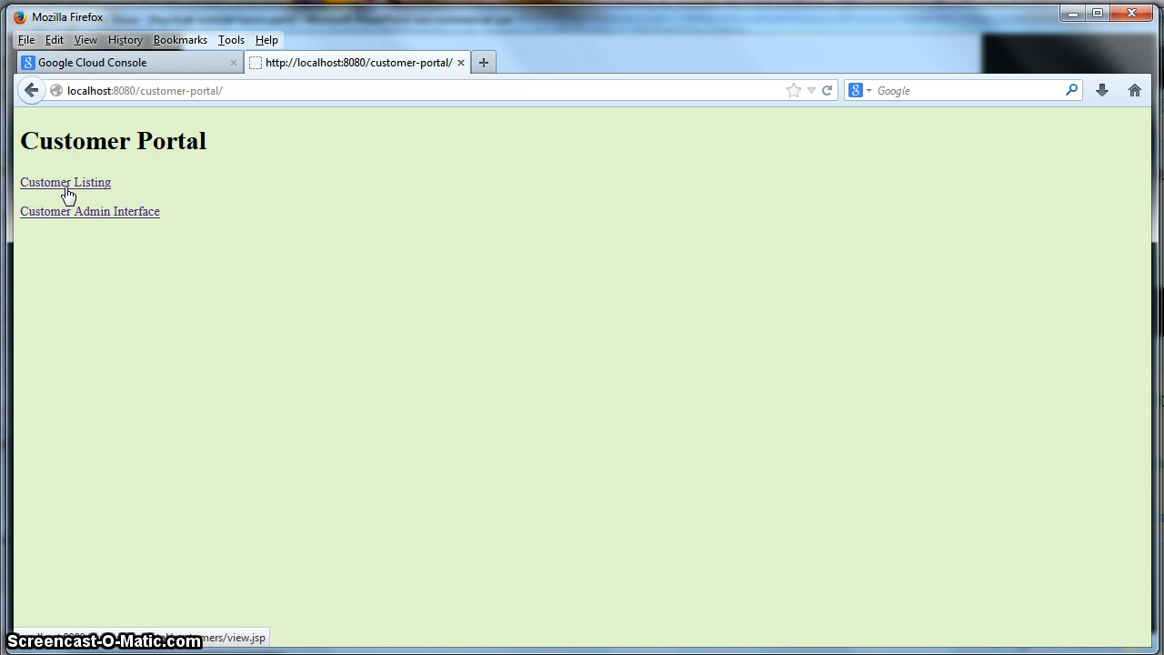
# Step: Follow the Customer Listing link to reach the 'Log in to demo' page
pyautogui.click(66, 182)
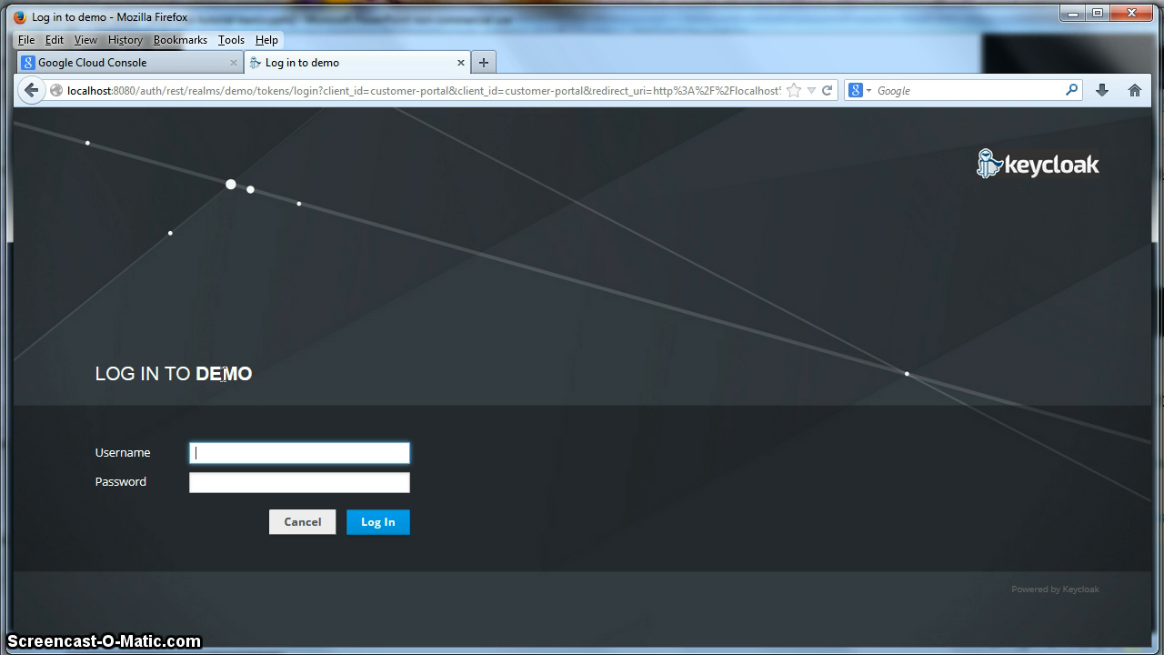
pyautogui.moveTo(441, 396)
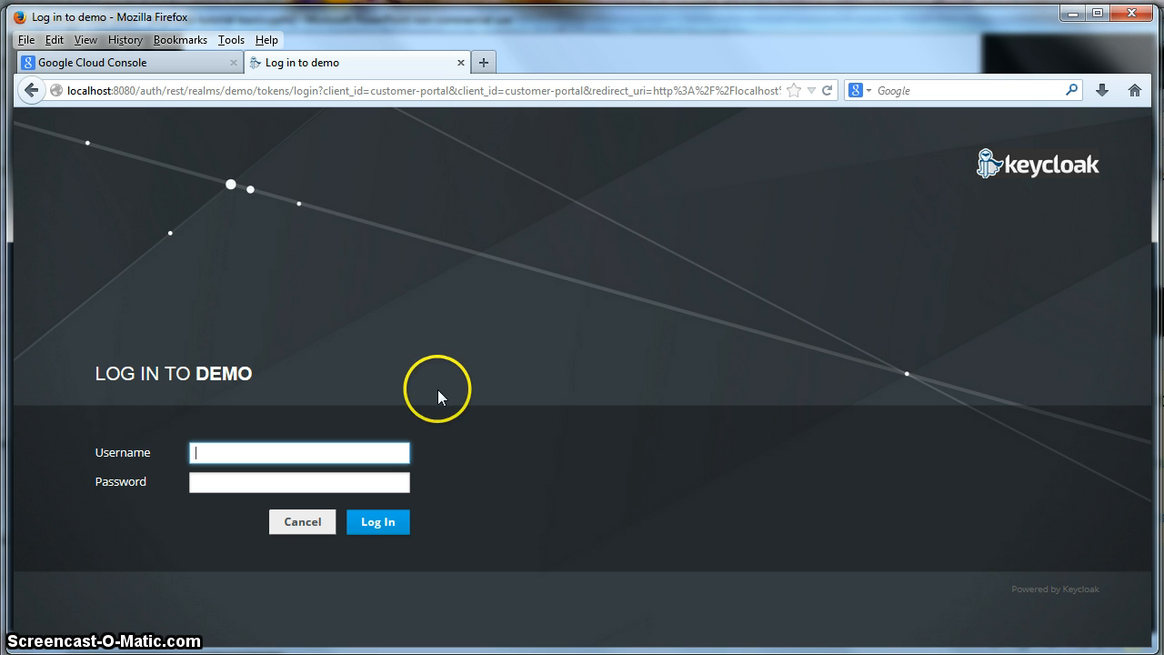
pyautogui.moveTo(637, 491)
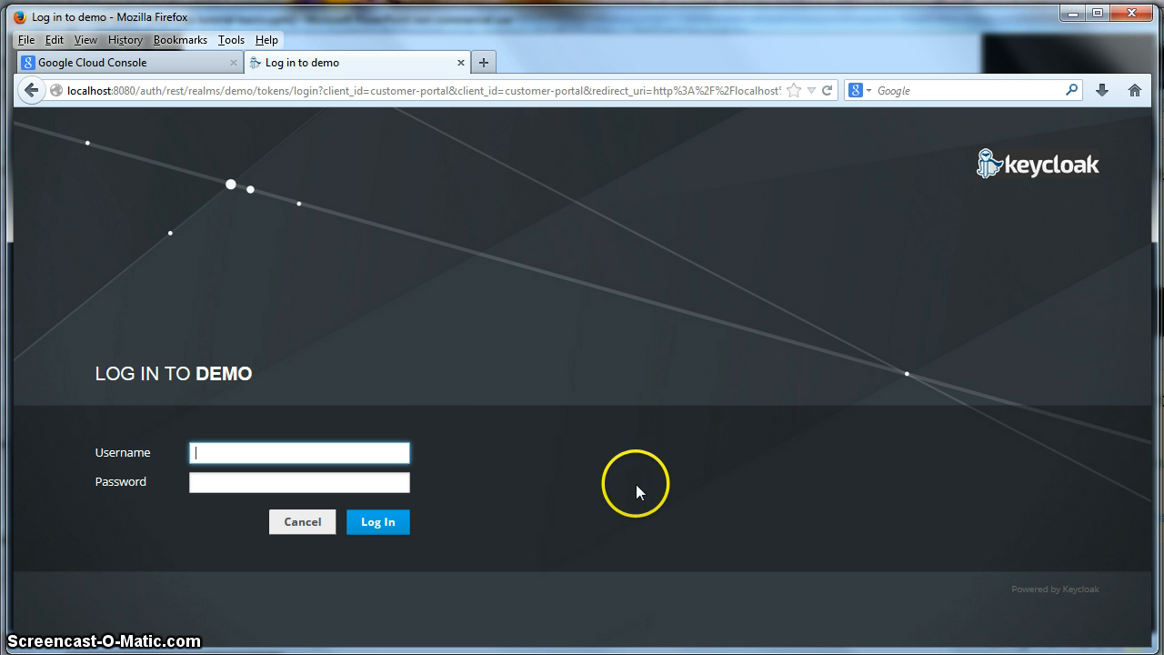
pyautogui.moveTo(626, 455)
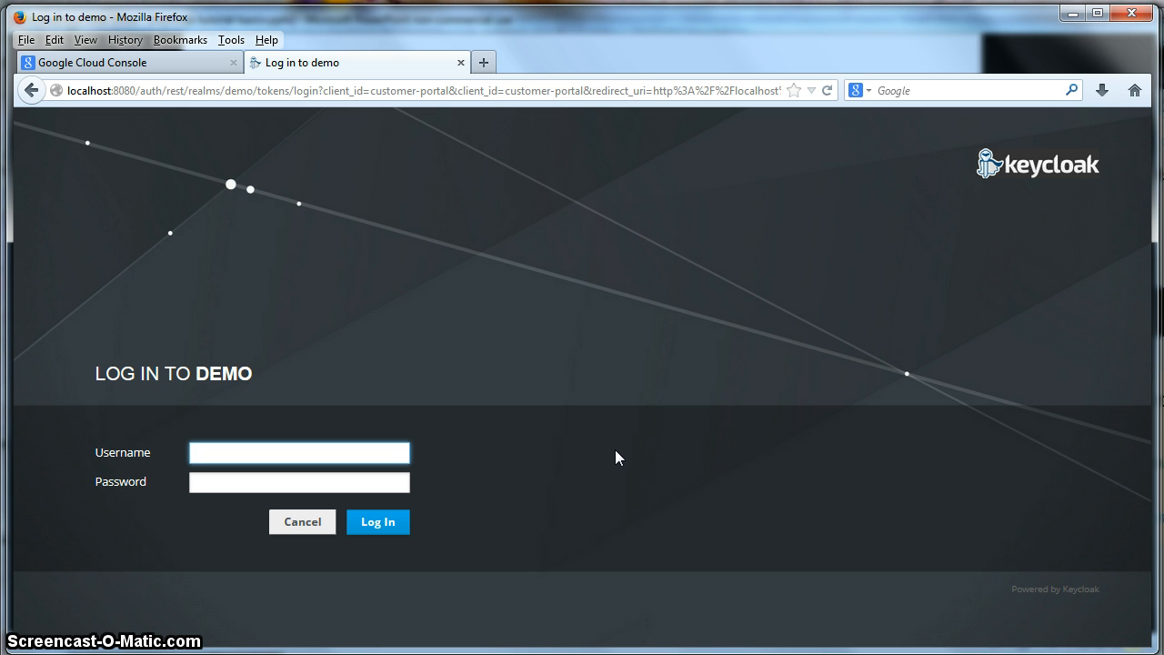
pyautogui.moveTo(609, 461)
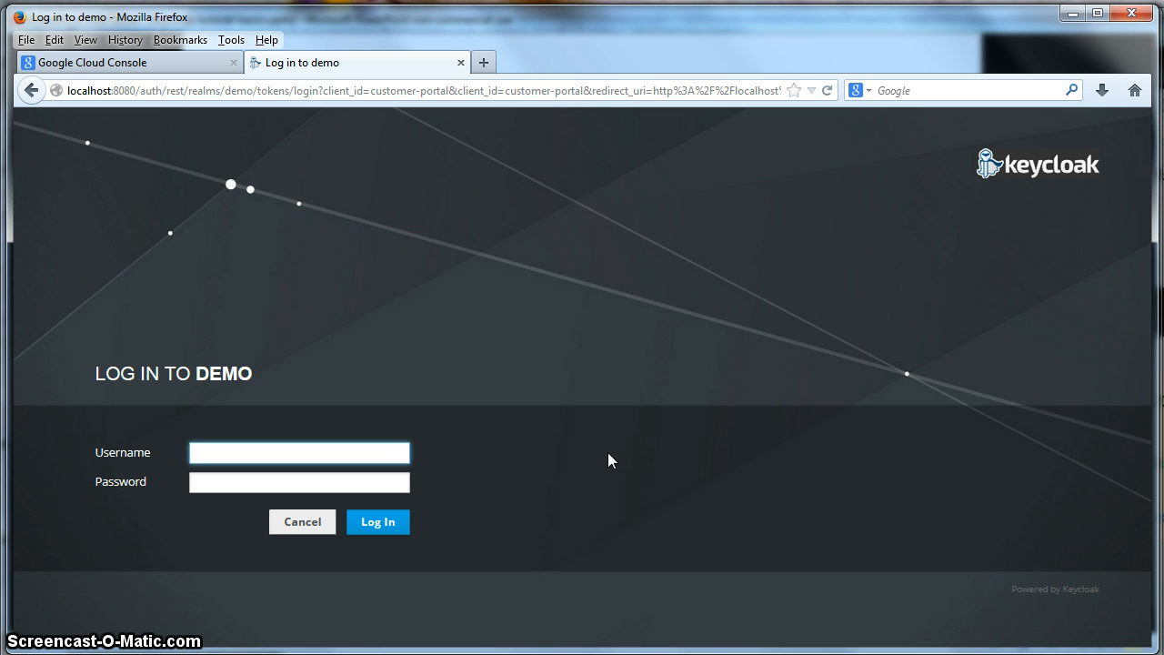
pyautogui.click(299, 452)
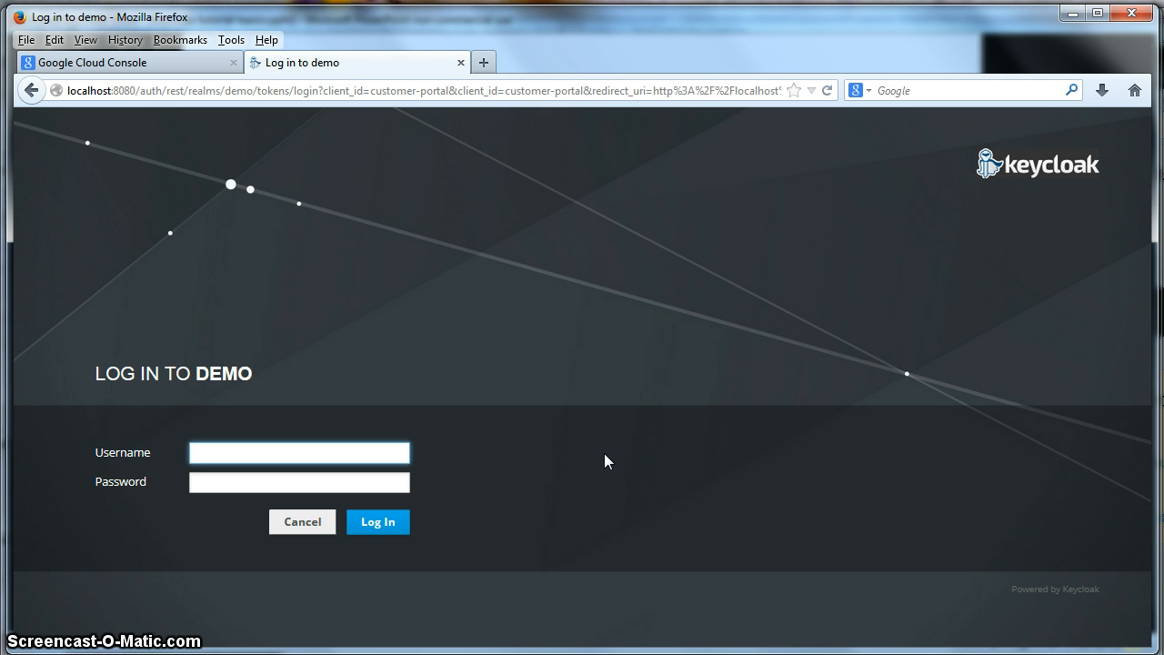
pyautogui.click(298, 451)
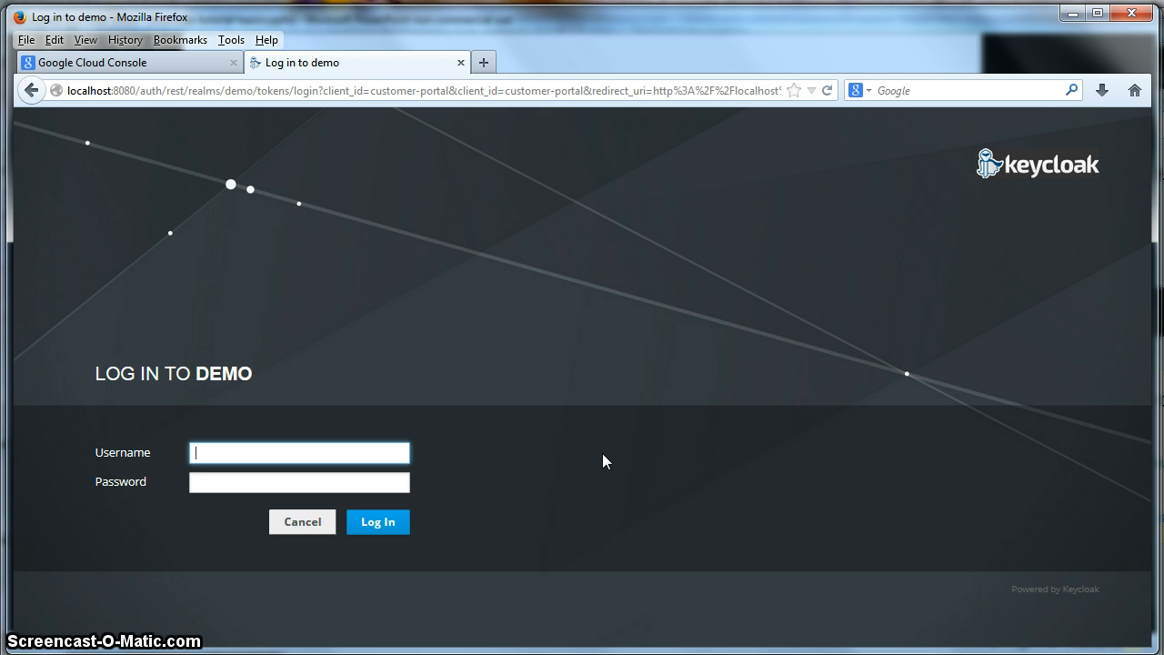
pyautogui.moveTo(553, 470)
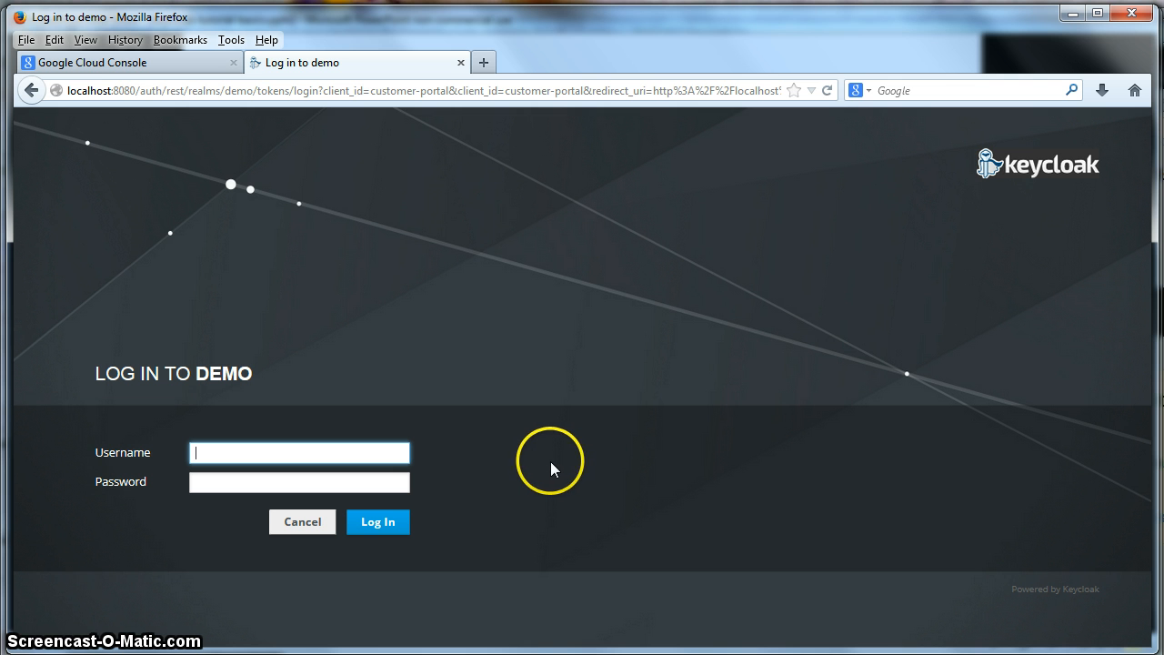
pyautogui.moveTo(537, 459)
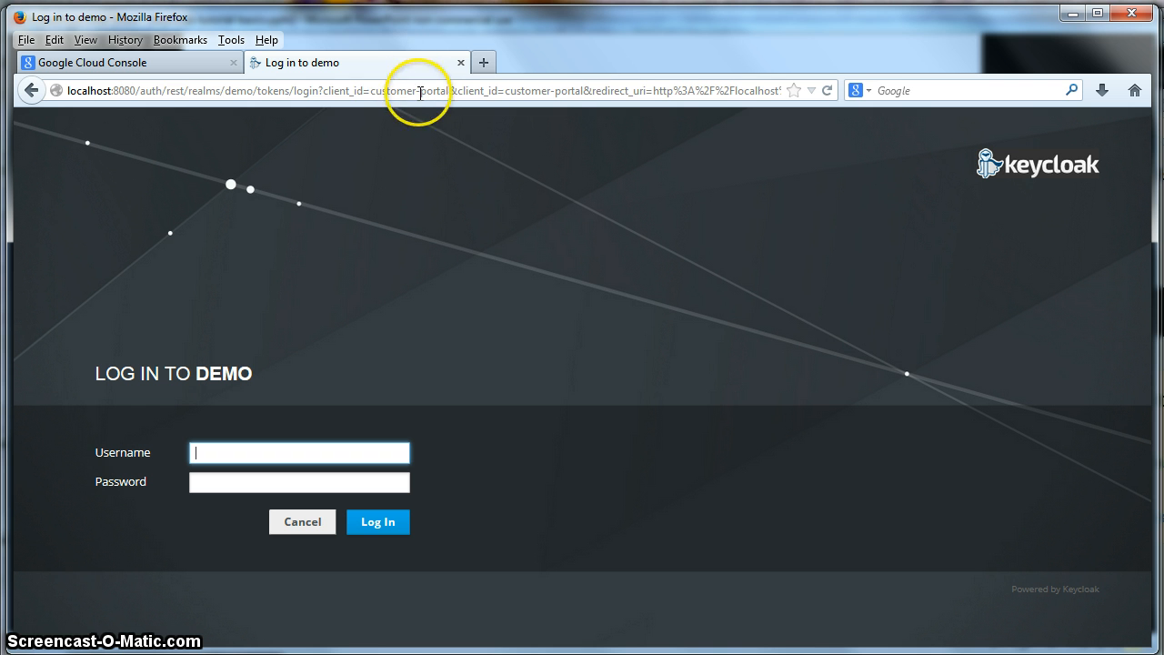
# Step: Sign in to the admin console as admin/admin and switch User registration ON for demo
pyautogui.click(417, 91)
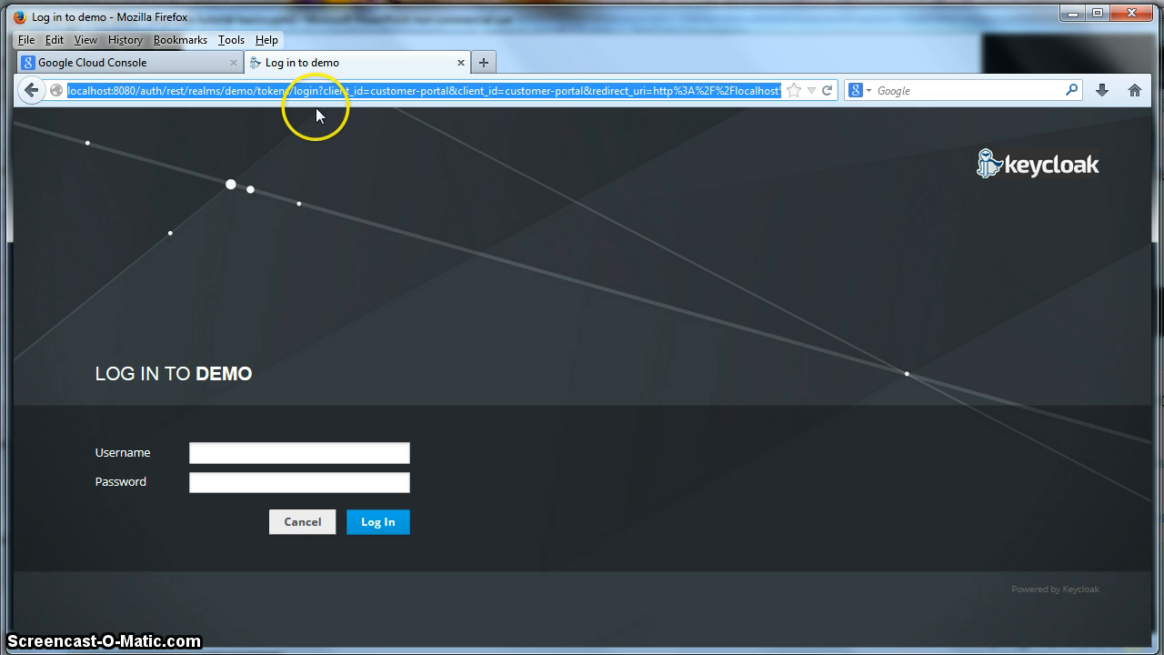
pyautogui.write('admin')
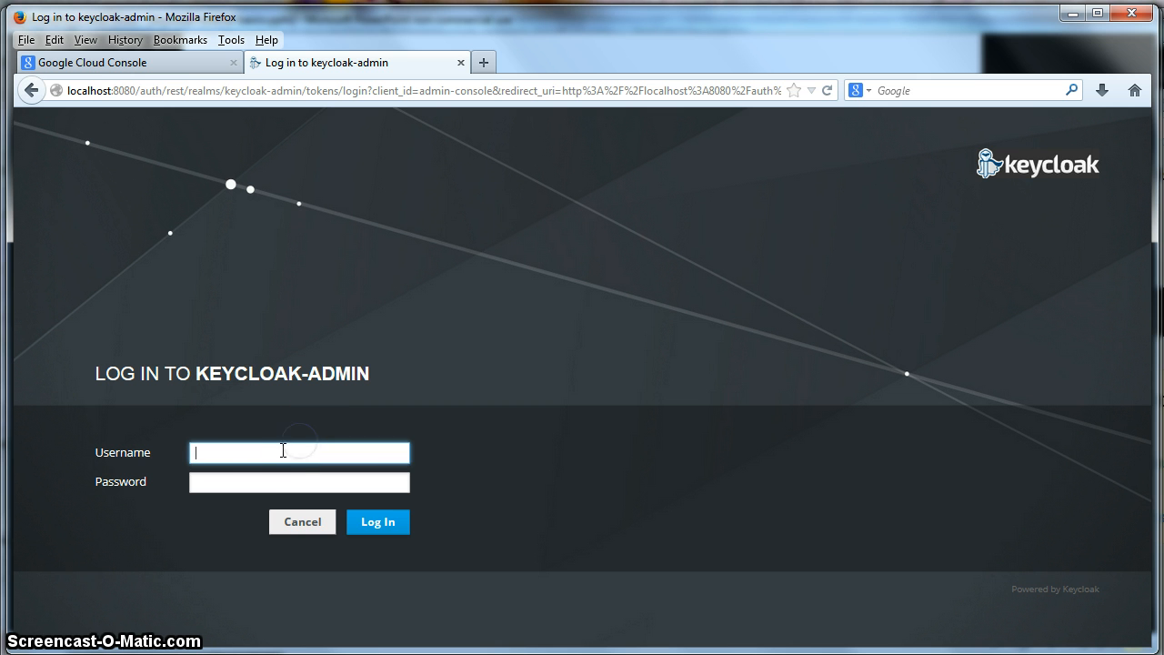
pyautogui.write('admin')
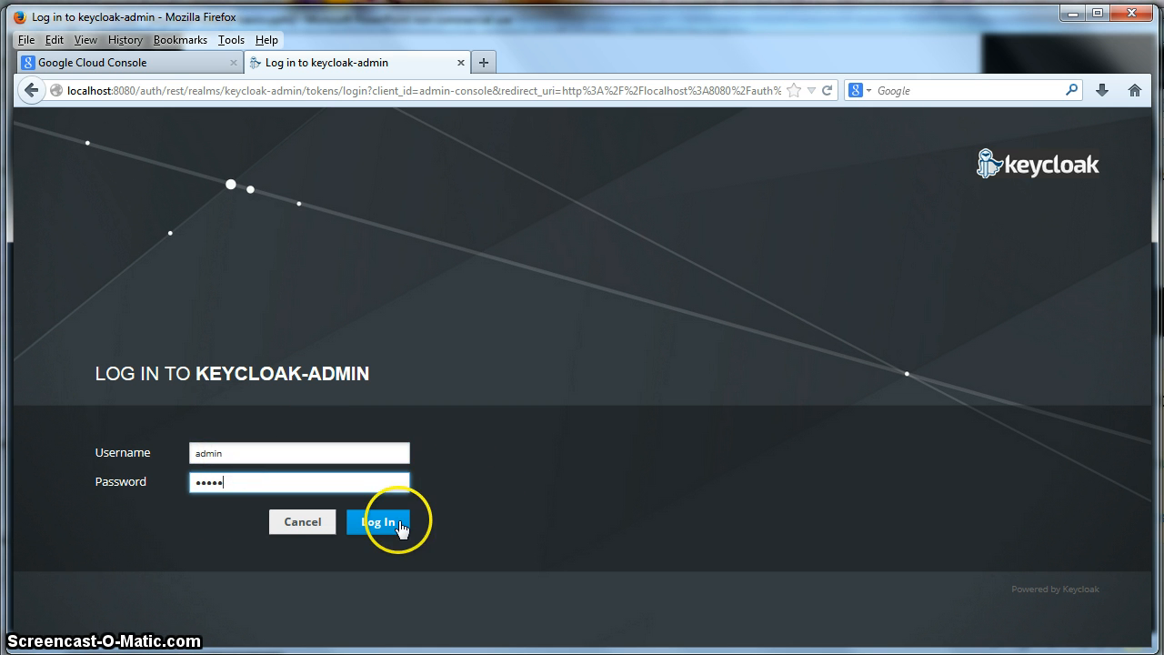
pyautogui.click(379, 520)
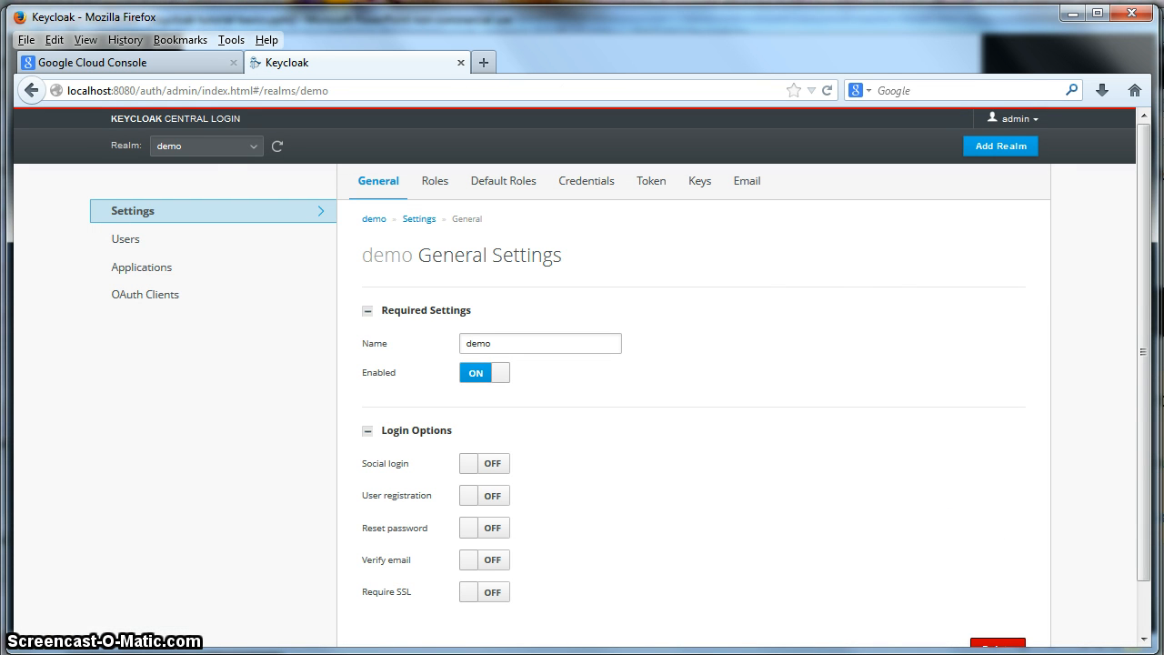
pyautogui.moveTo(226, 215)
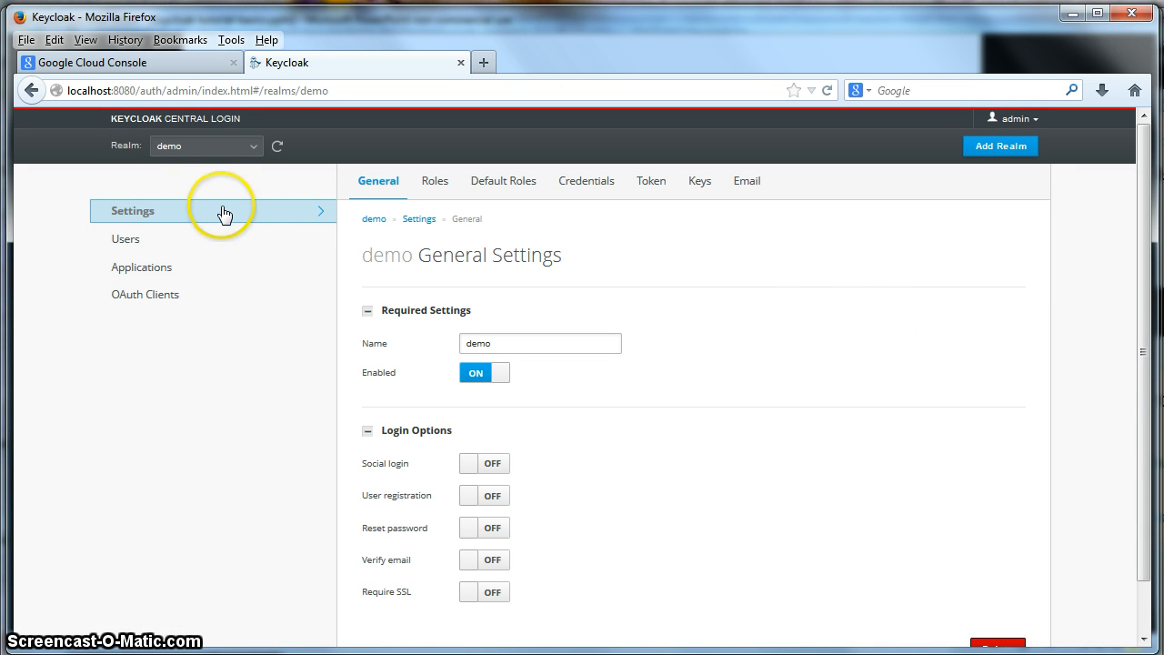
pyautogui.moveTo(191, 204)
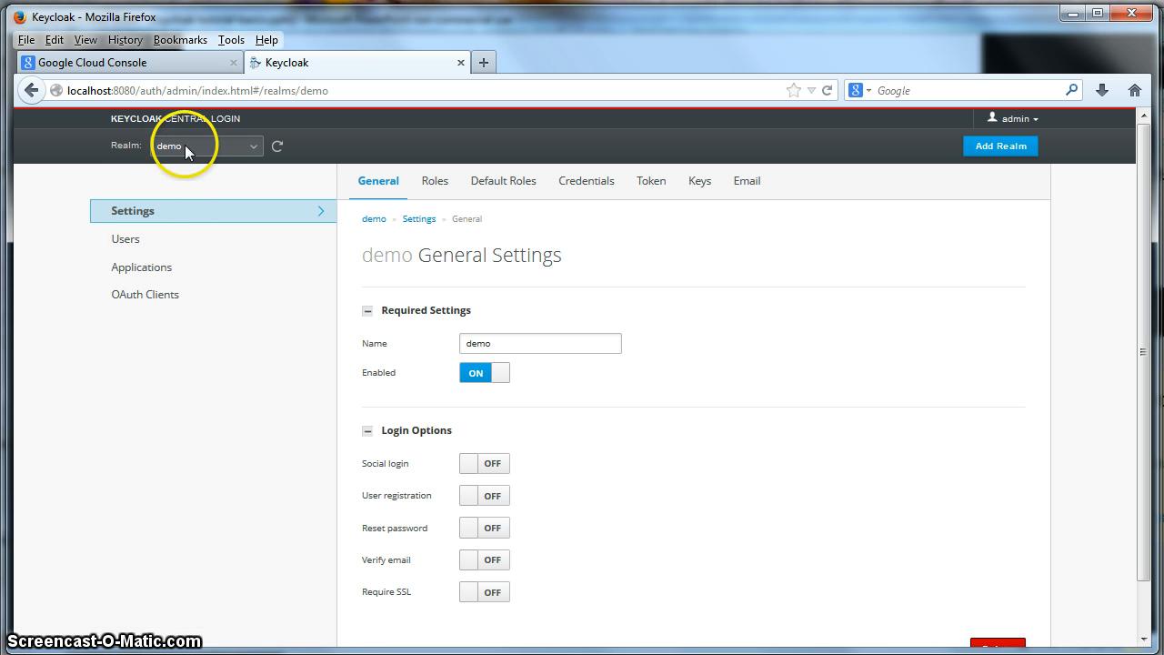
pyautogui.moveTo(178, 146)
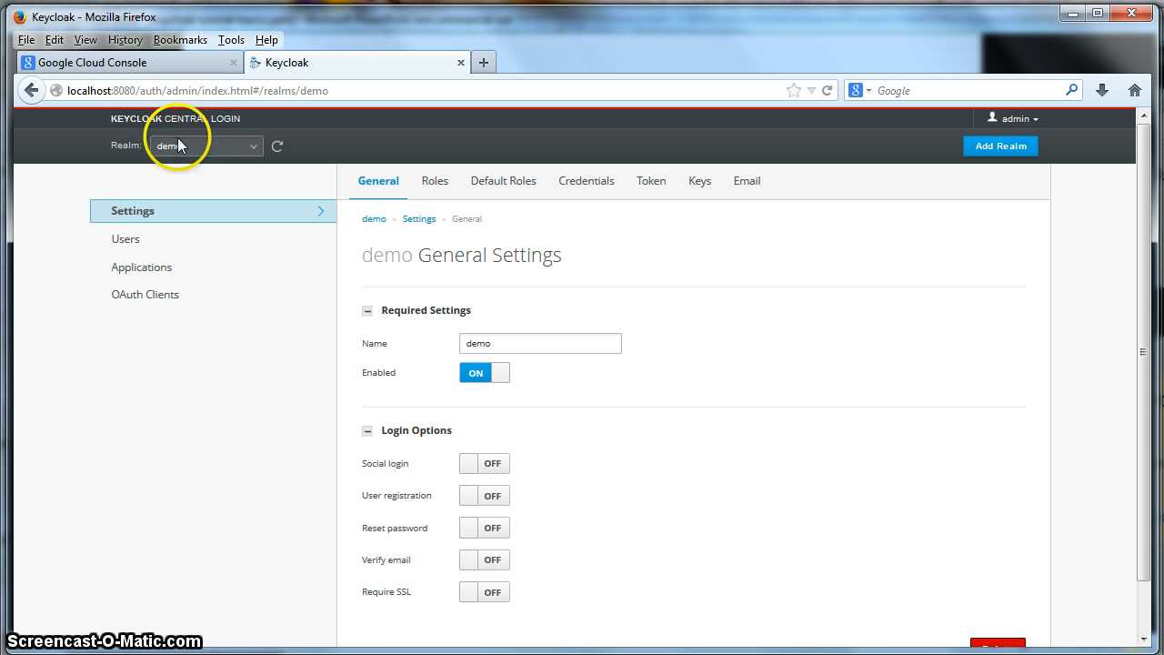
pyautogui.moveTo(469, 506)
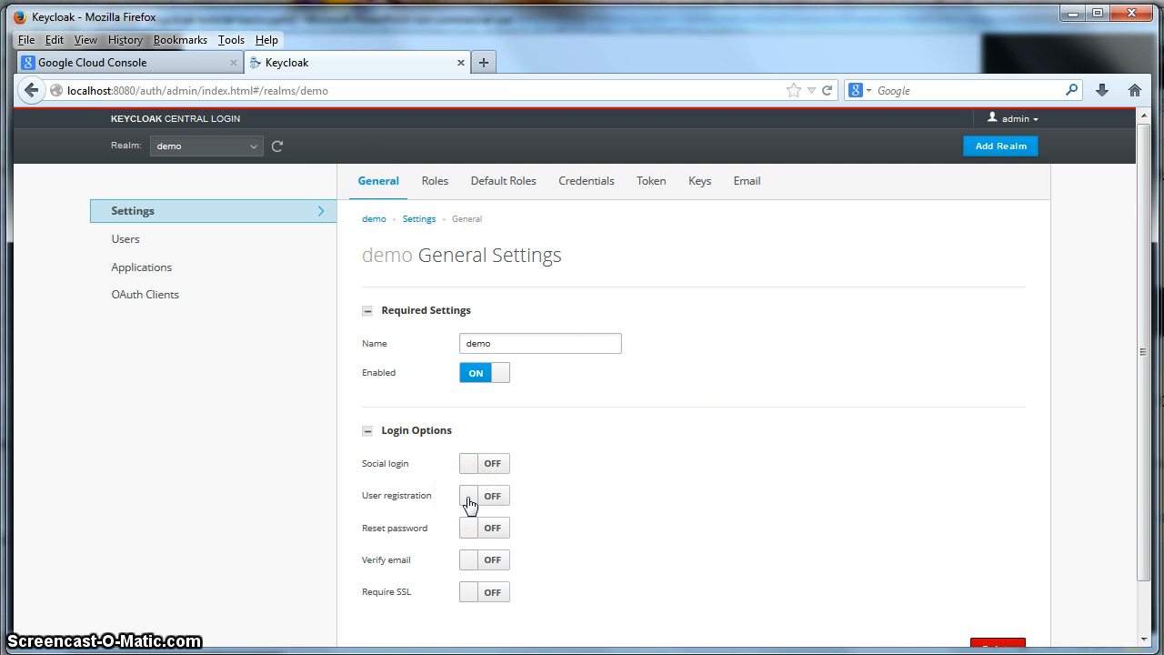
pyautogui.click(484, 495)
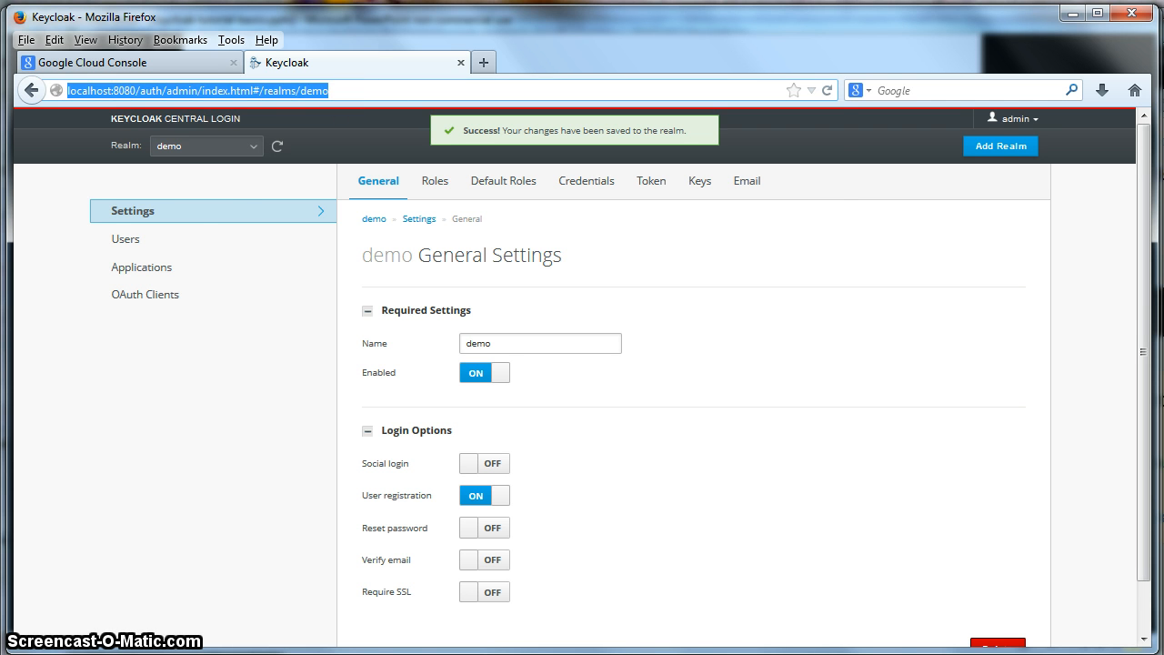
pyautogui.write('cus')
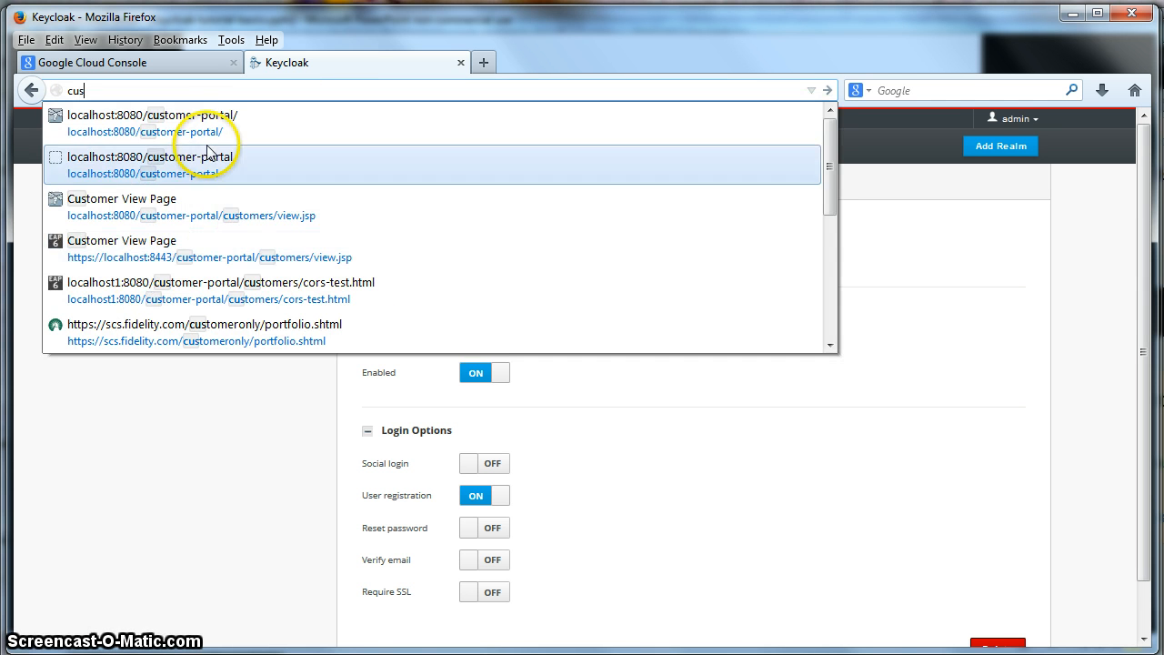
pyautogui.click(150, 164)
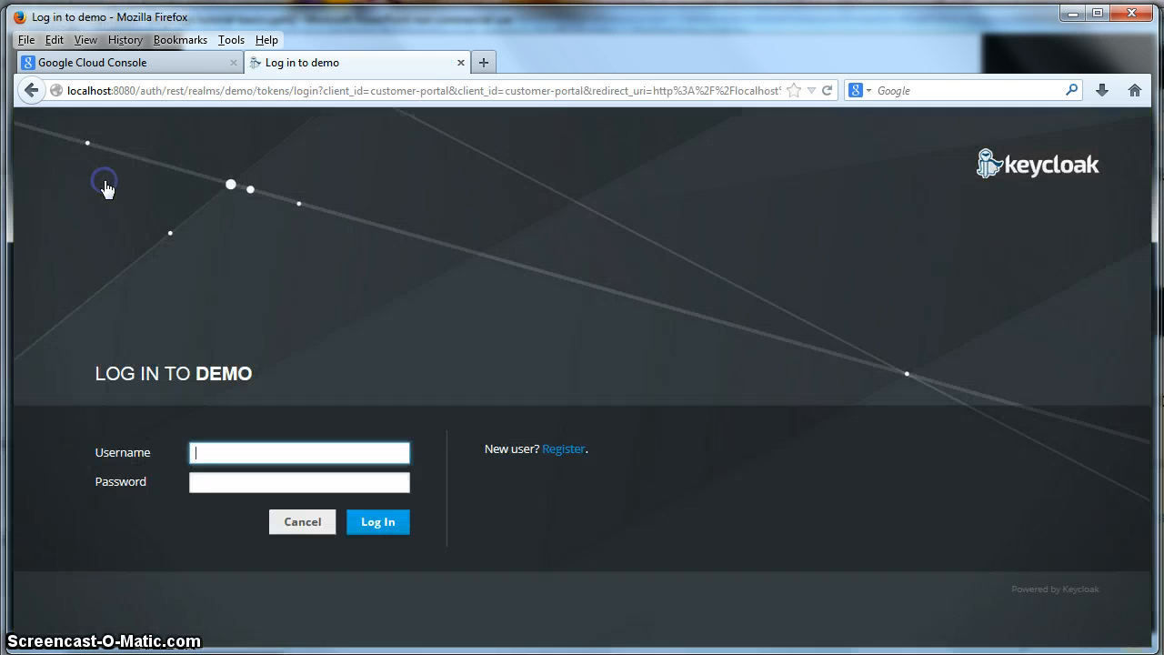
pyautogui.moveTo(564, 452)
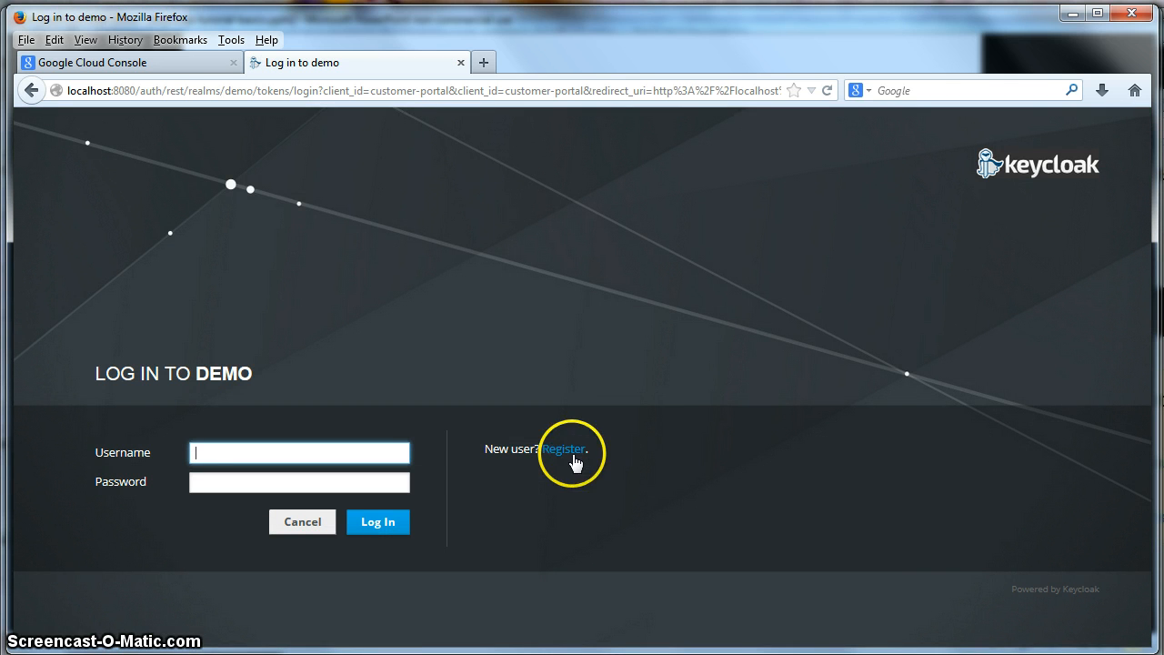
pyautogui.moveTo(622, 451)
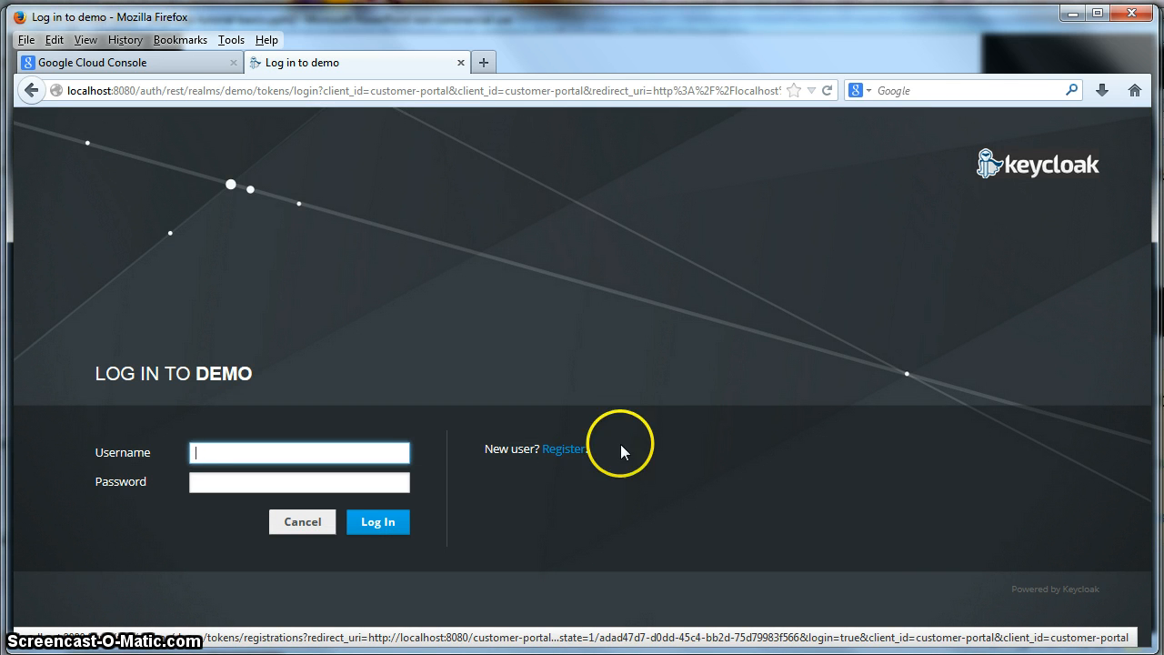
pyautogui.moveTo(564, 448)
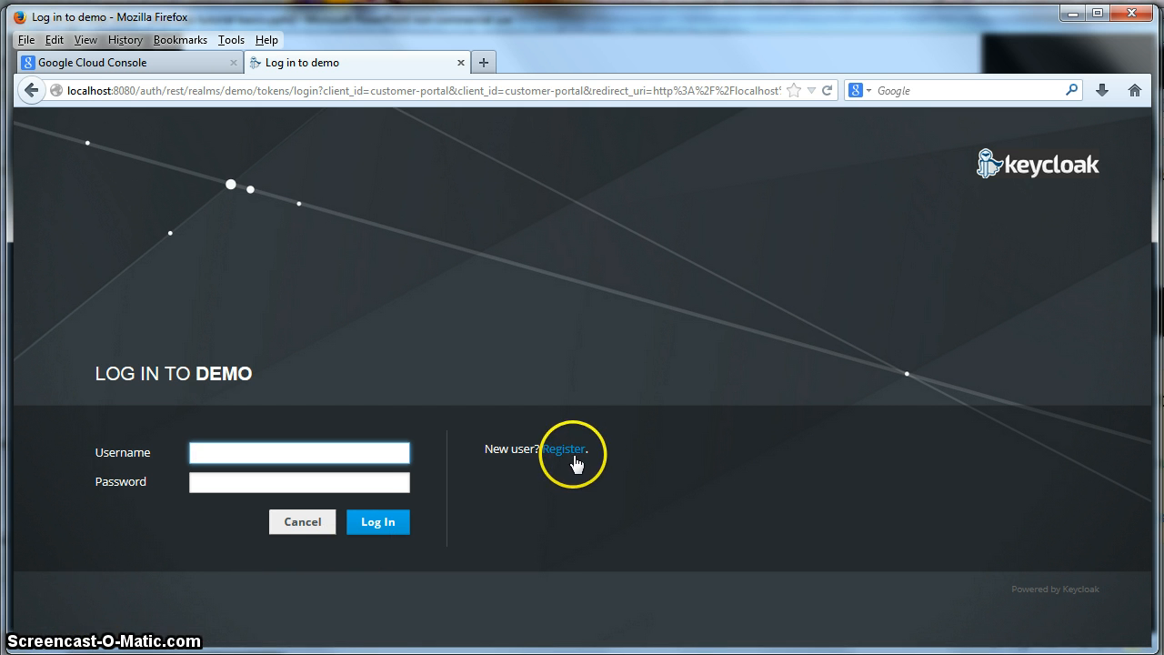
pyautogui.click(564, 448)
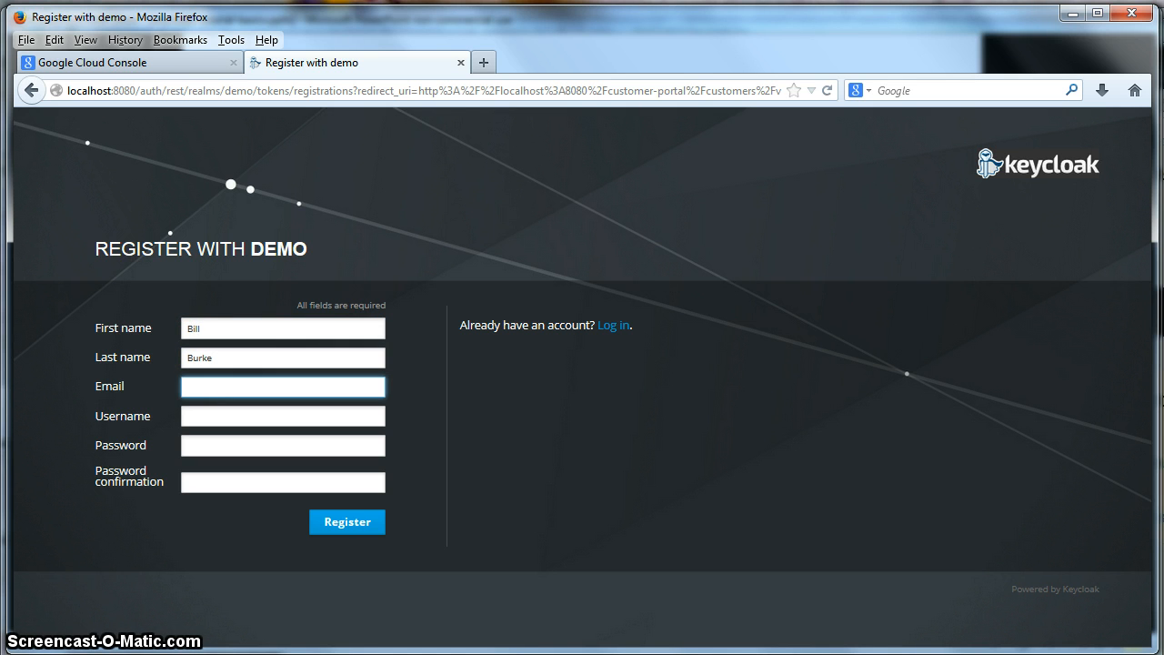
pyautogui.write('b@')
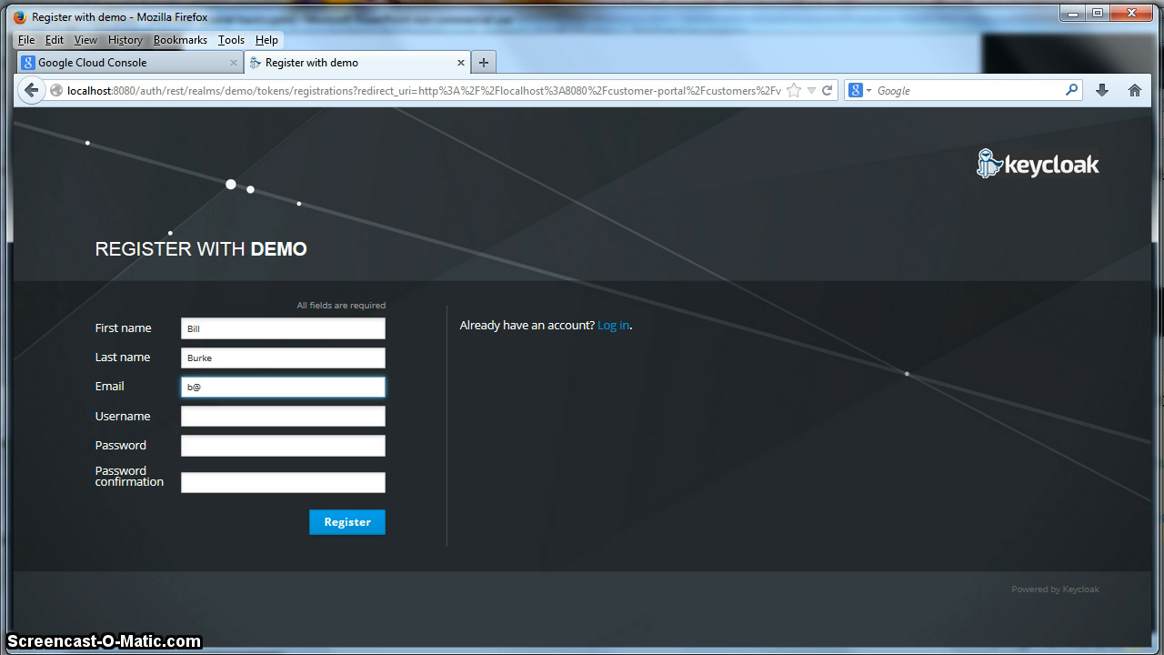
pyautogui.write('b.com')
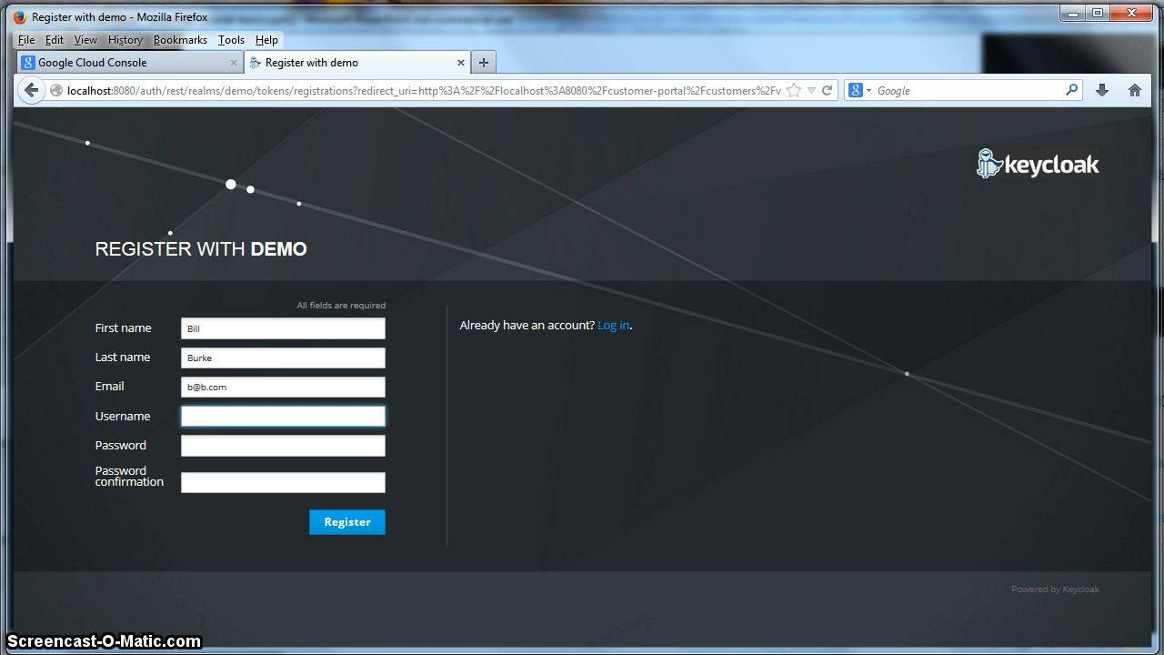
pyautogui.write('bburke')
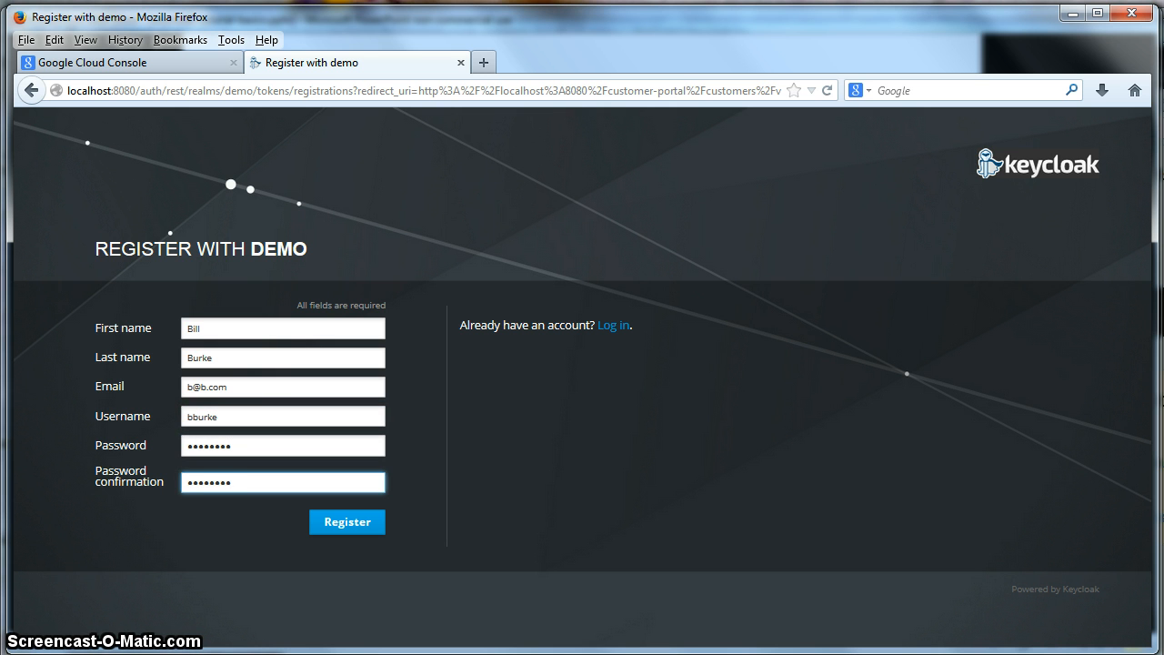
# Step: Submit the registration, which returns a Forbidden error from the customer portal
pyautogui.click(346, 520)
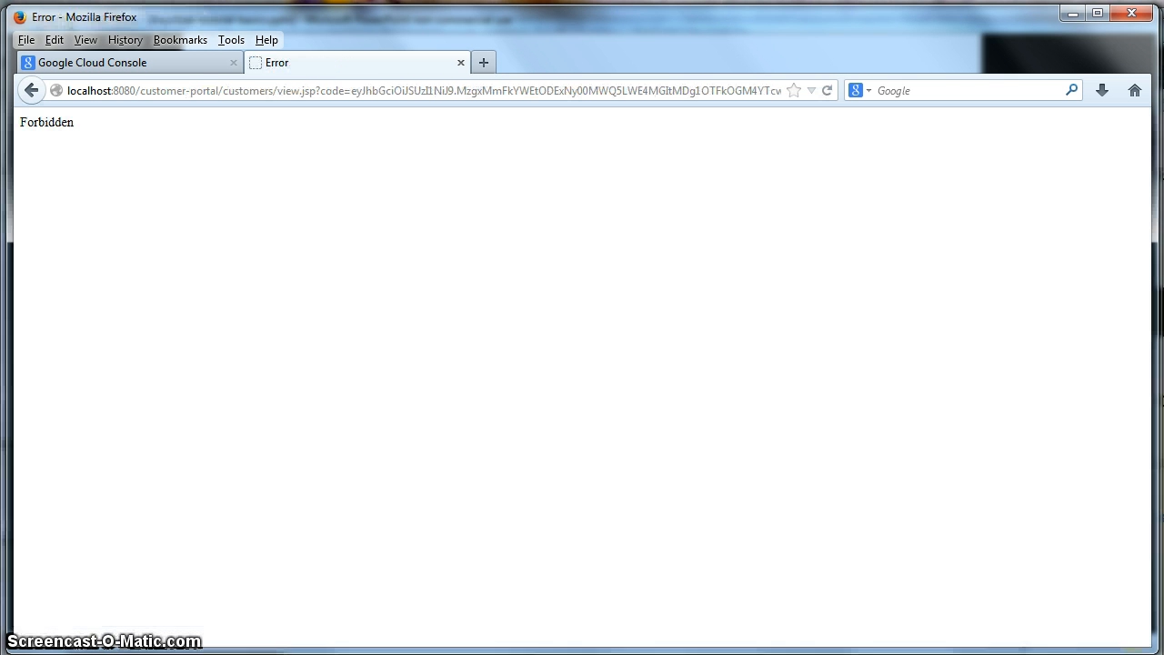
pyautogui.moveTo(91, 273)
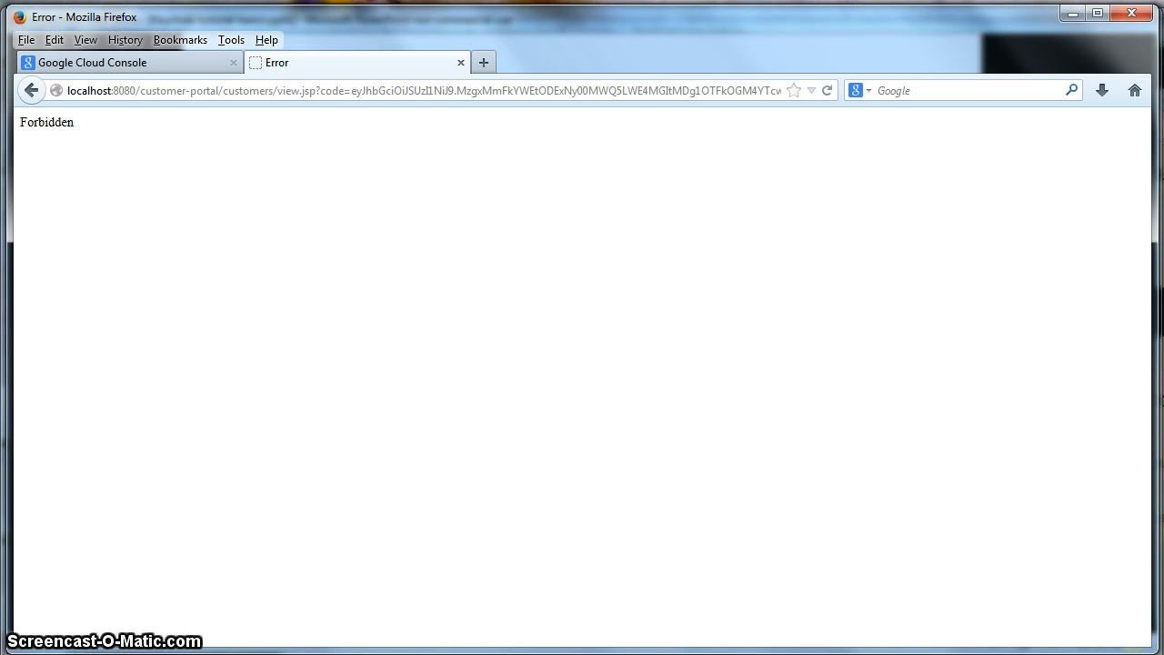
pyautogui.moveTo(332, 116)
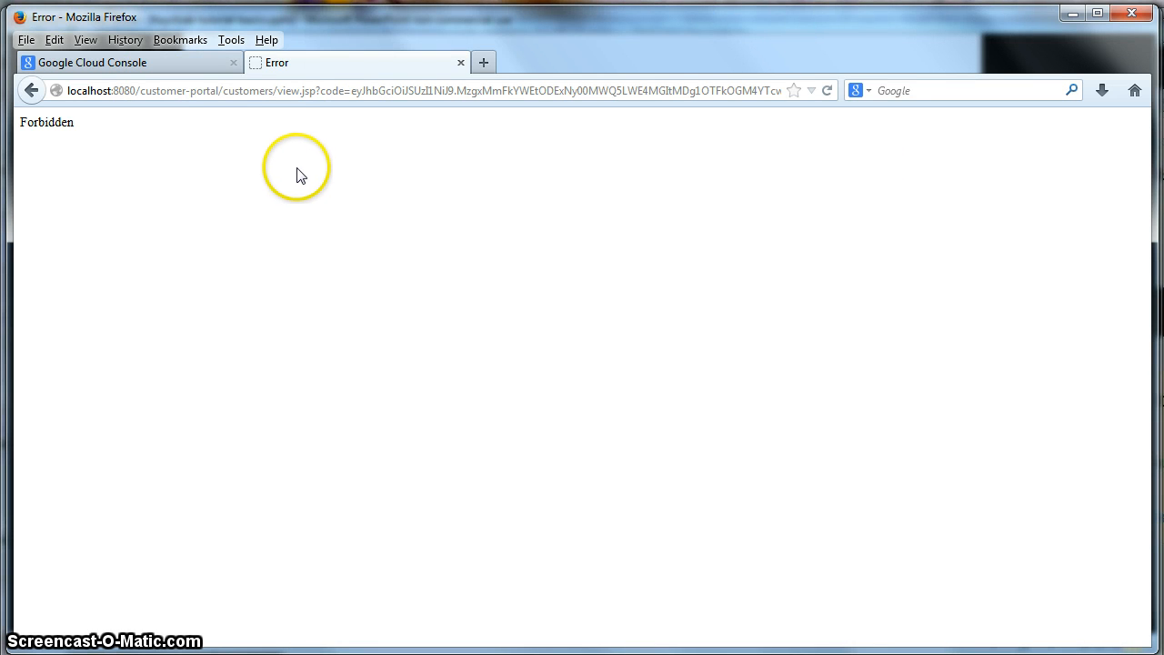
pyautogui.moveTo(251, 123)
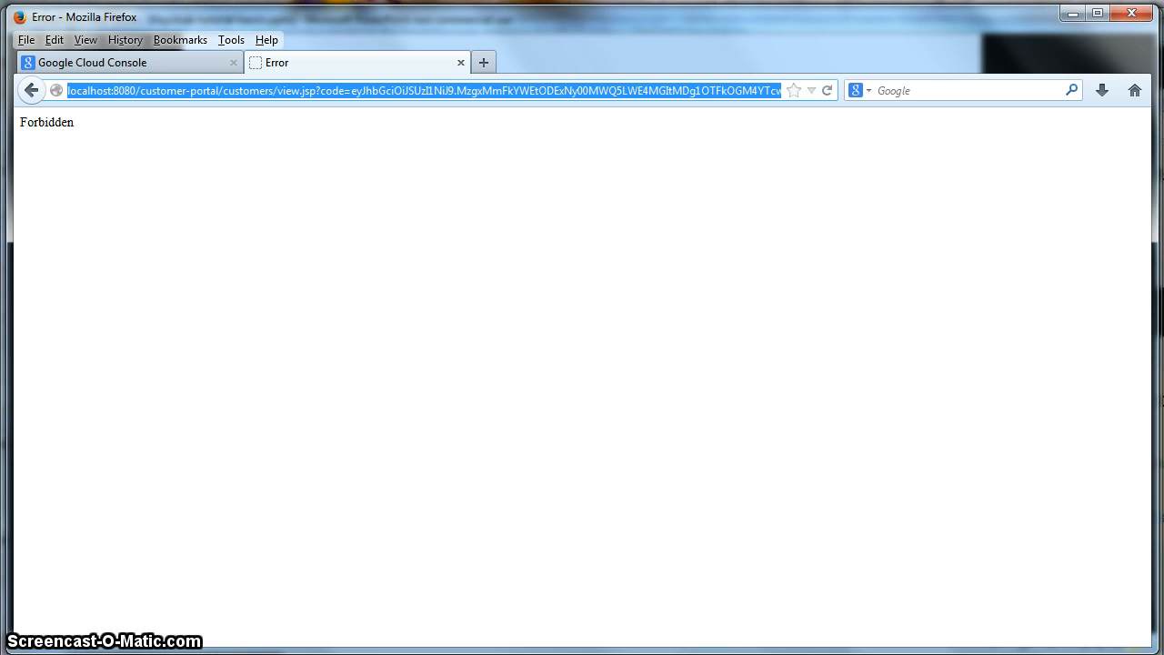
# Step: In demo Default Roles, move 'user' from Available Roles to the realm default roles
pyautogui.write('admin/index.html#/realms/demo')
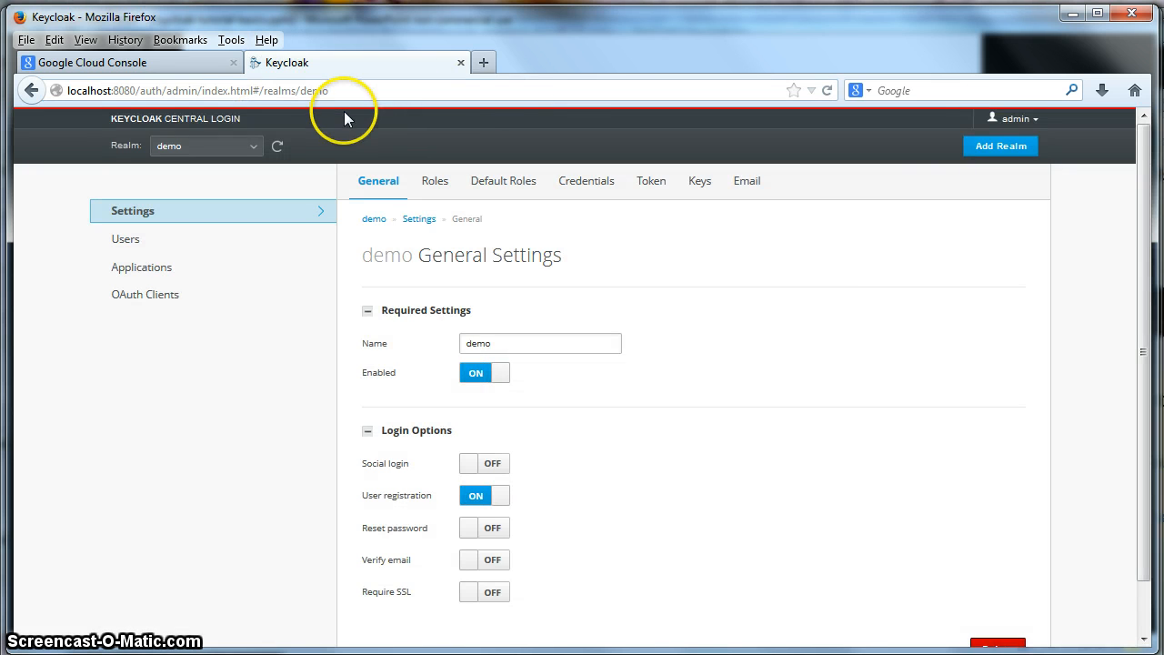
pyautogui.moveTo(455, 157)
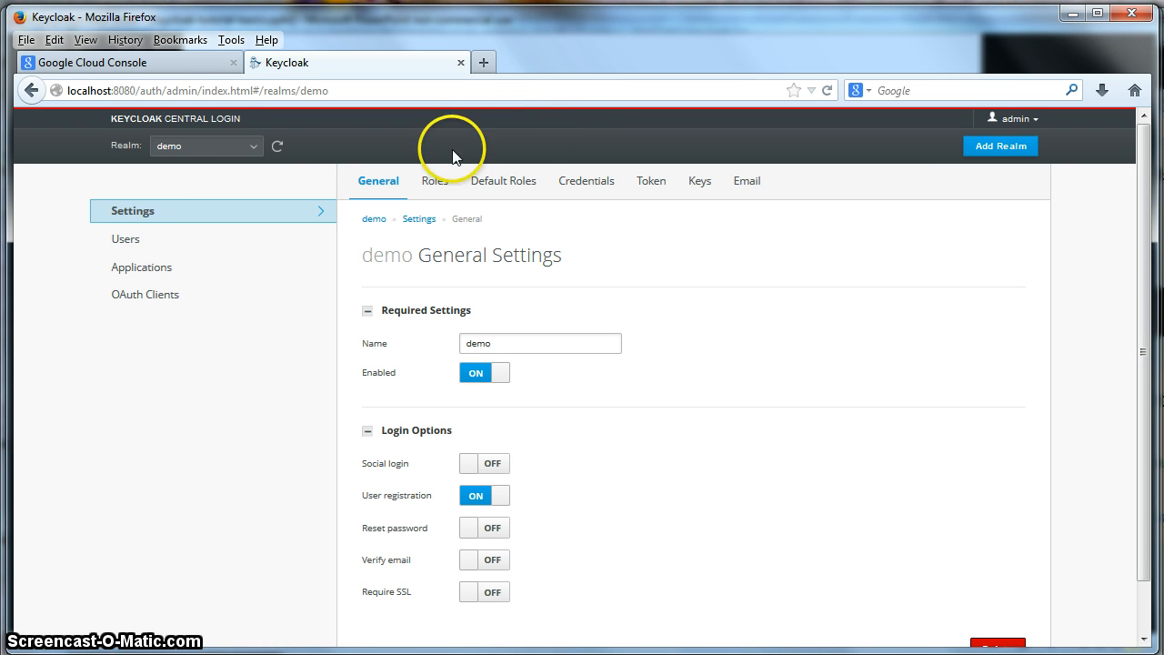
pyautogui.moveTo(326, 222)
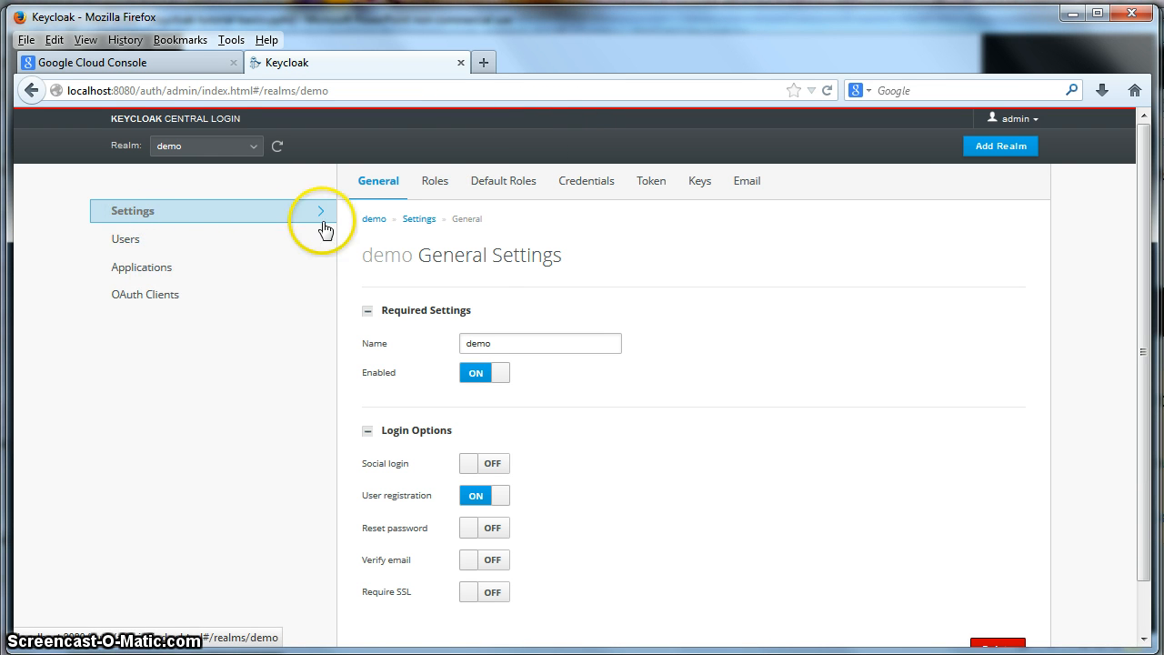
pyautogui.moveTo(495, 225)
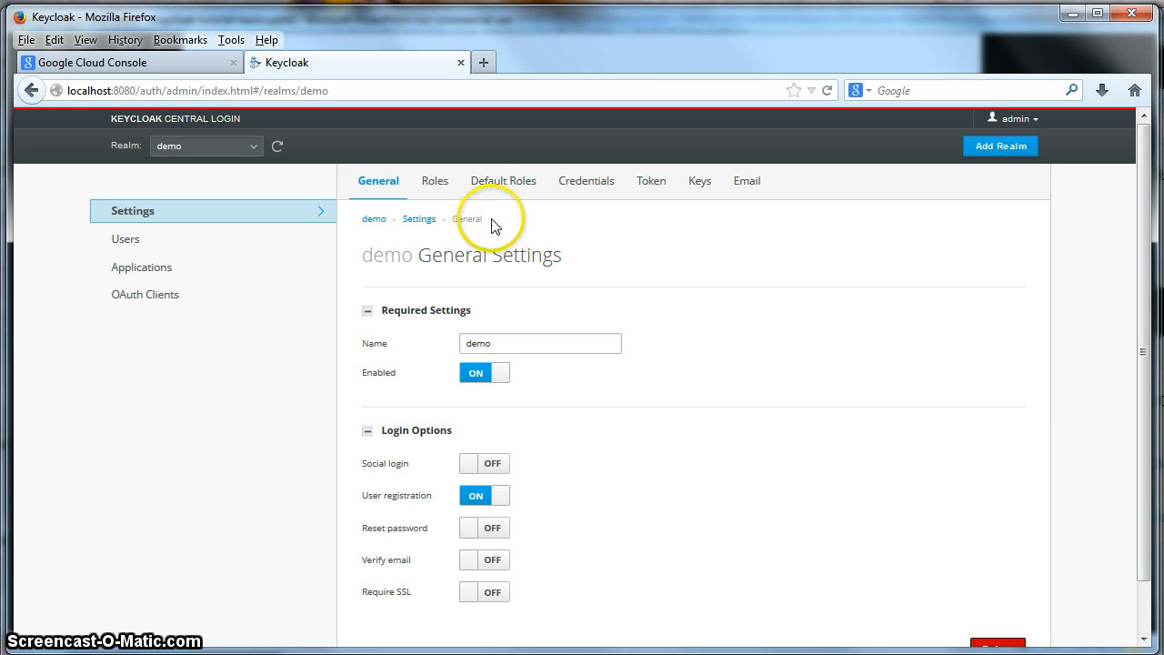
pyautogui.moveTo(502, 181)
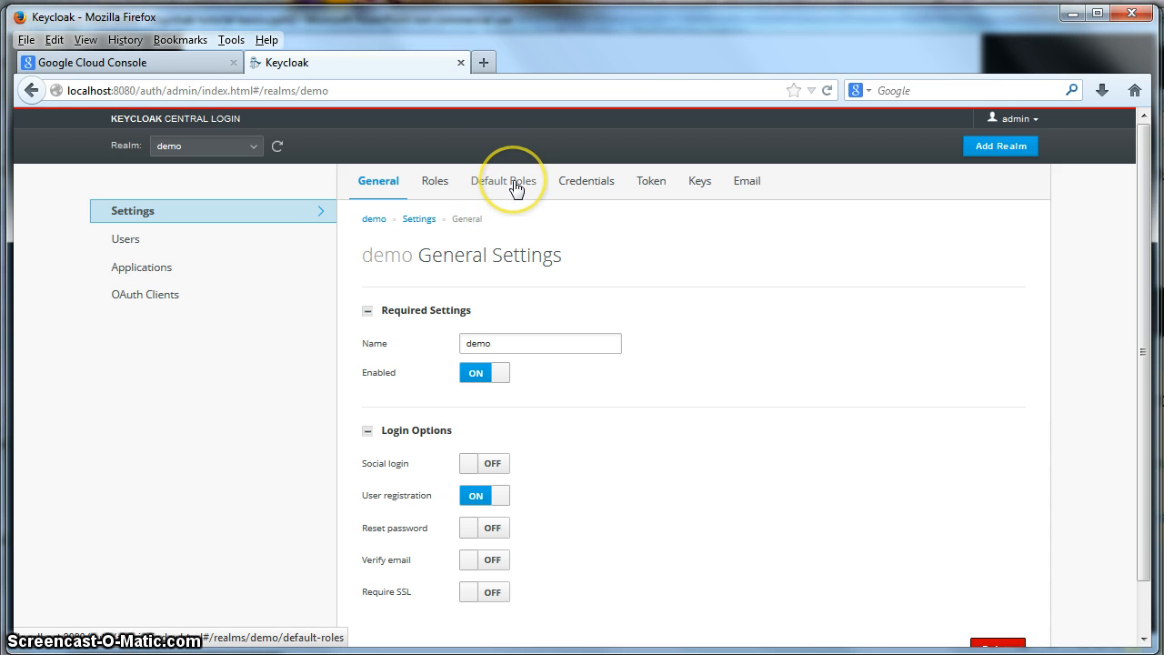
pyautogui.click(502, 180)
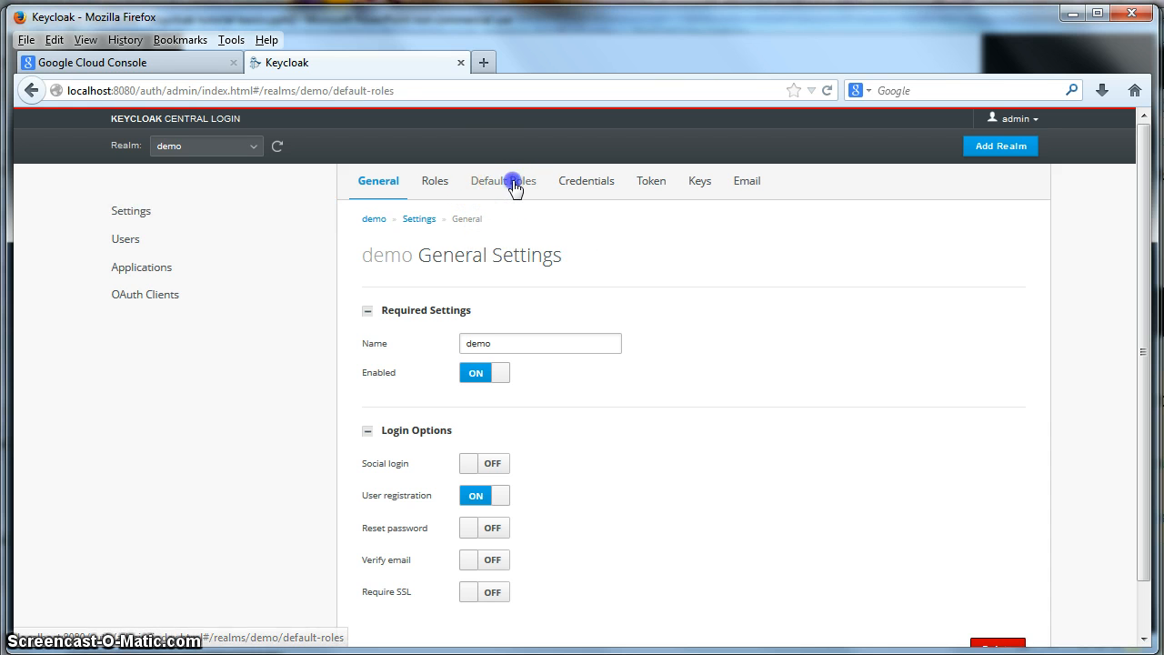
pyautogui.click(502, 180)
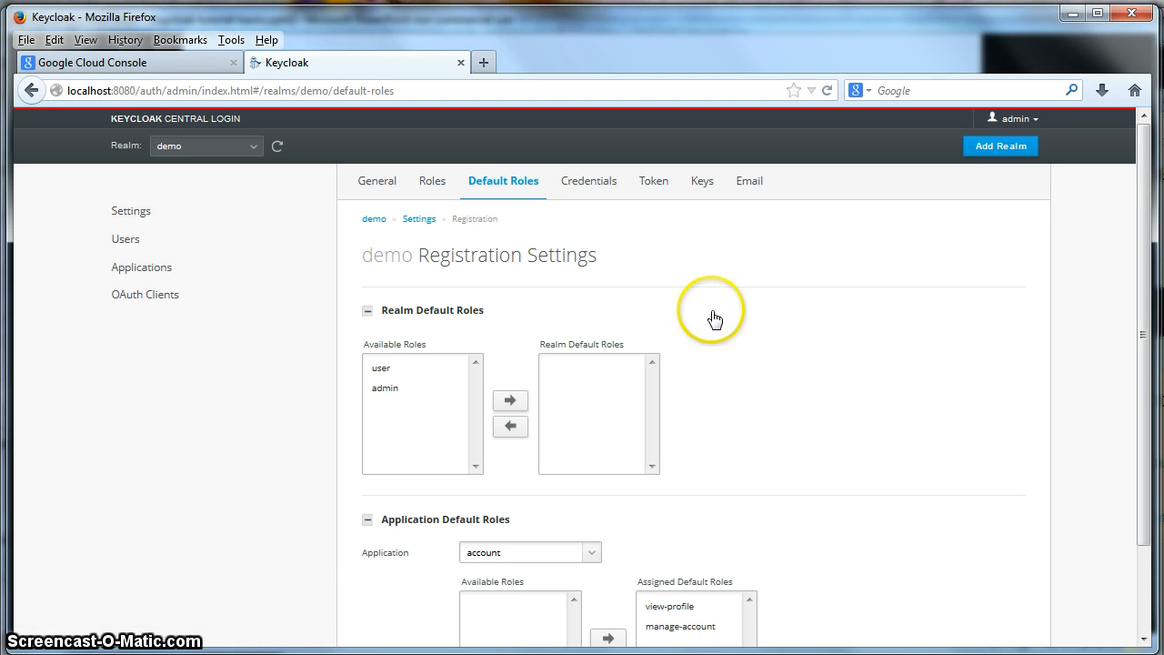
pyautogui.moveTo(715, 320)
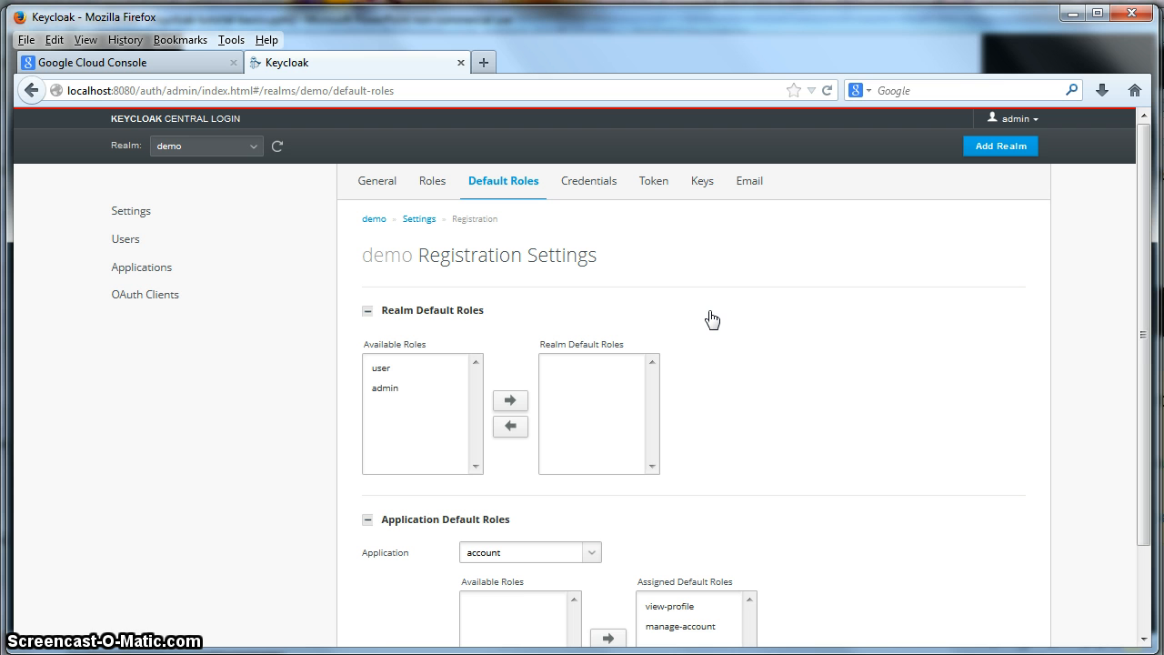
pyautogui.moveTo(637, 346)
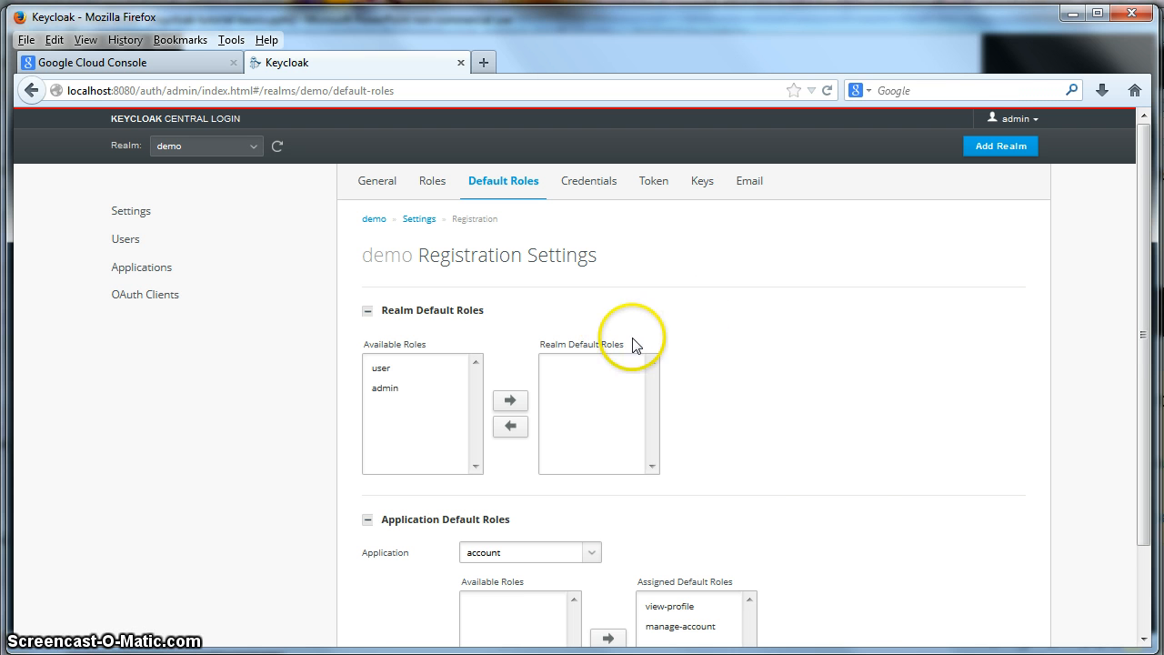
pyautogui.moveTo(895, 473)
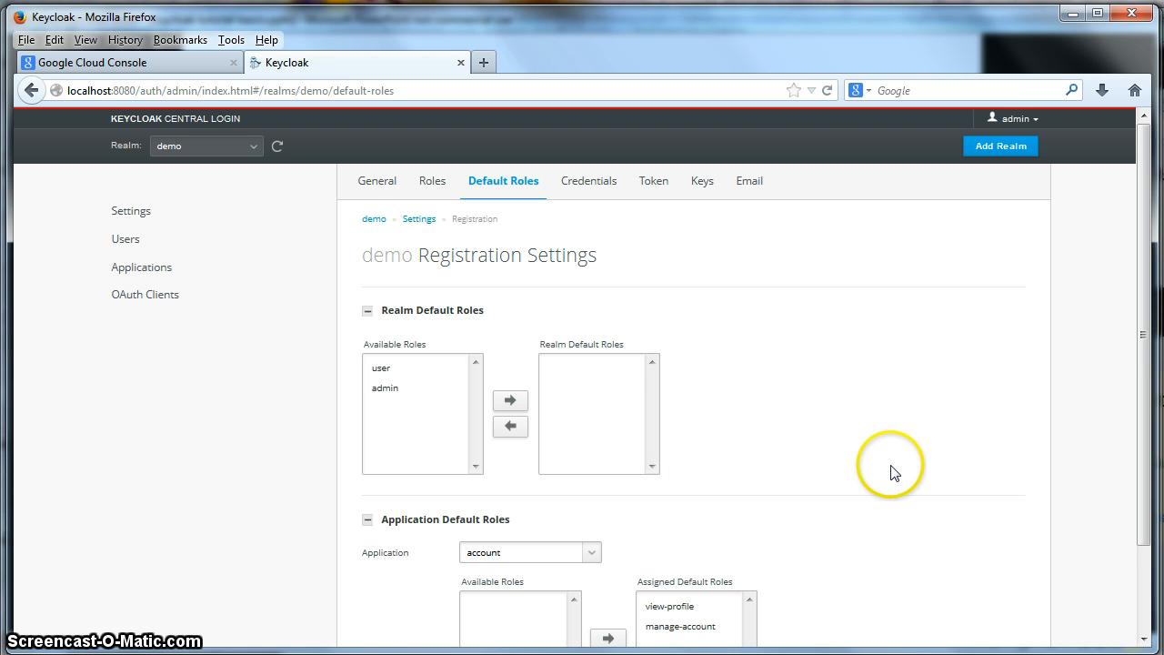
pyautogui.moveTo(489, 397)
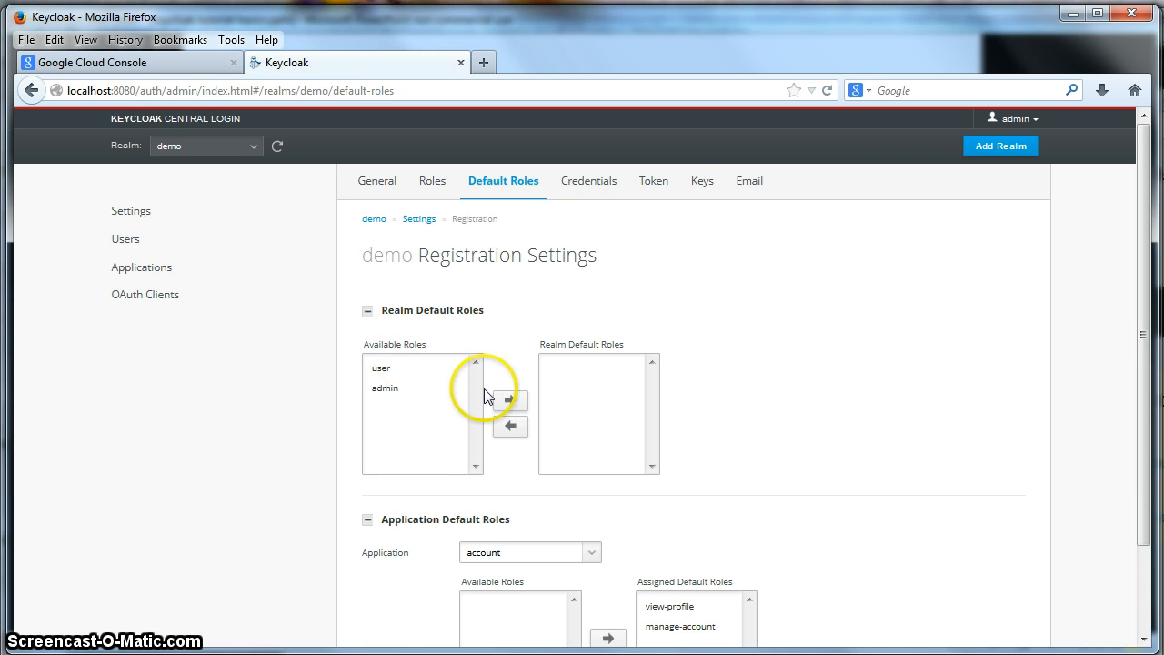
pyautogui.click(380, 368)
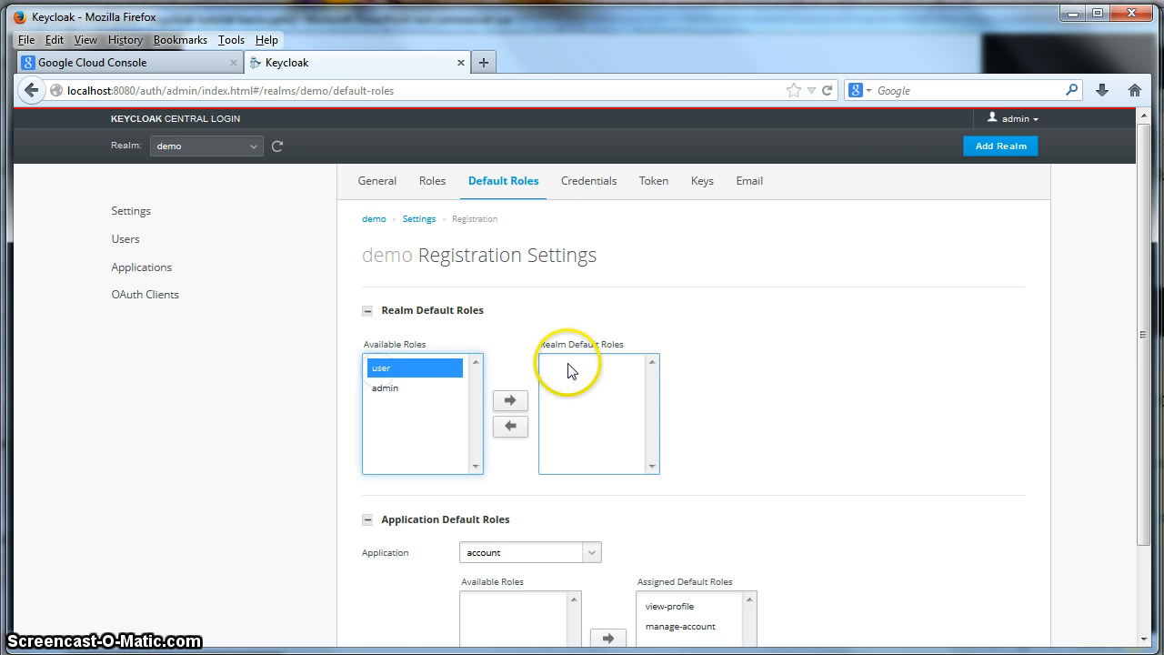
pyautogui.moveTo(510, 402)
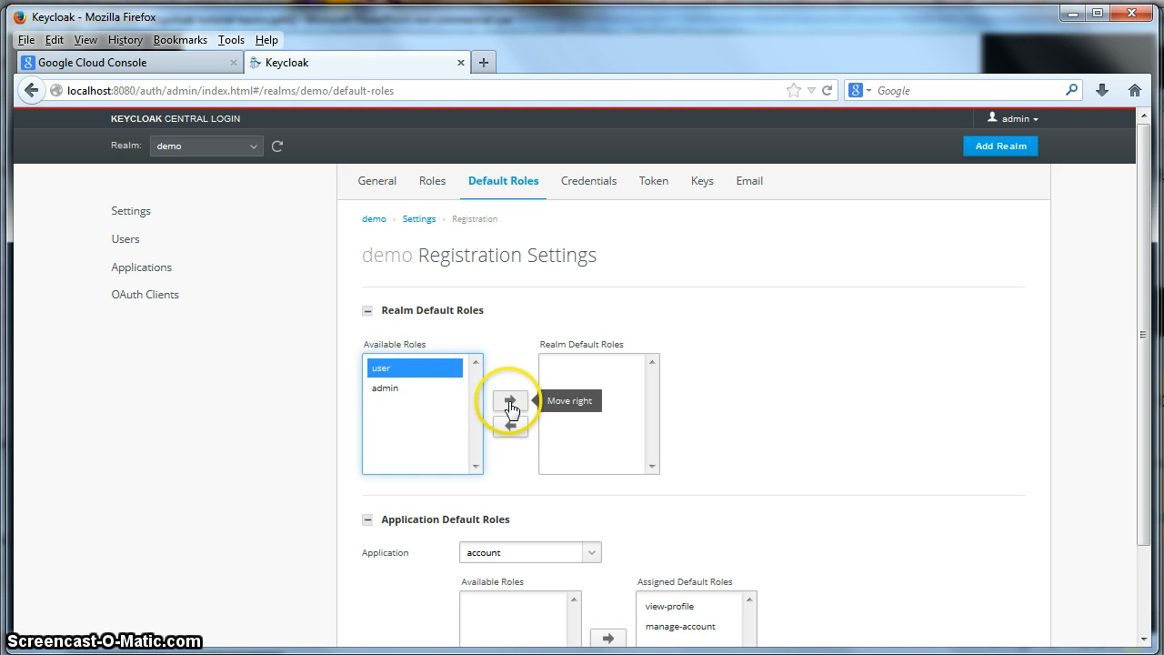
pyautogui.click(509, 400)
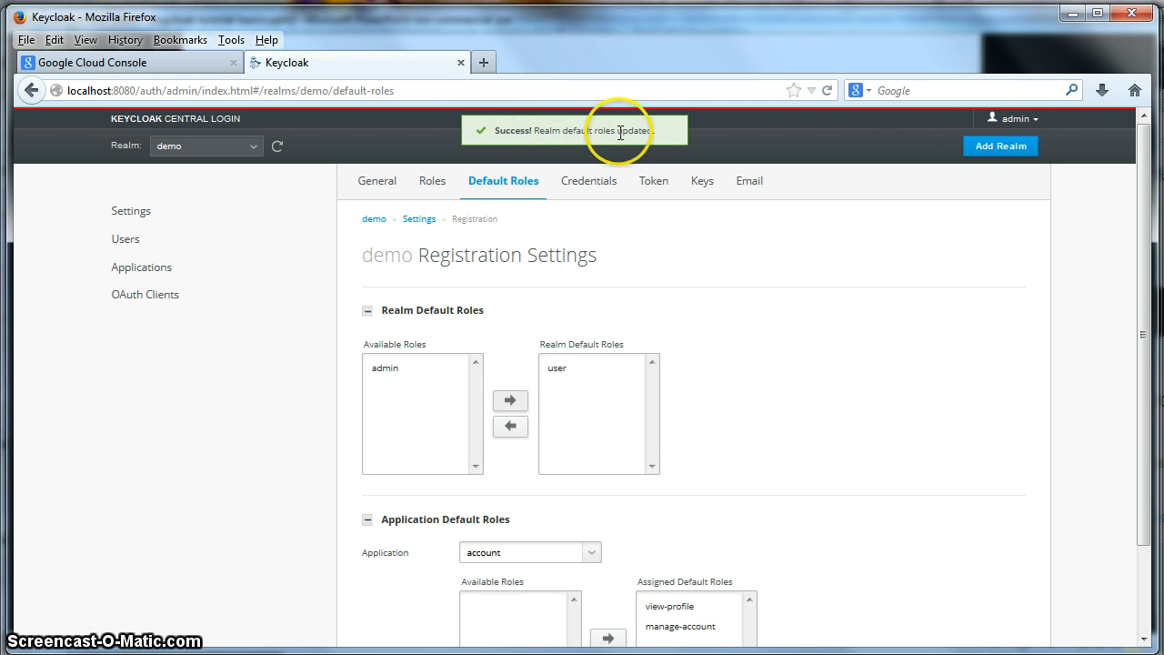
pyautogui.moveTo(830, 282)
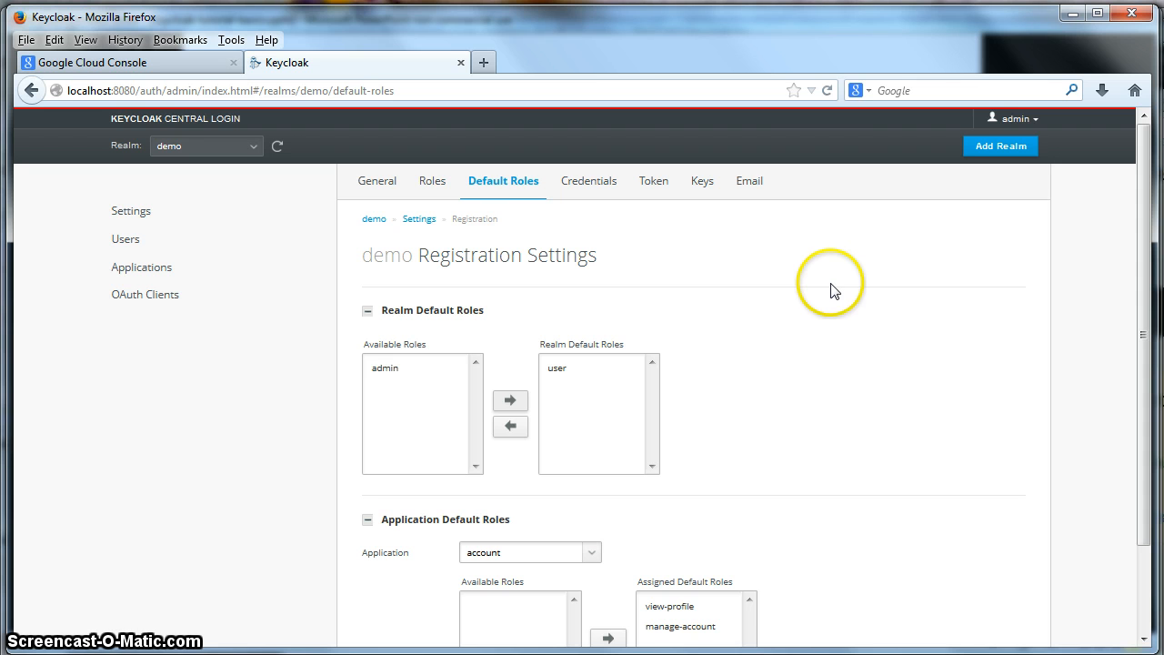
pyautogui.moveTo(134, 571)
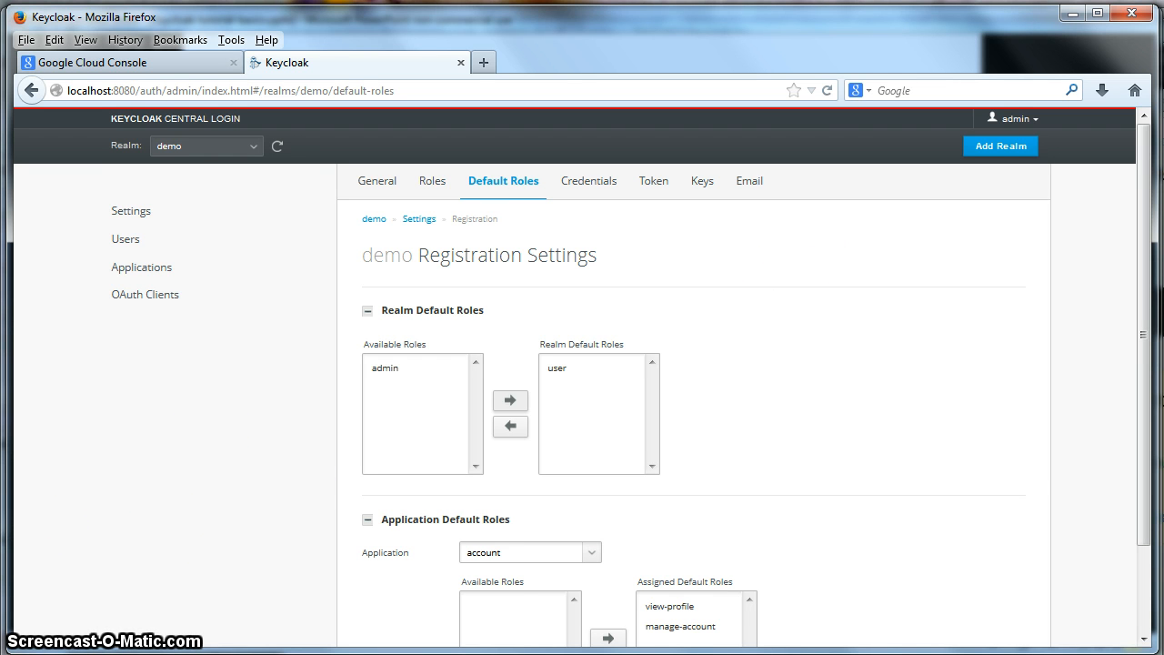
pyautogui.moveTo(159, 473)
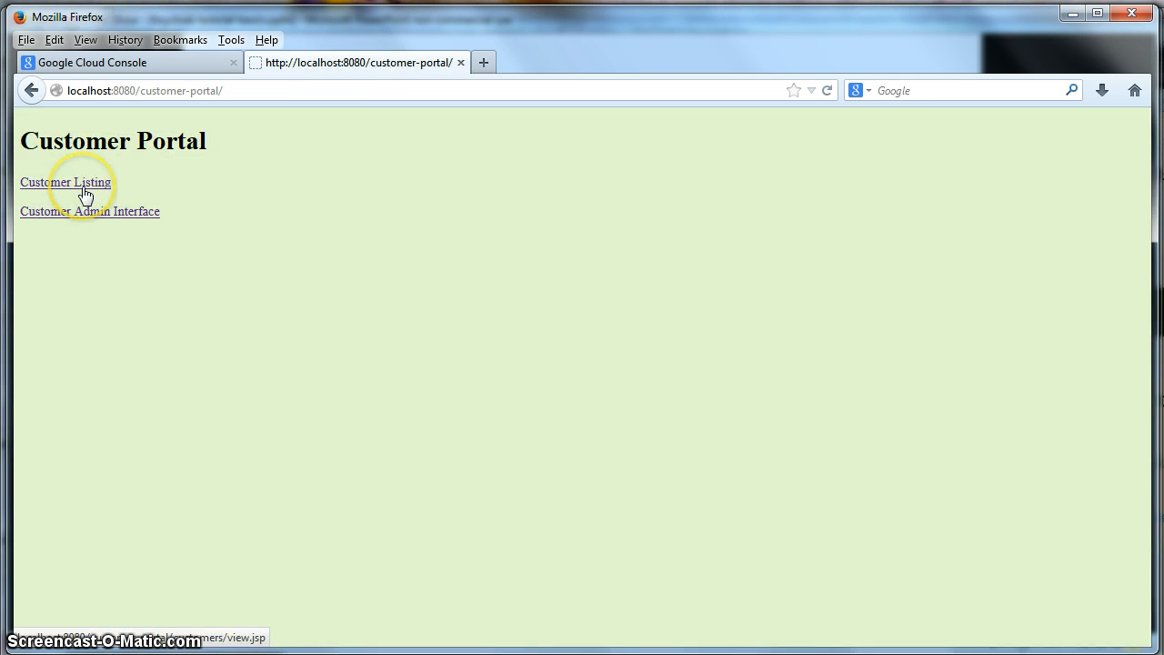
# Step: From Customer Listing, start a second registration and fill the form for user 'me'
pyautogui.click(66, 182)
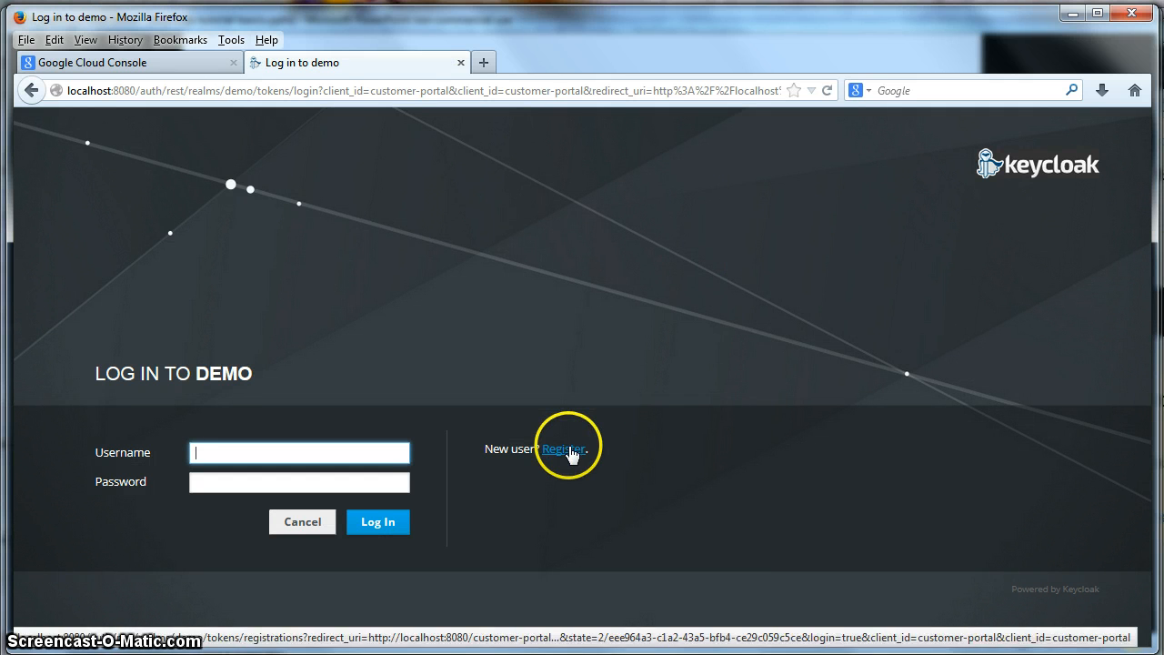
pyautogui.click(564, 448)
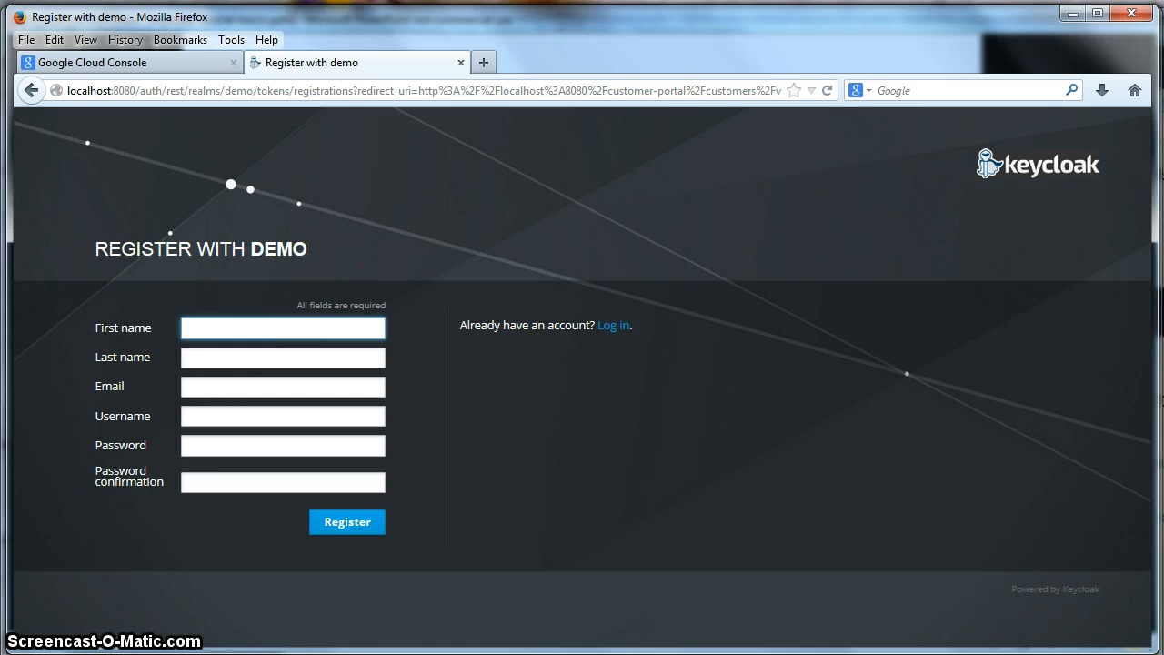
pyautogui.write('me')
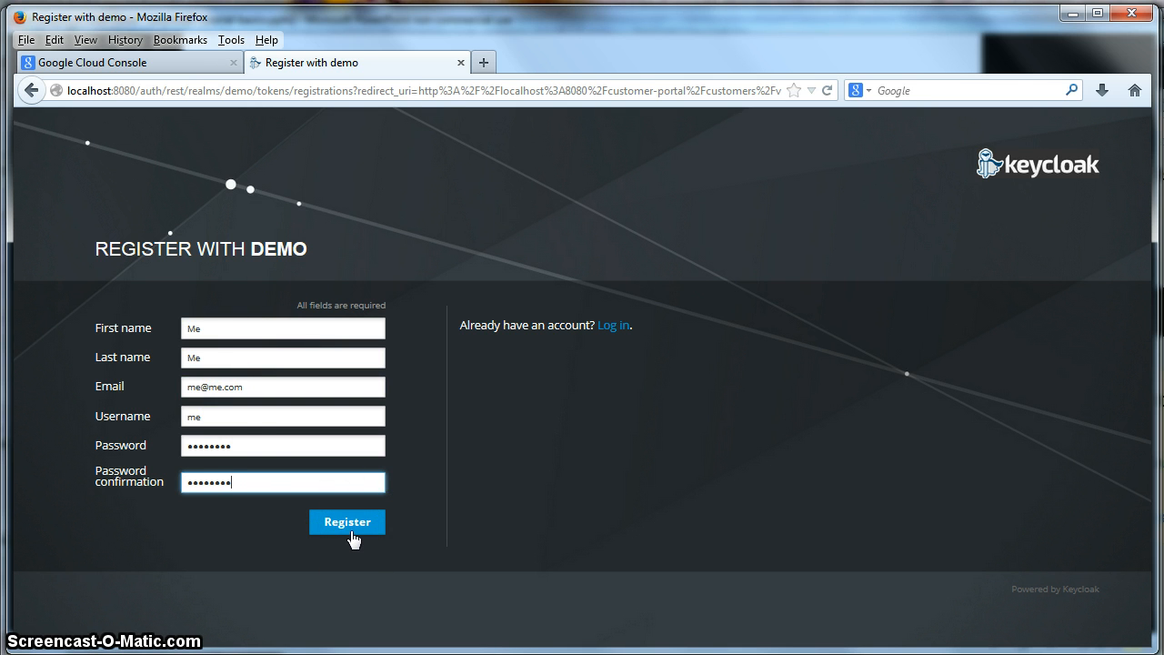
pyautogui.moveTo(446, 373)
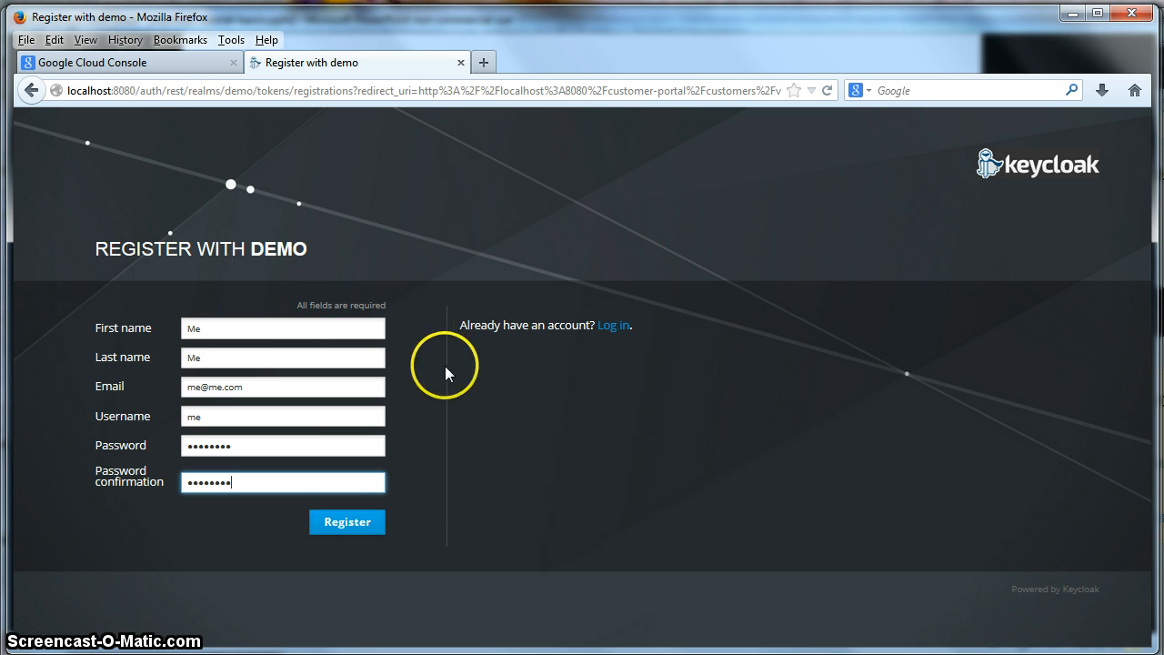
# Step: Submit the registration for 'me' and view the product portal's Product Listing
pyautogui.click(346, 520)
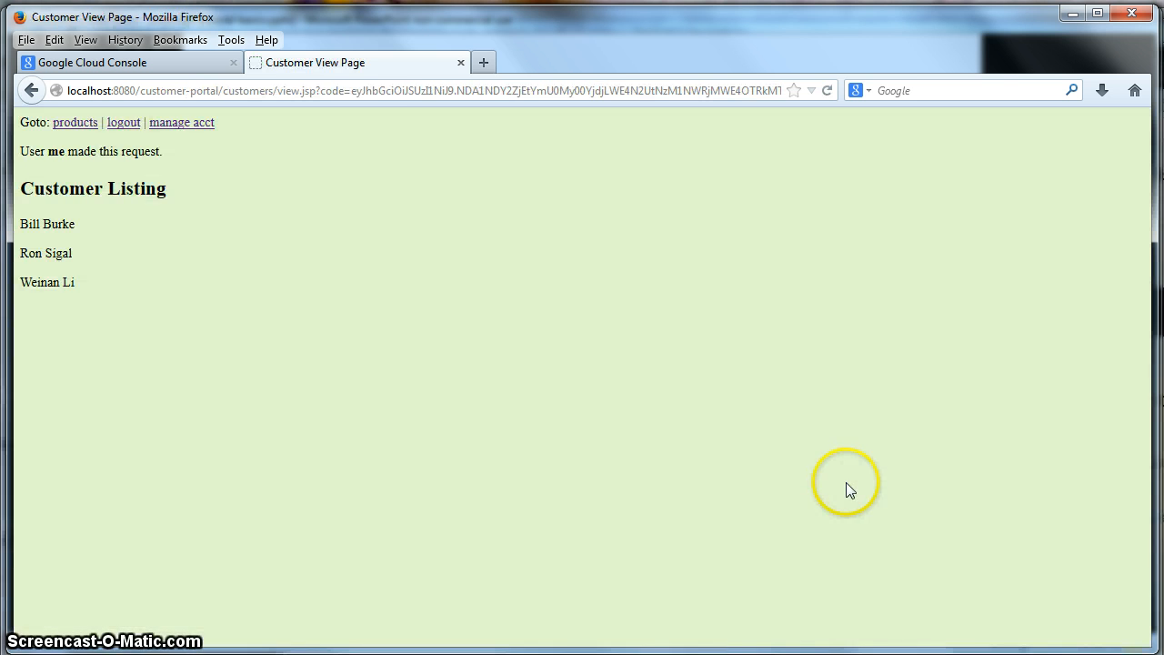
pyautogui.moveTo(77, 122)
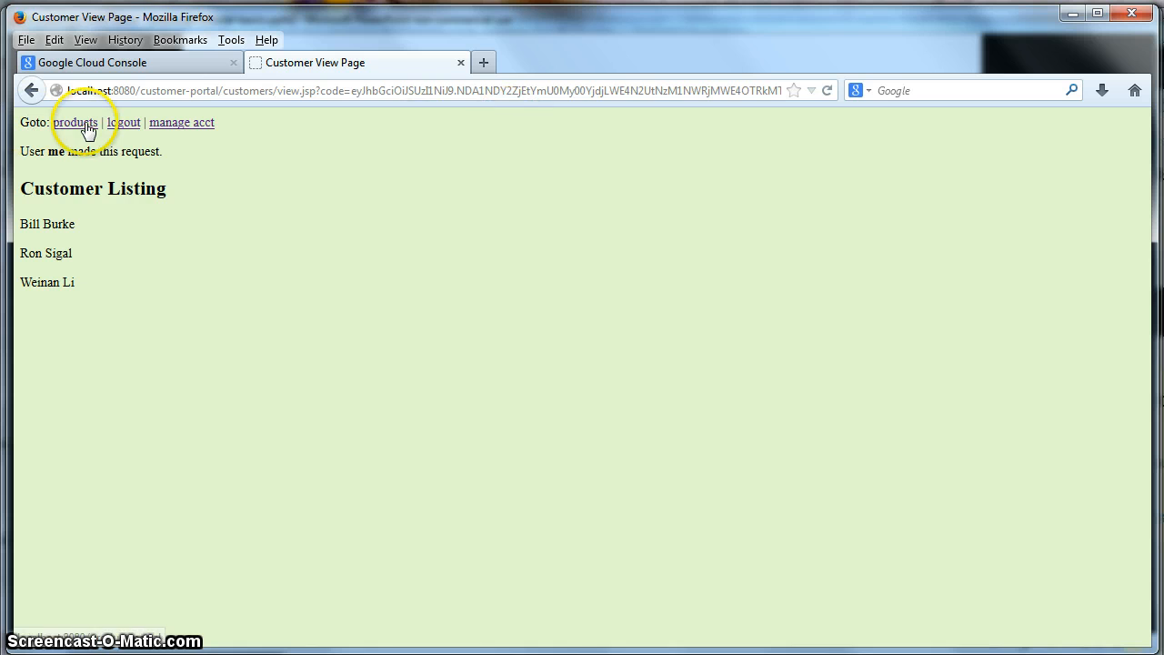
pyautogui.click(76, 122)
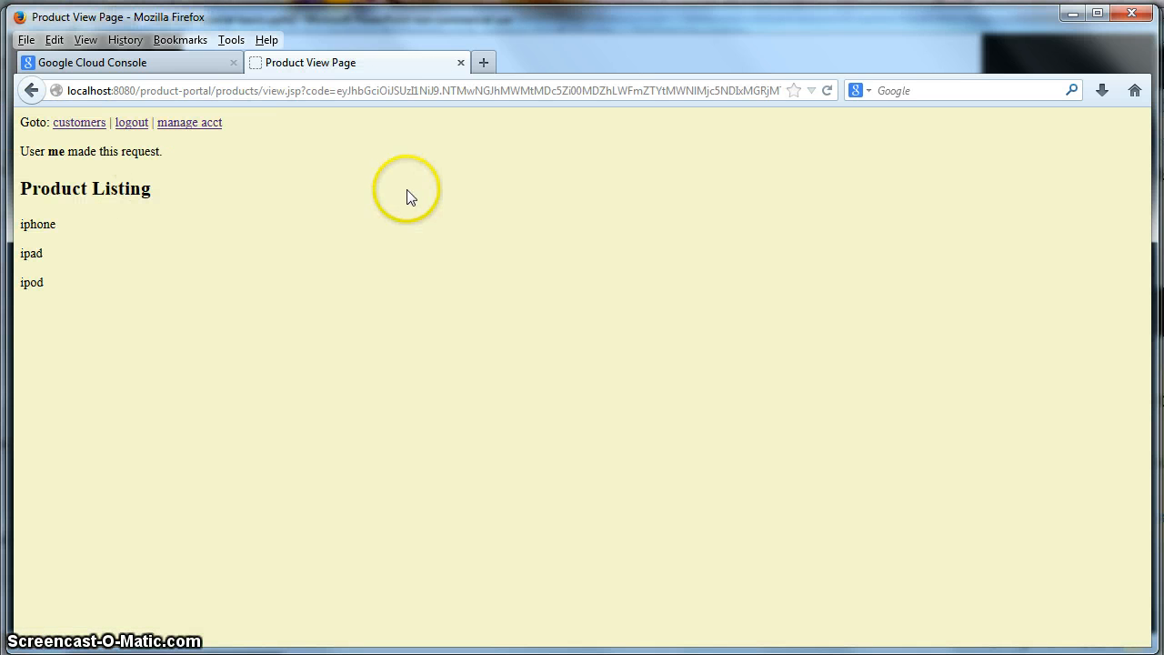
pyautogui.moveTo(208, 610)
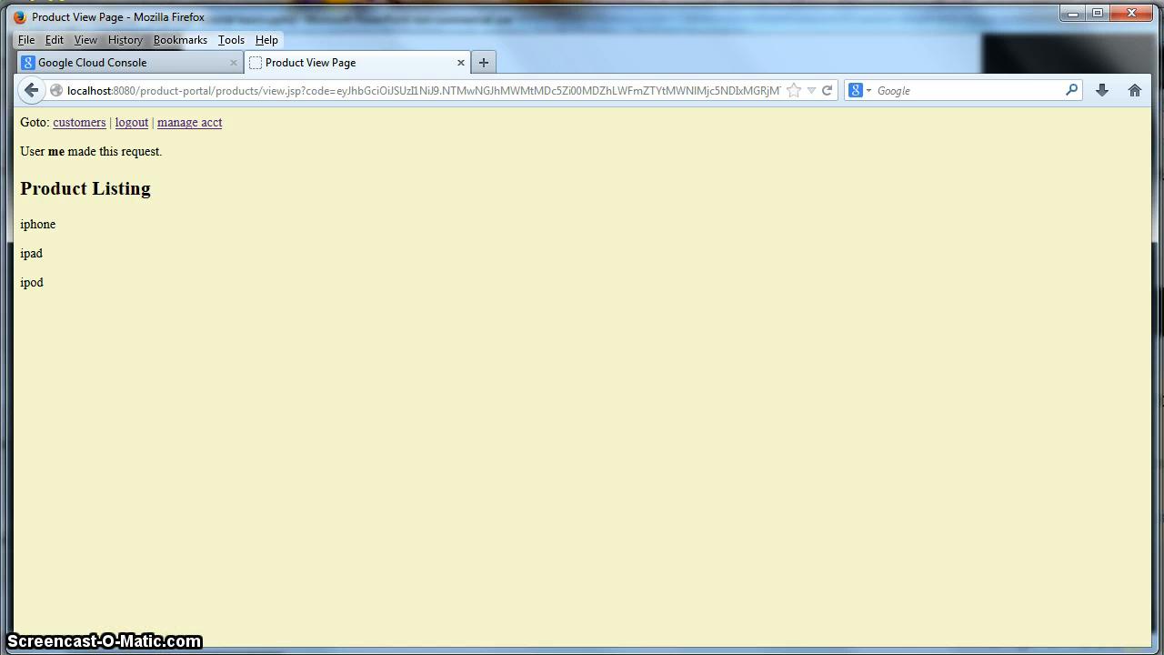
pyautogui.moveTo(273, 507)
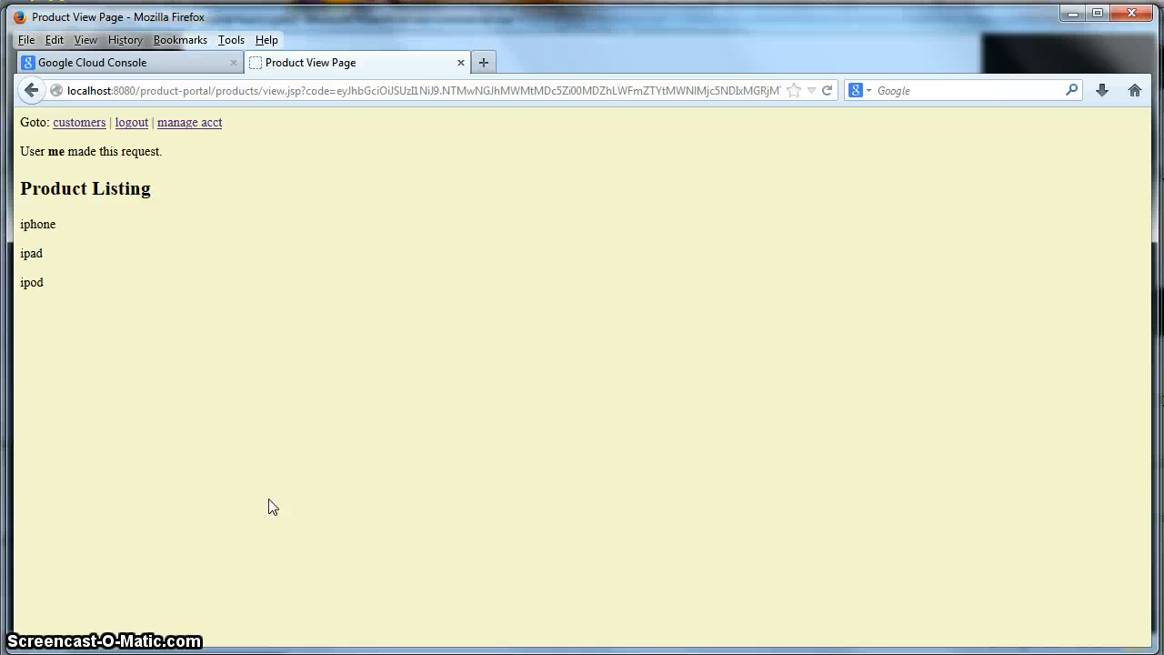
pyautogui.moveTo(33, 316)
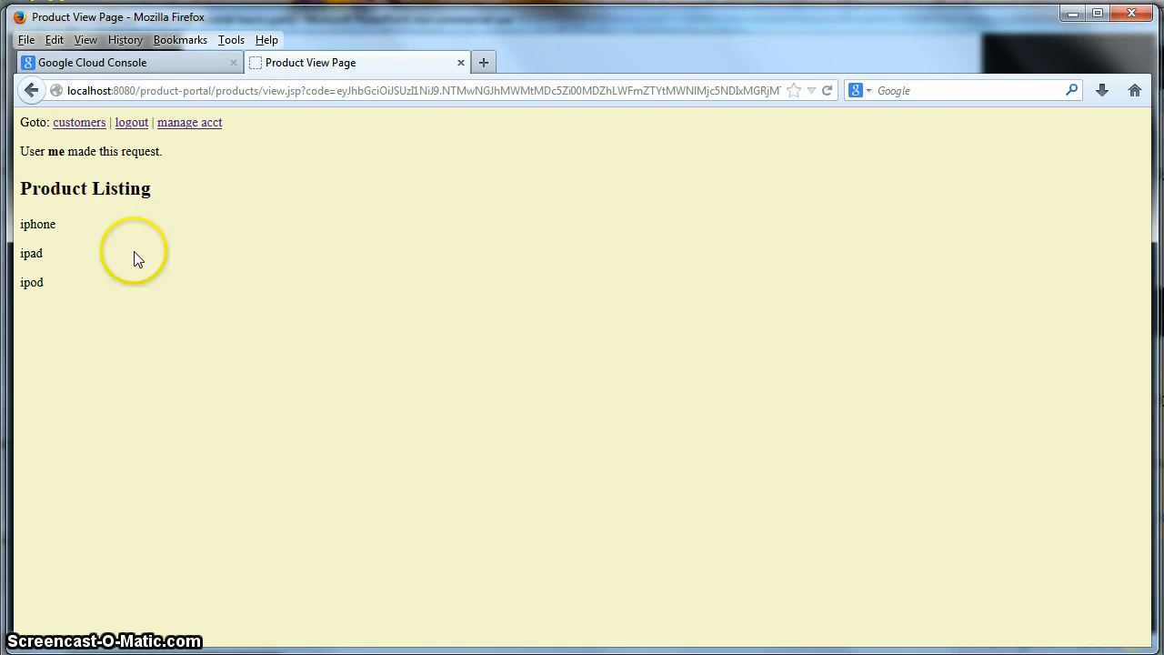
# Step: Log out of the product portal and navigate to the Keycloak admin console sign-in page
pyautogui.click(131, 122)
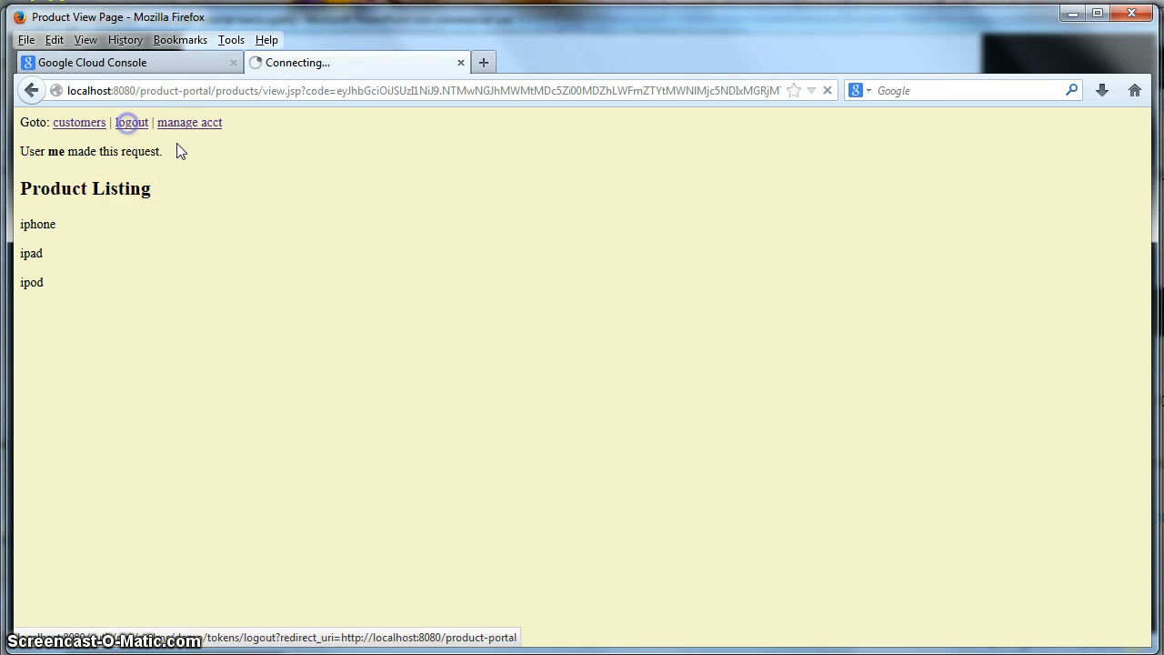
pyautogui.click(131, 122)
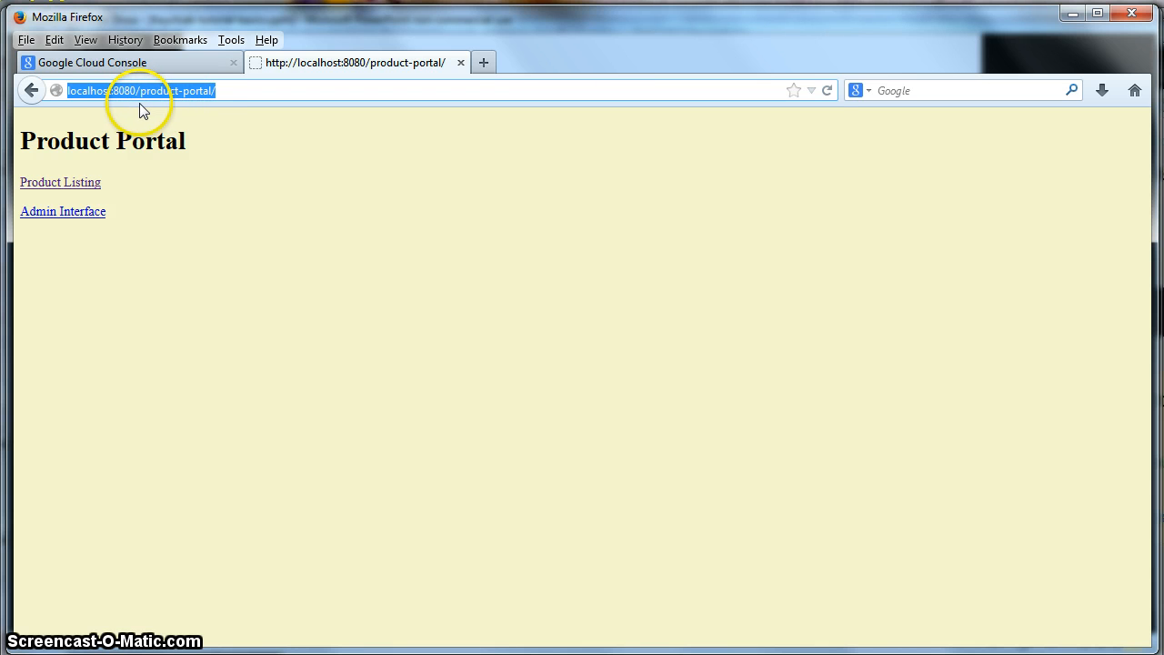
pyautogui.write('admin')
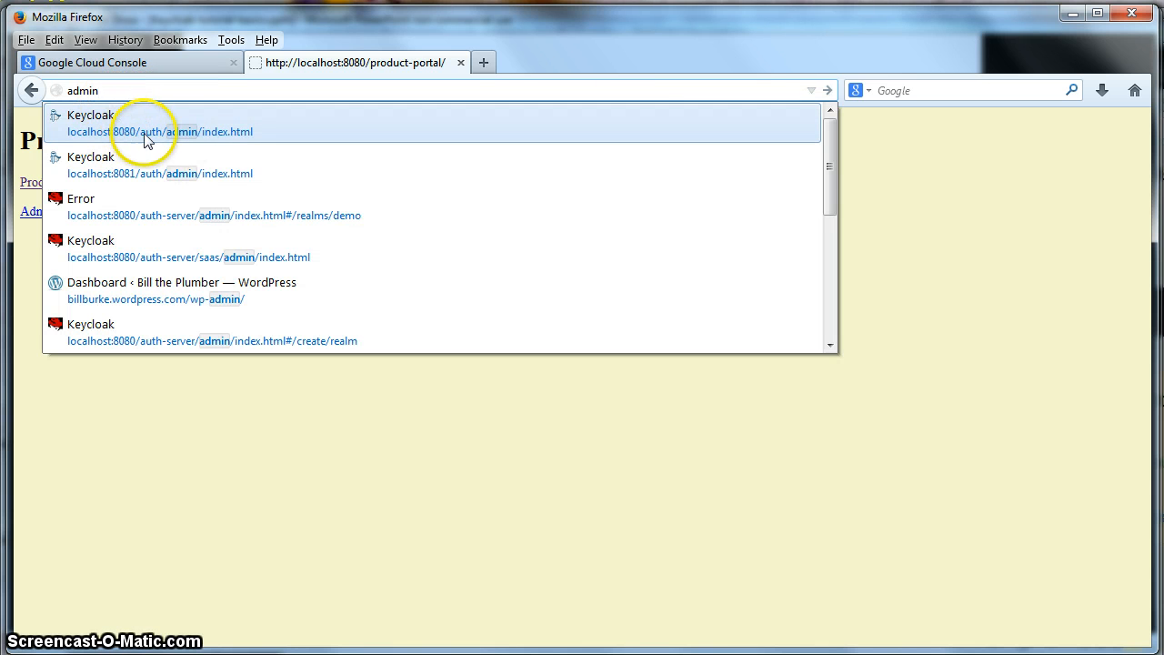
pyautogui.click(160, 131)
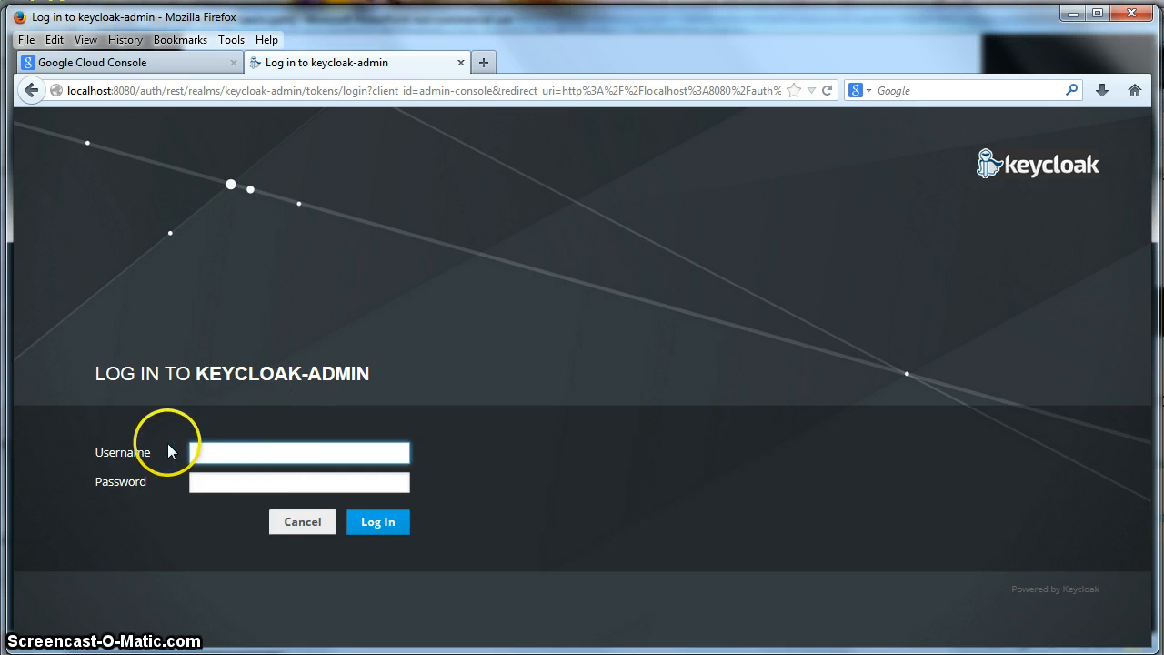
# Step: Log in as admin, switch Social login ON for the demo realm and save
pyautogui.click(378, 520)
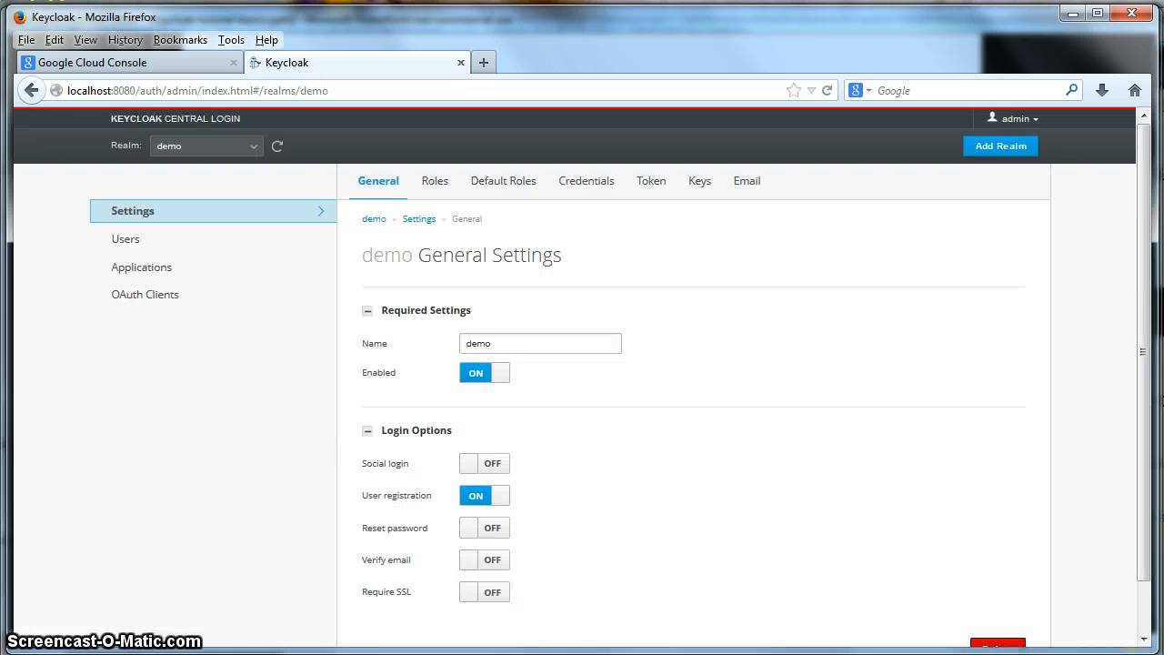
pyautogui.moveTo(398, 160)
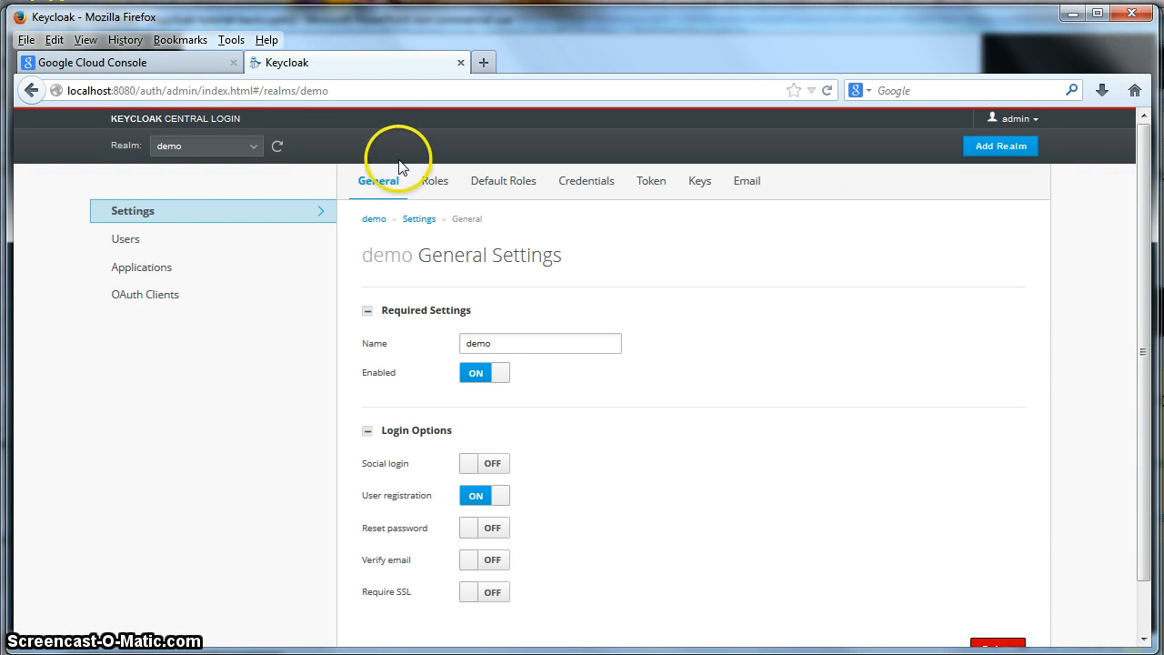
pyautogui.moveTo(804, 464)
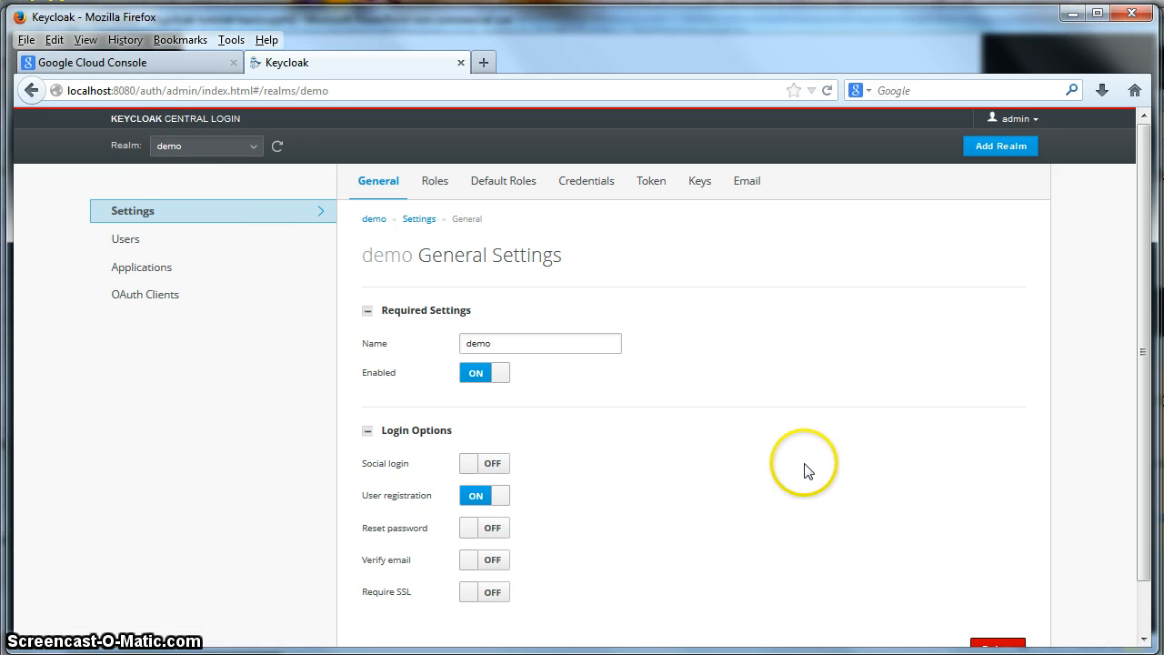
pyautogui.moveTo(404, 473)
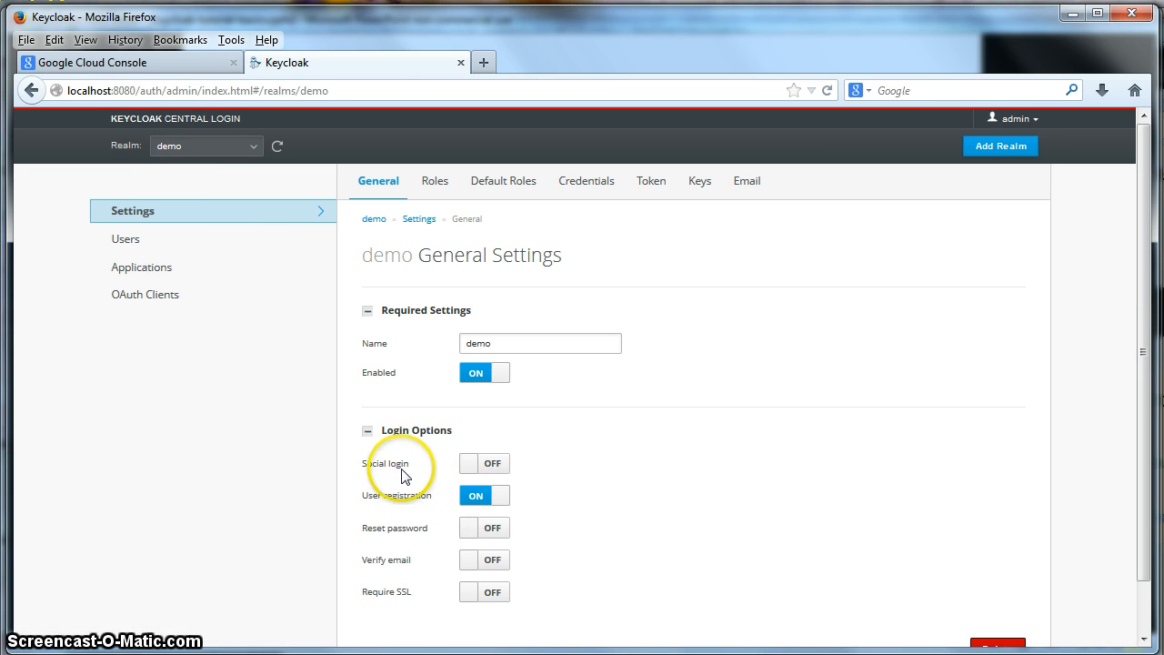
pyautogui.moveTo(451, 471)
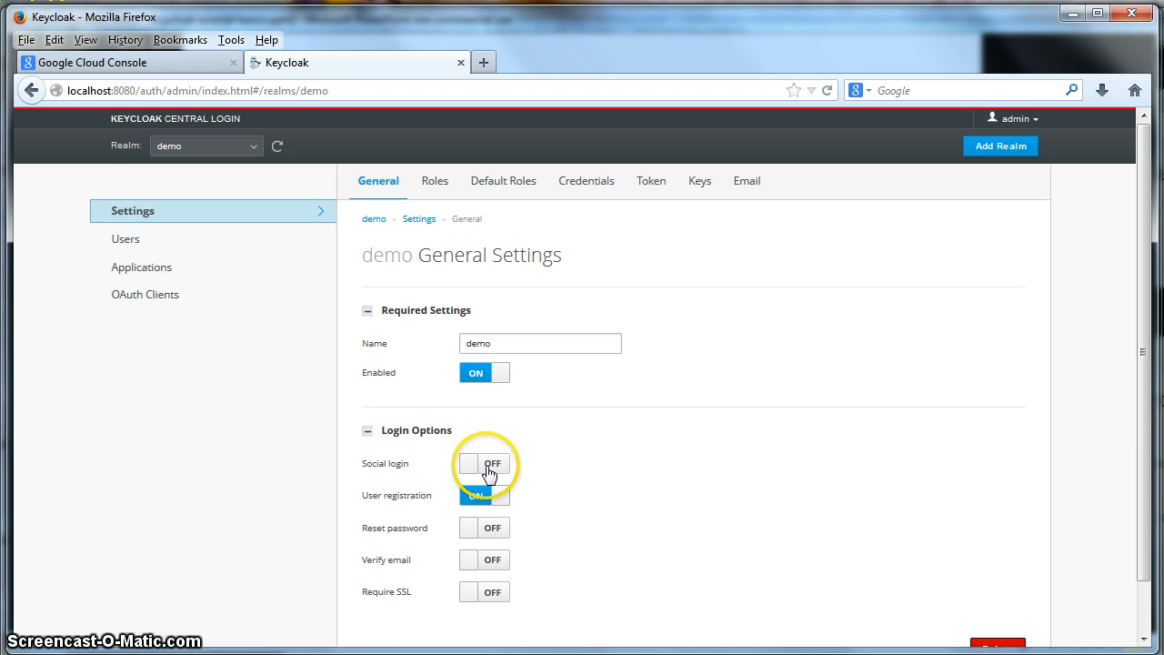
pyautogui.click(491, 464)
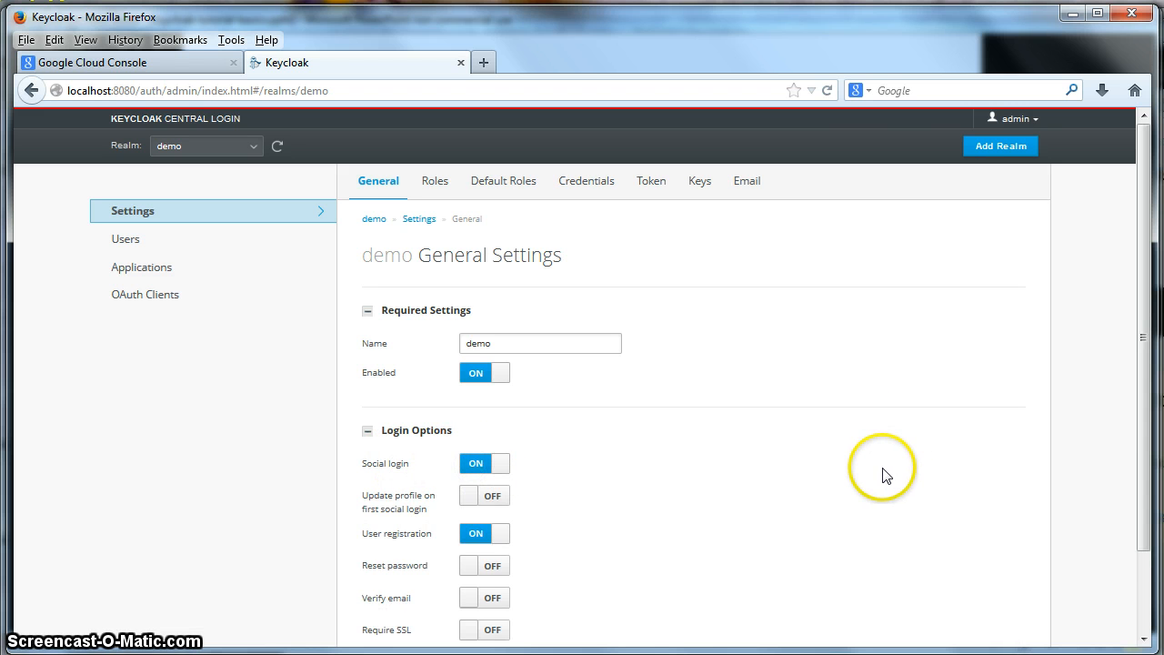
pyautogui.scroll(-3)
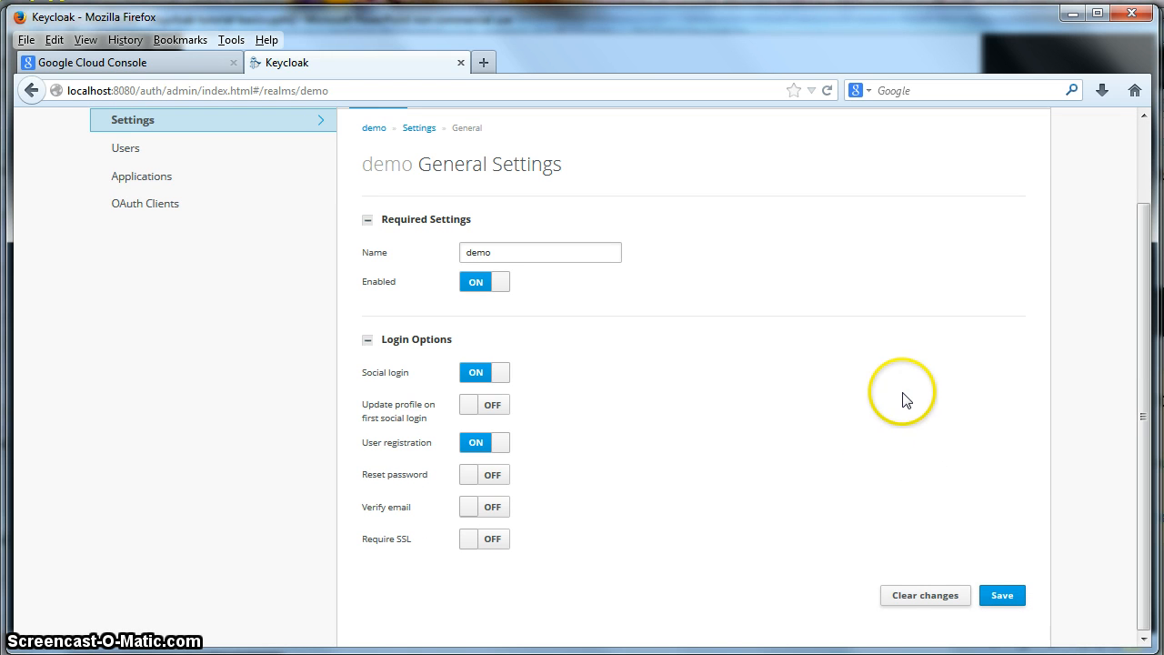
pyautogui.click(1001, 594)
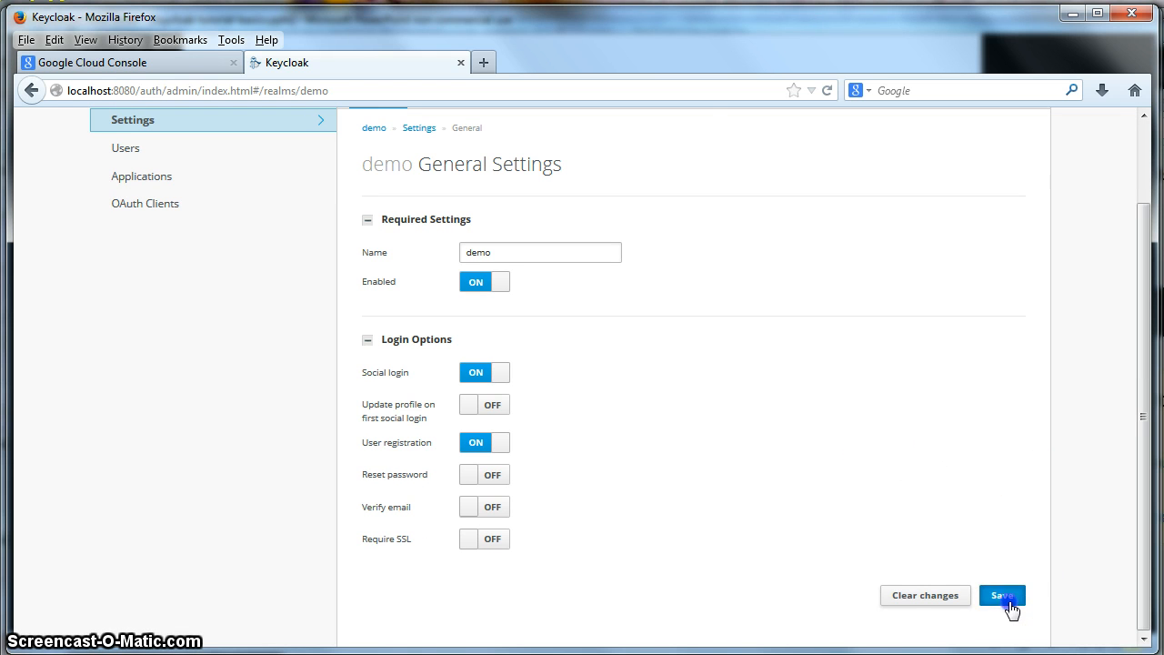
pyautogui.click(1001, 595)
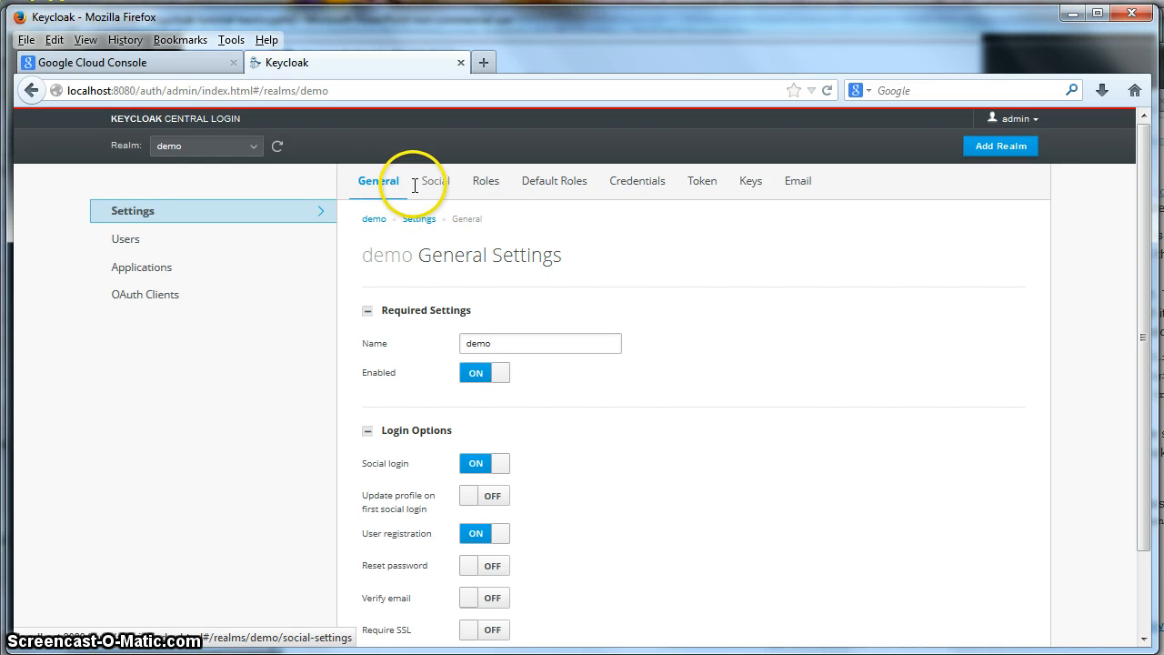
pyautogui.moveTo(436, 193)
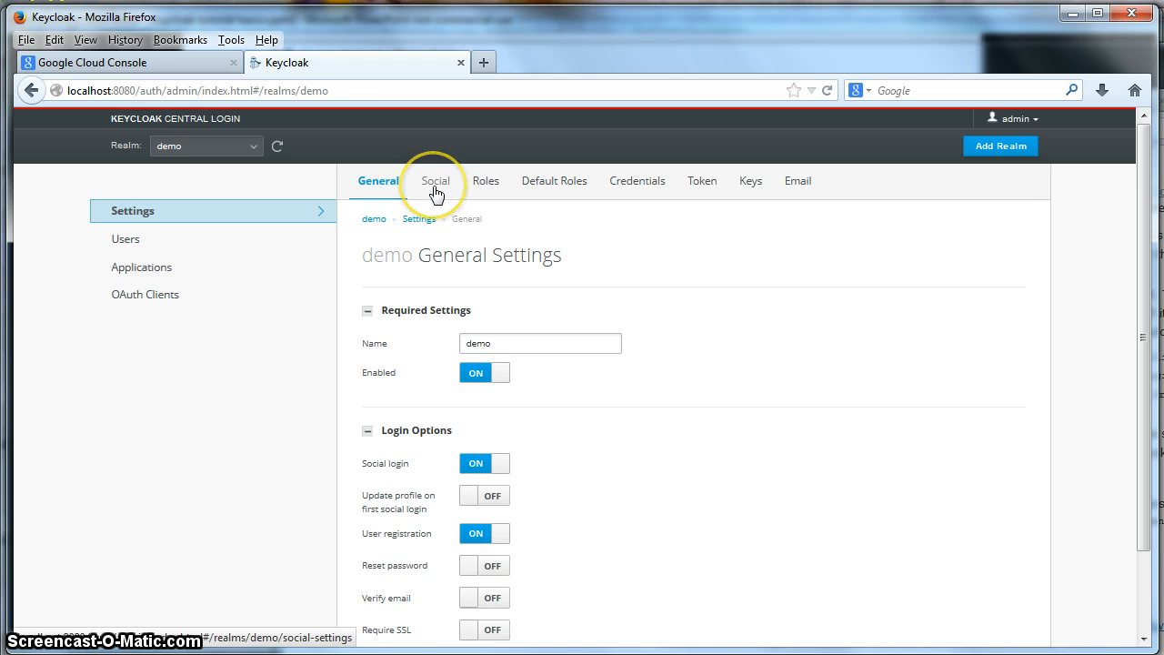
# Step: On the Social Providers Settings page, choose Google as the provider to add
pyautogui.click(436, 180)
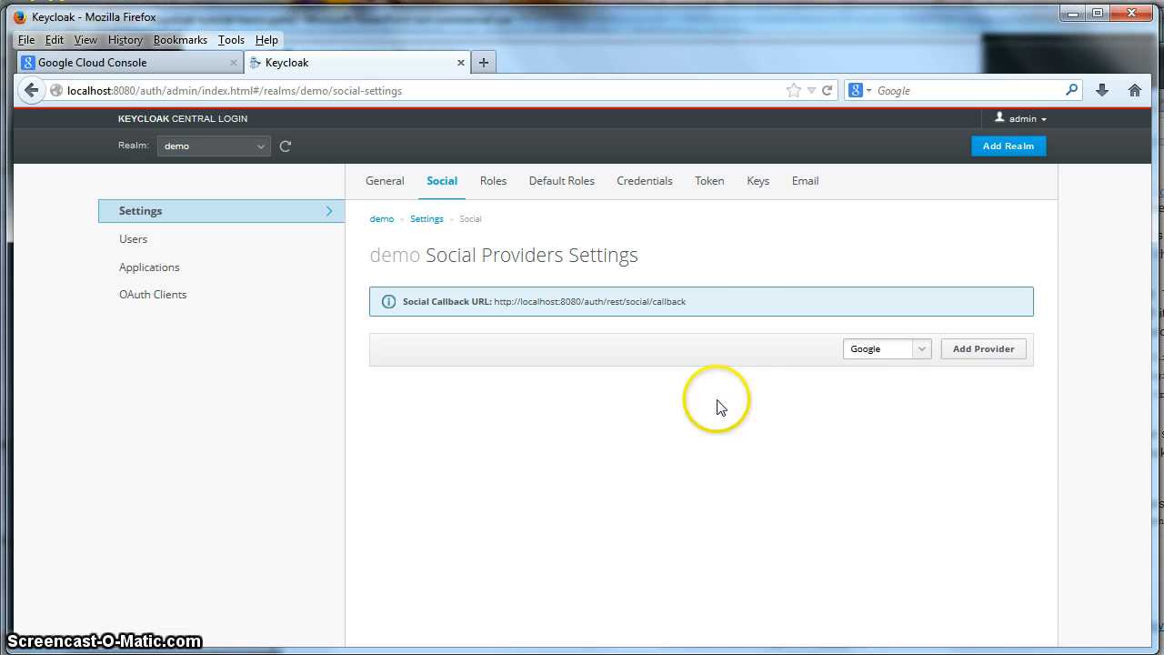
pyautogui.click(921, 350)
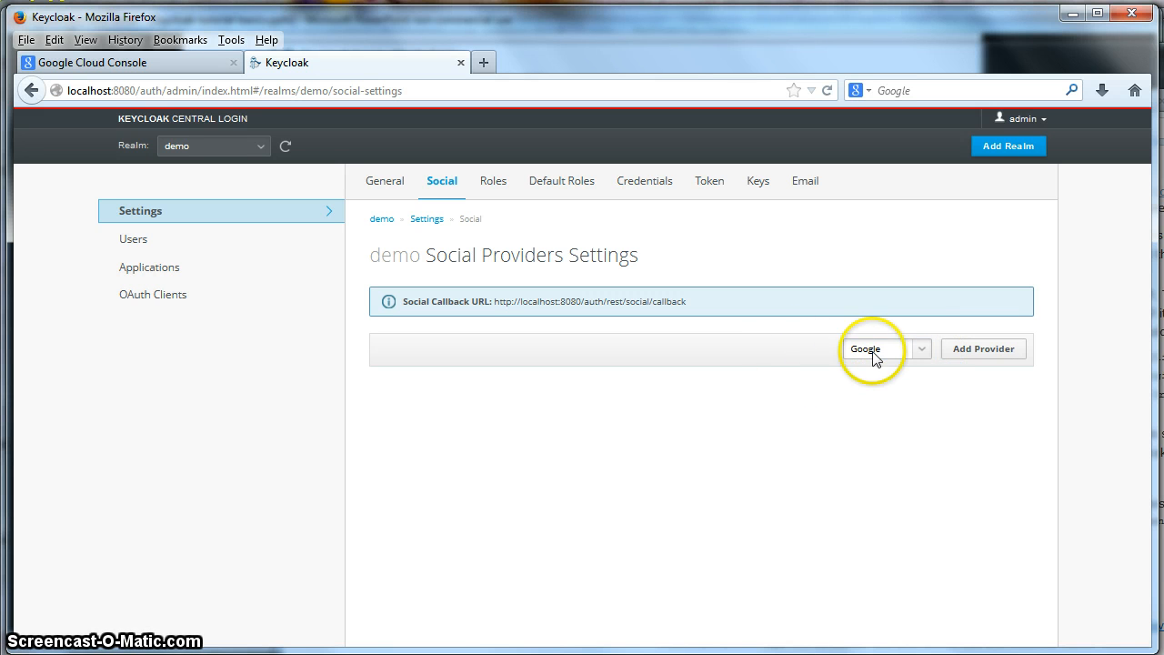
pyautogui.moveTo(689, 331)
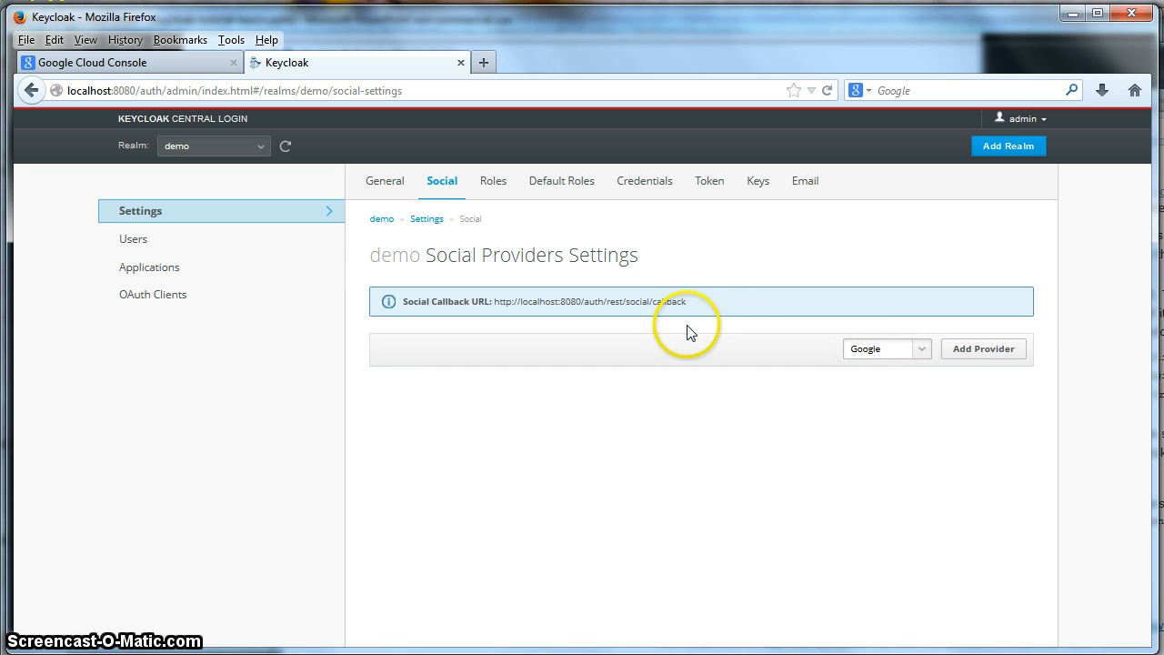
pyautogui.moveTo(651, 331)
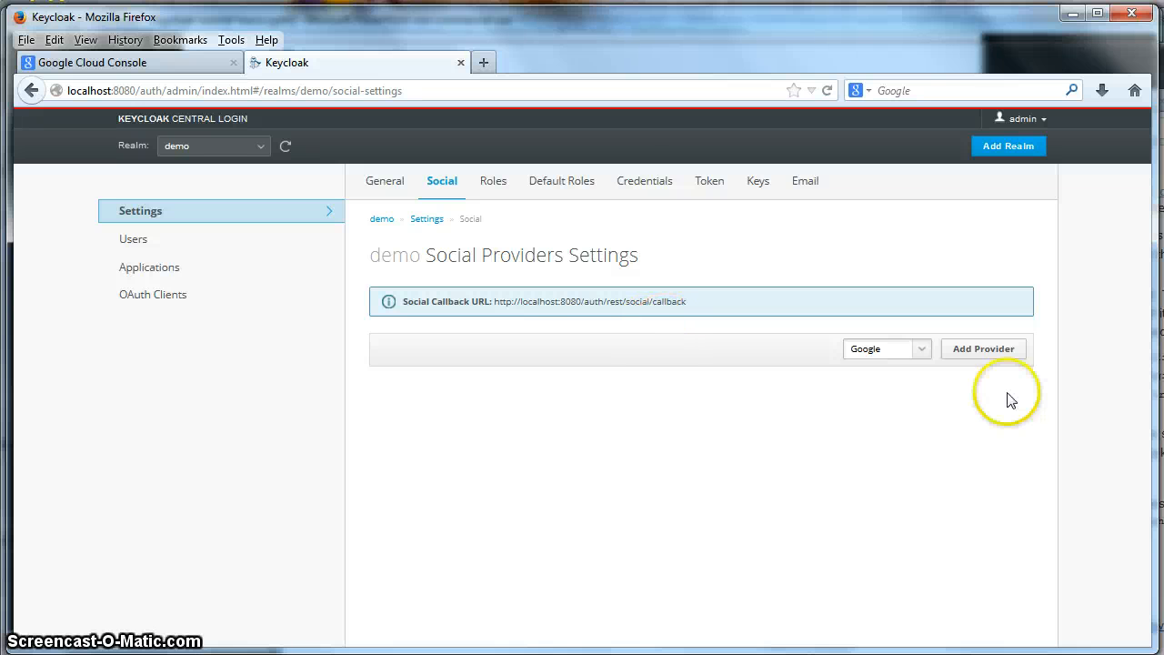
pyautogui.moveTo(986, 396)
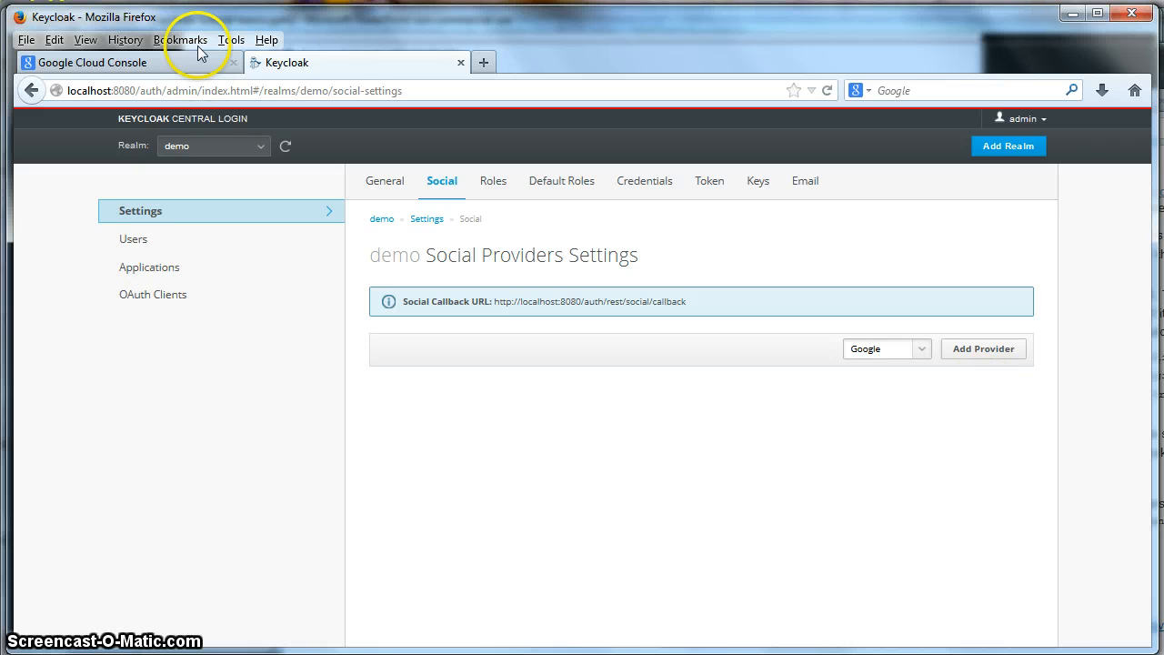
# Step: Go to cloud.google.com/console/project and sign in with the keycloak Google account
pyautogui.click(100, 62)
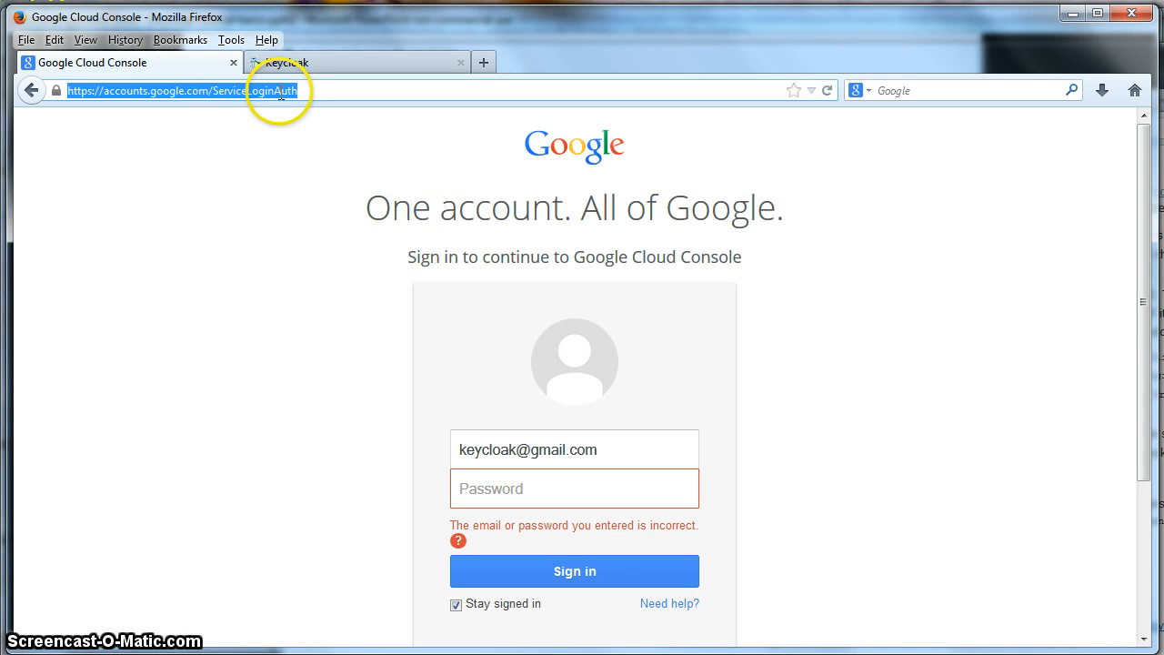
pyautogui.write('https://cloud.google.com/console/project')
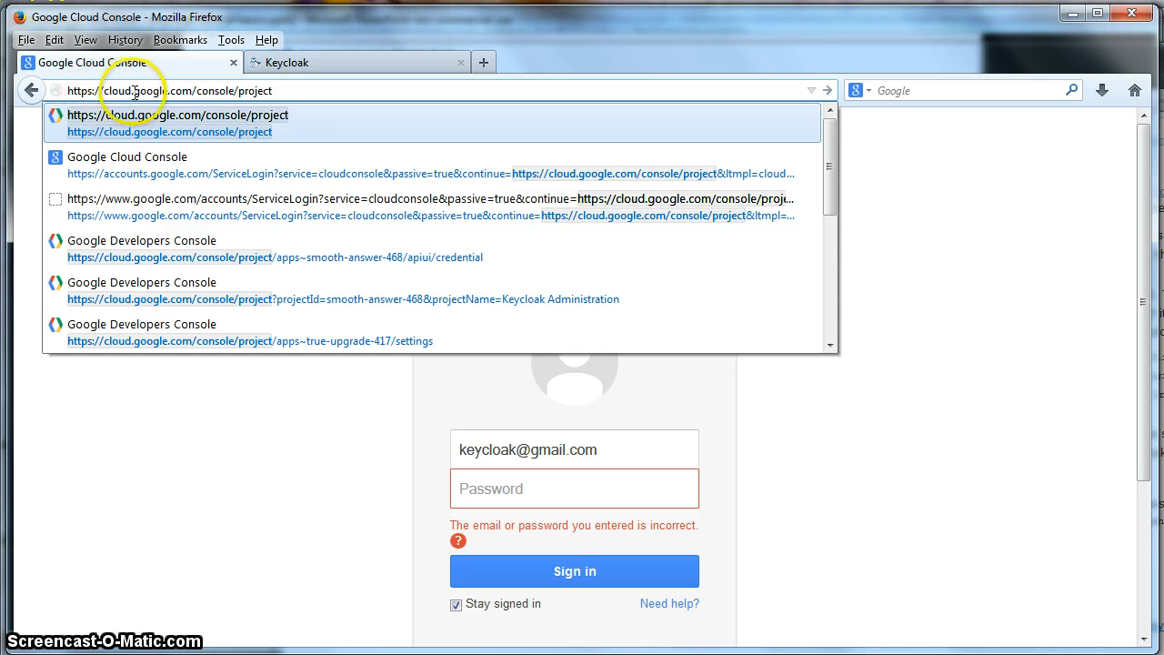
pyautogui.moveTo(251, 91)
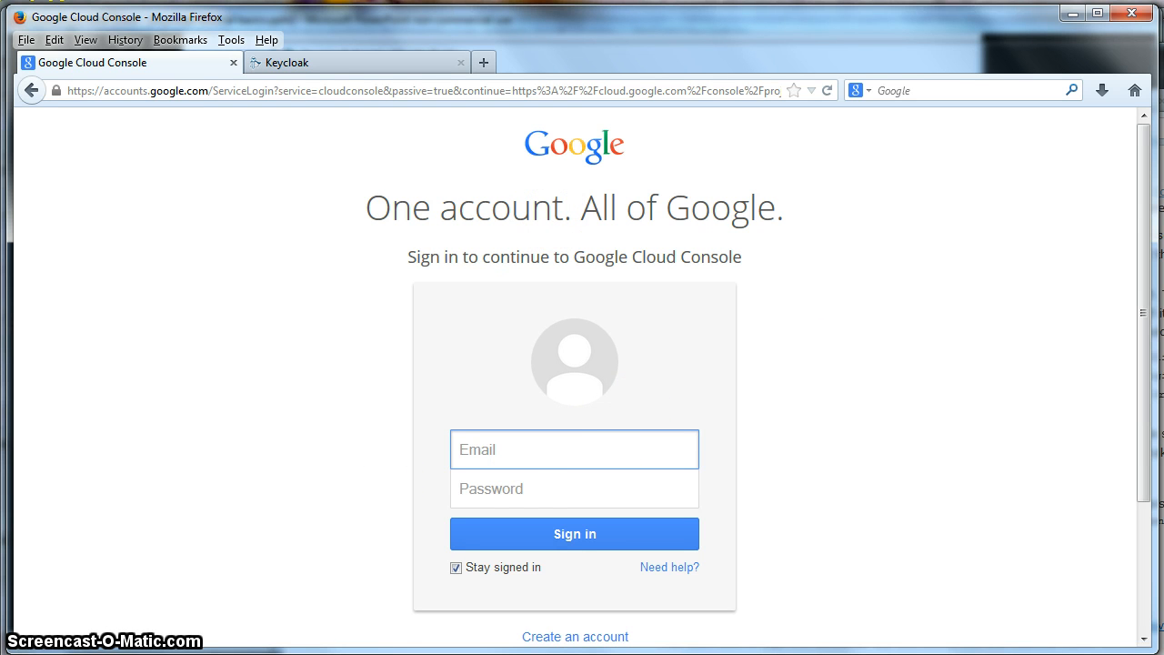
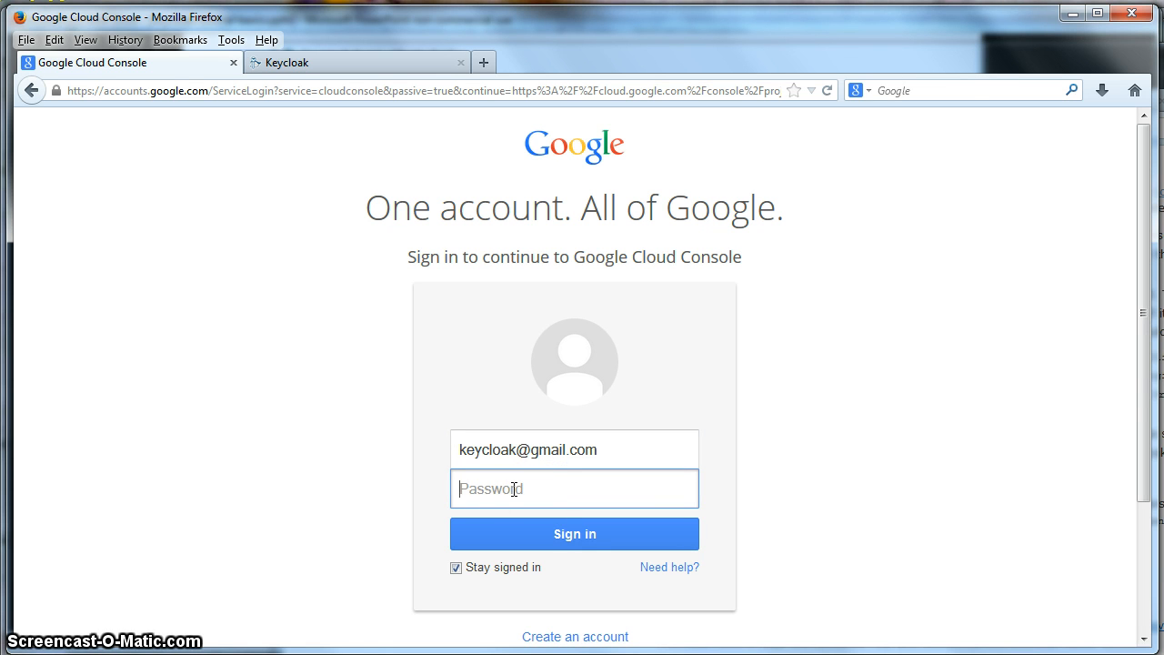
pyautogui.write('••')
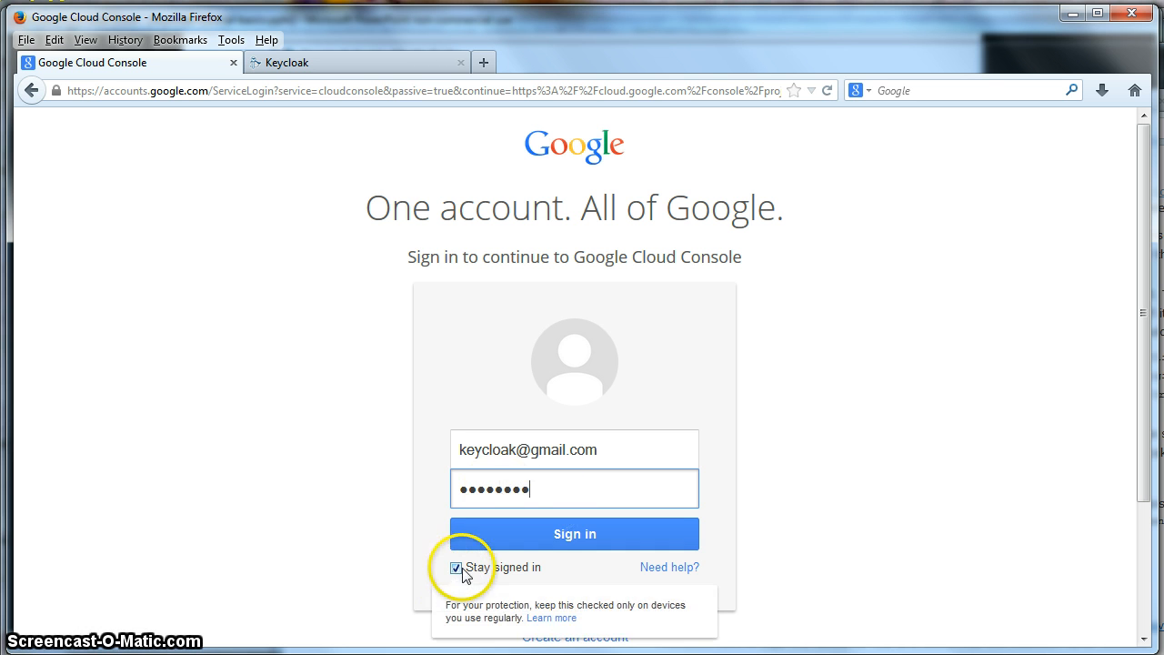
pyautogui.click(575, 534)
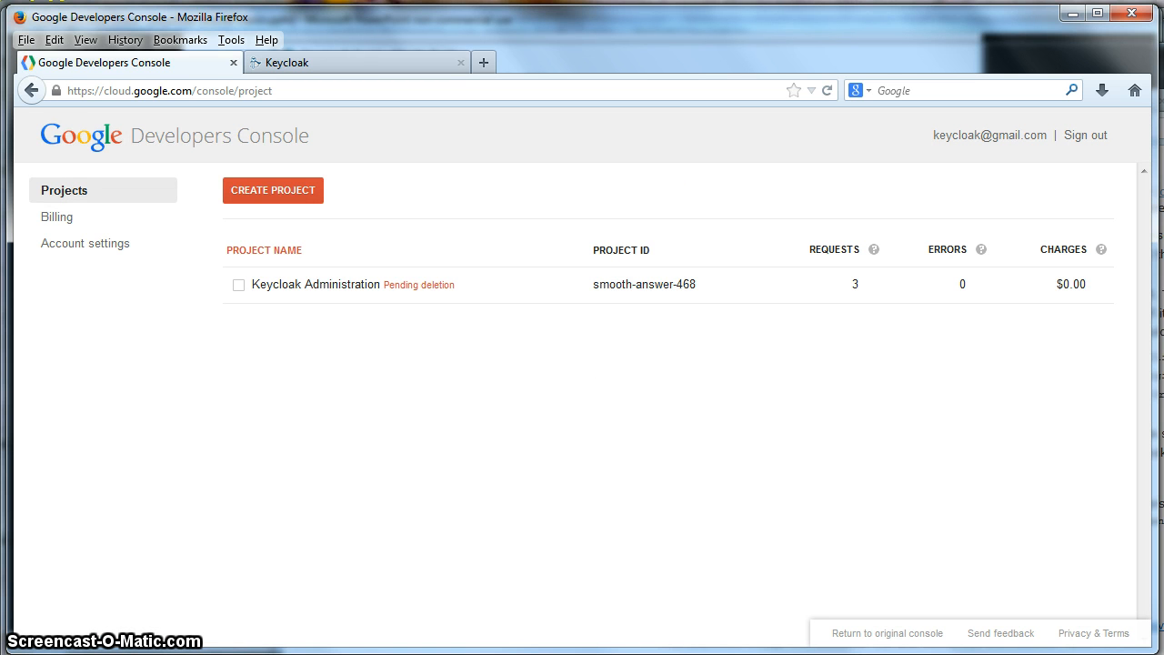
pyautogui.moveTo(302, 284)
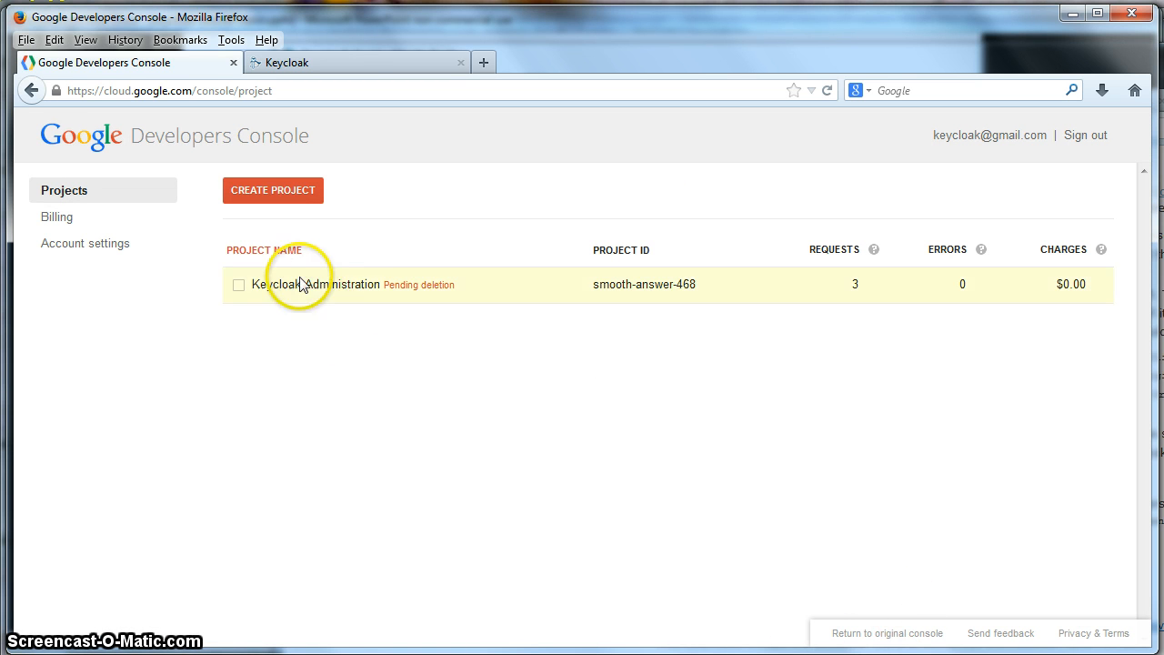
pyautogui.moveTo(191, 280)
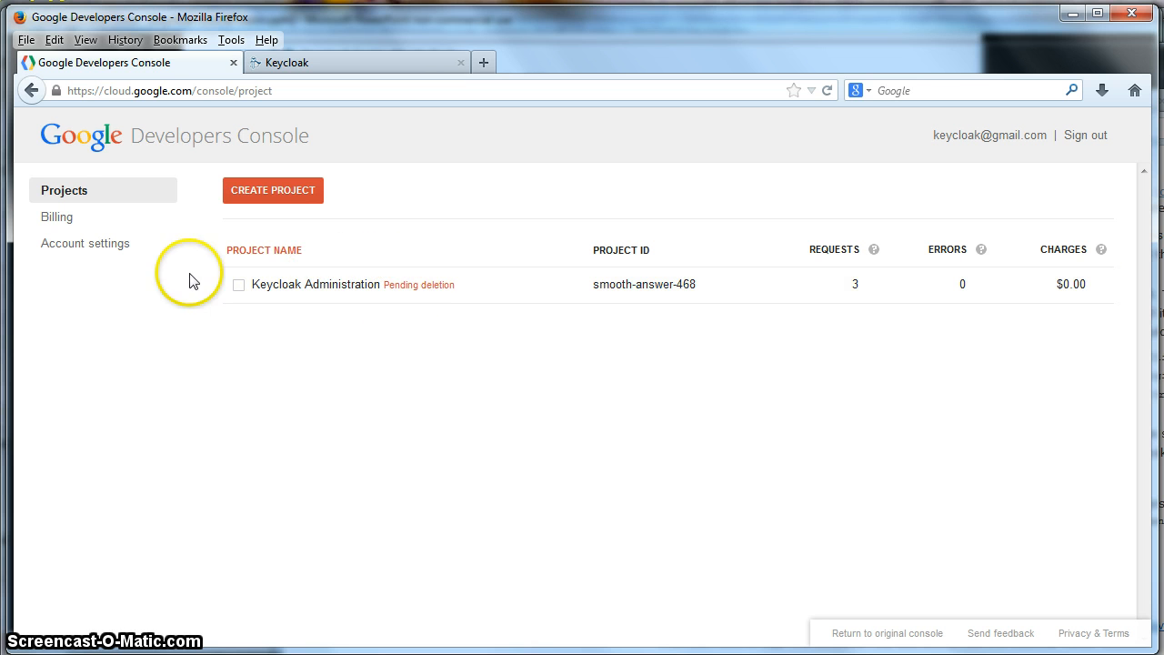
pyautogui.moveTo(229, 508)
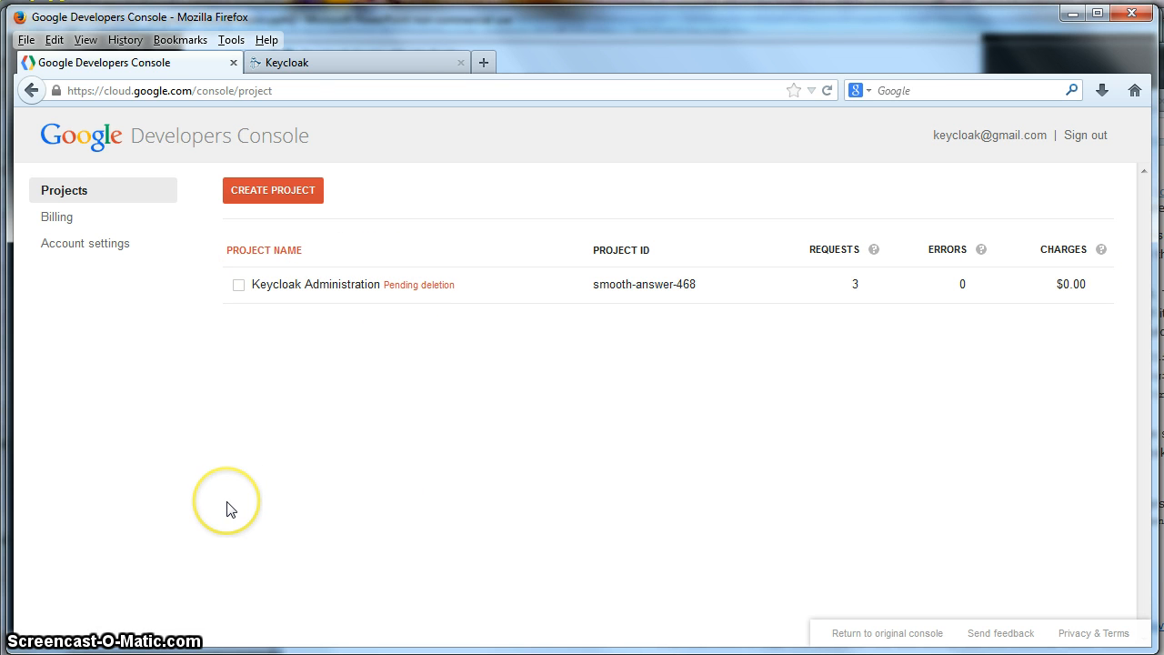
pyautogui.moveTo(229, 509)
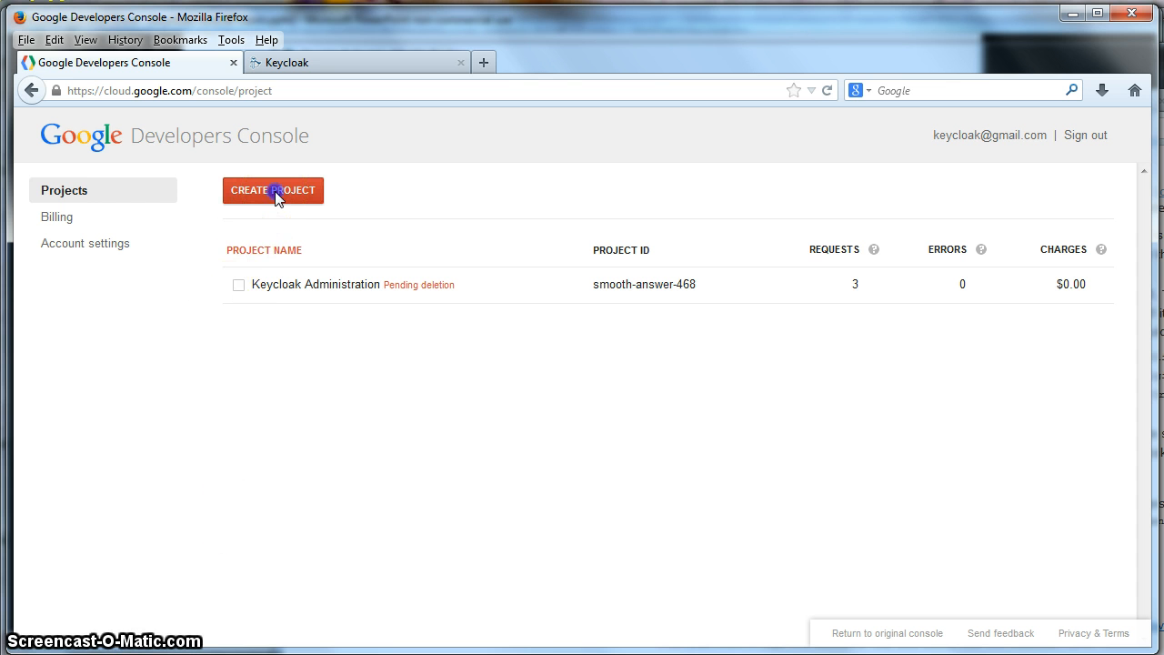
# Step: Create a new console project named 'Keycloak Demo'
pyautogui.click(273, 191)
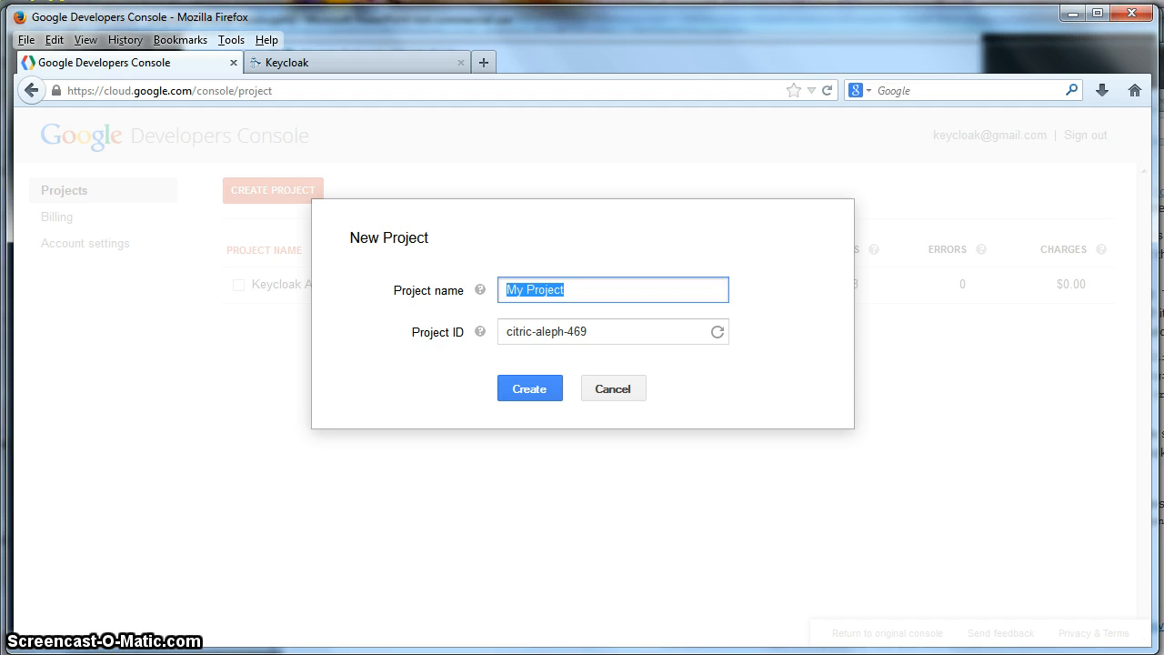
pyautogui.write('Keycloak Demo')
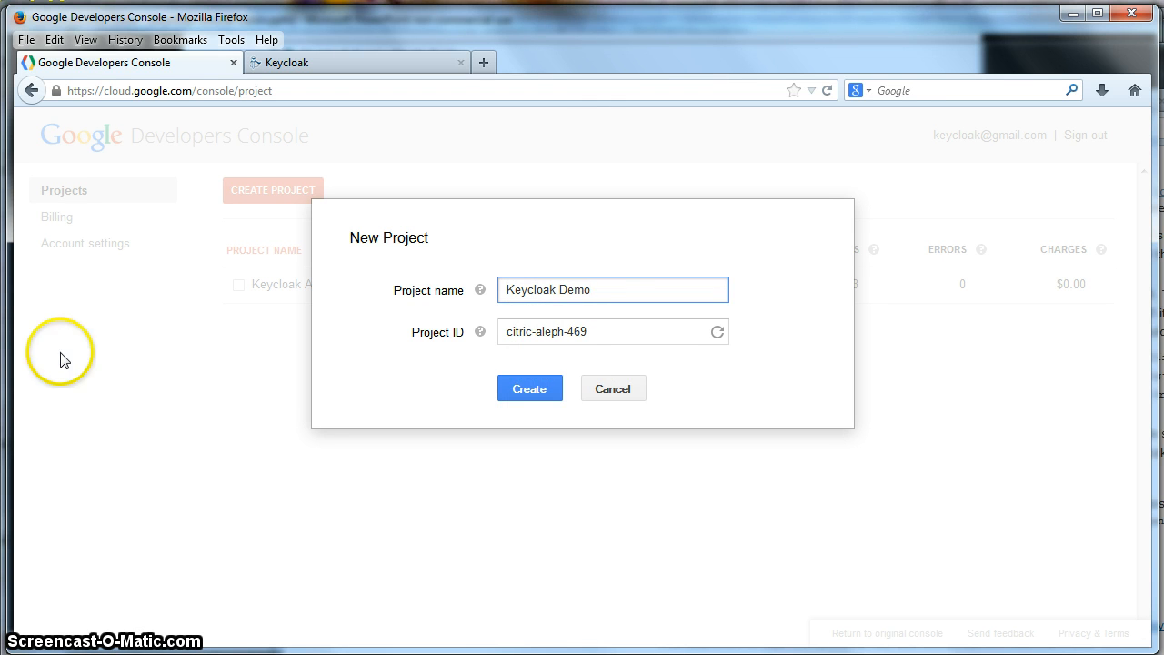
pyautogui.click(530, 389)
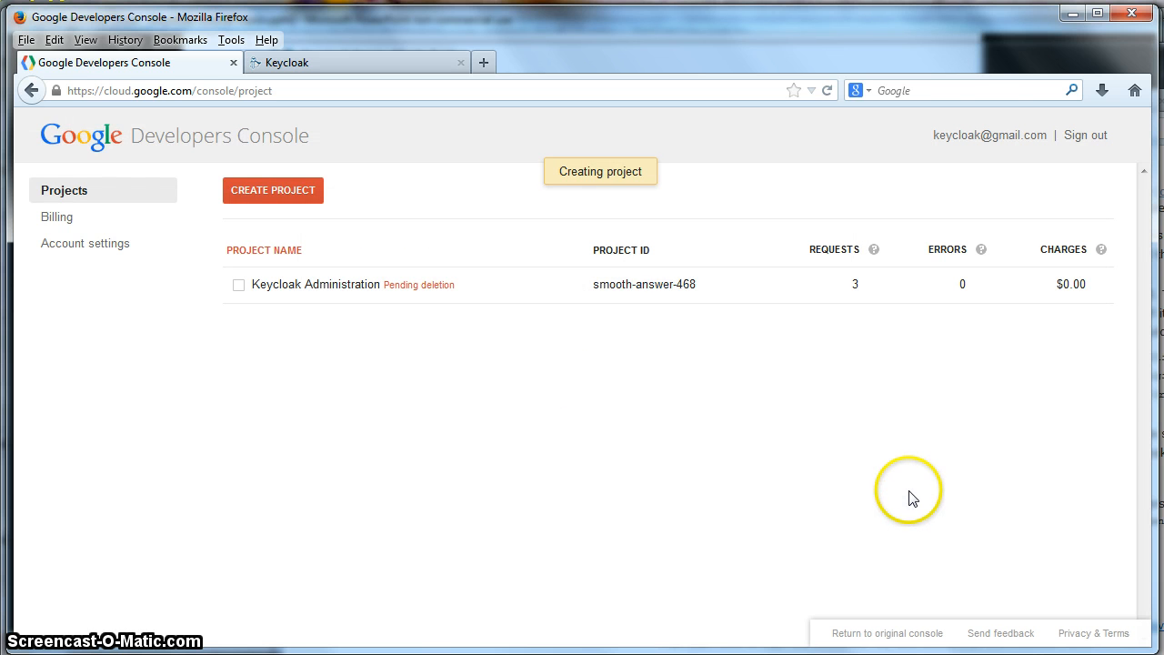
pyautogui.moveTo(608, 208)
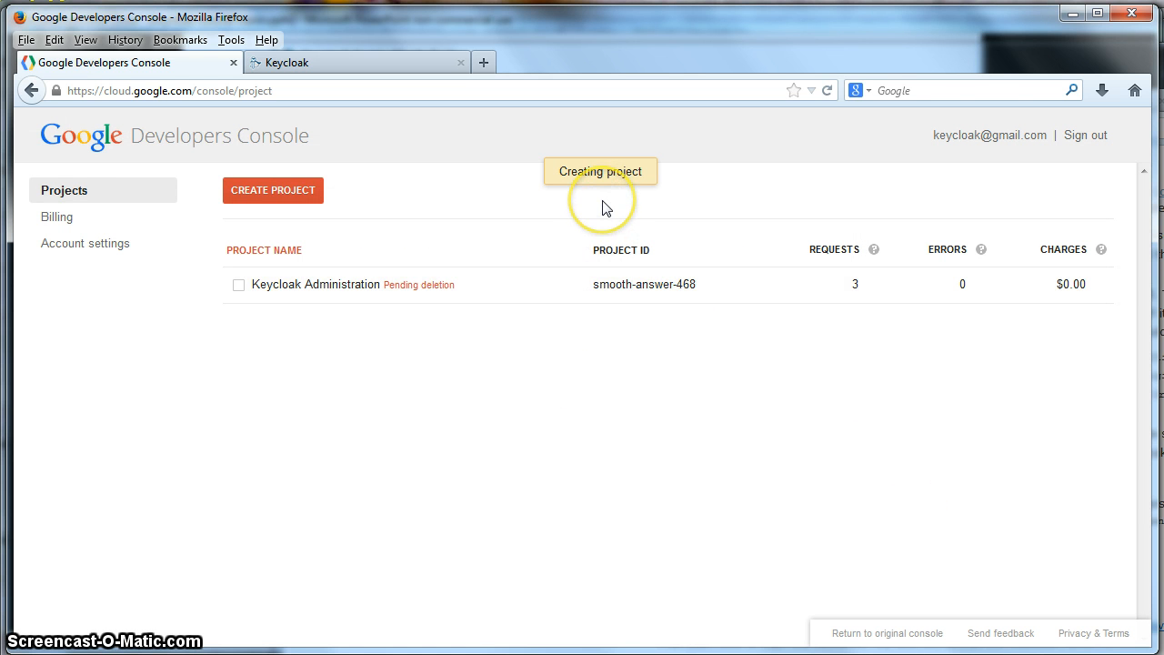
pyautogui.moveTo(586, 186)
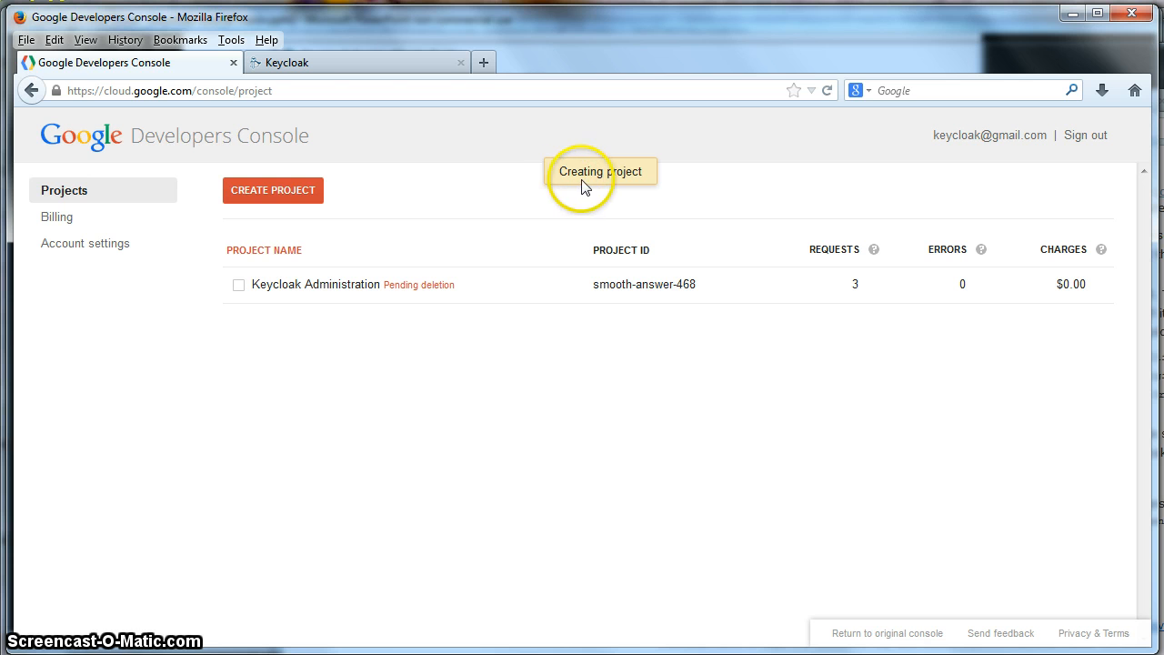
pyautogui.moveTo(645, 198)
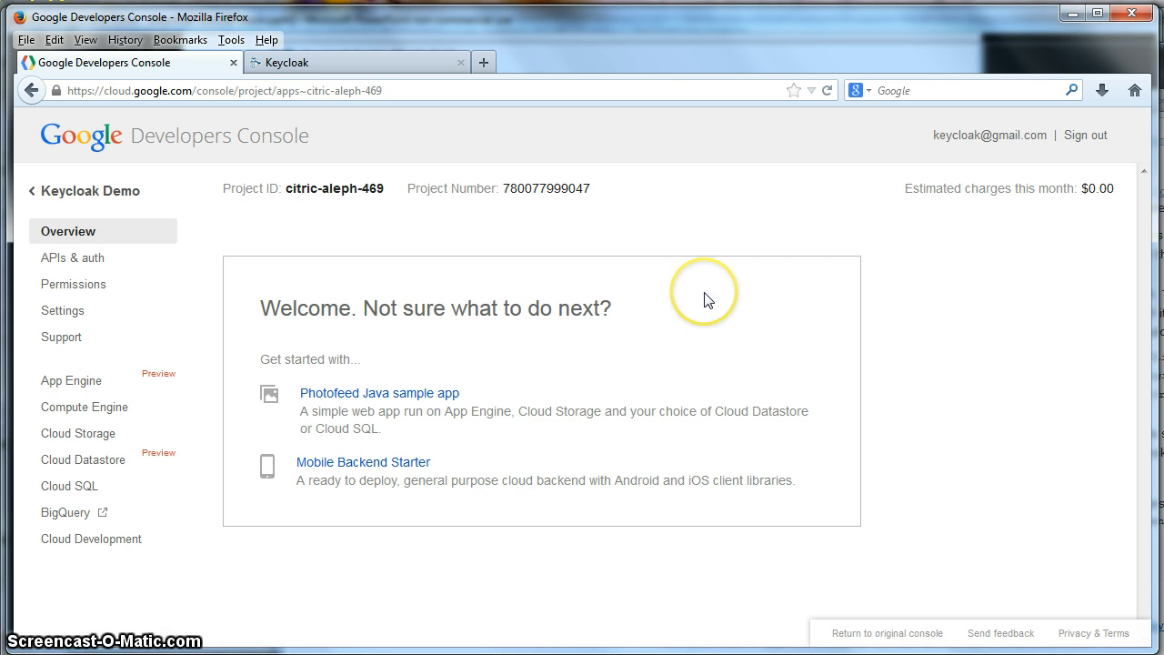
pyautogui.moveTo(73, 259)
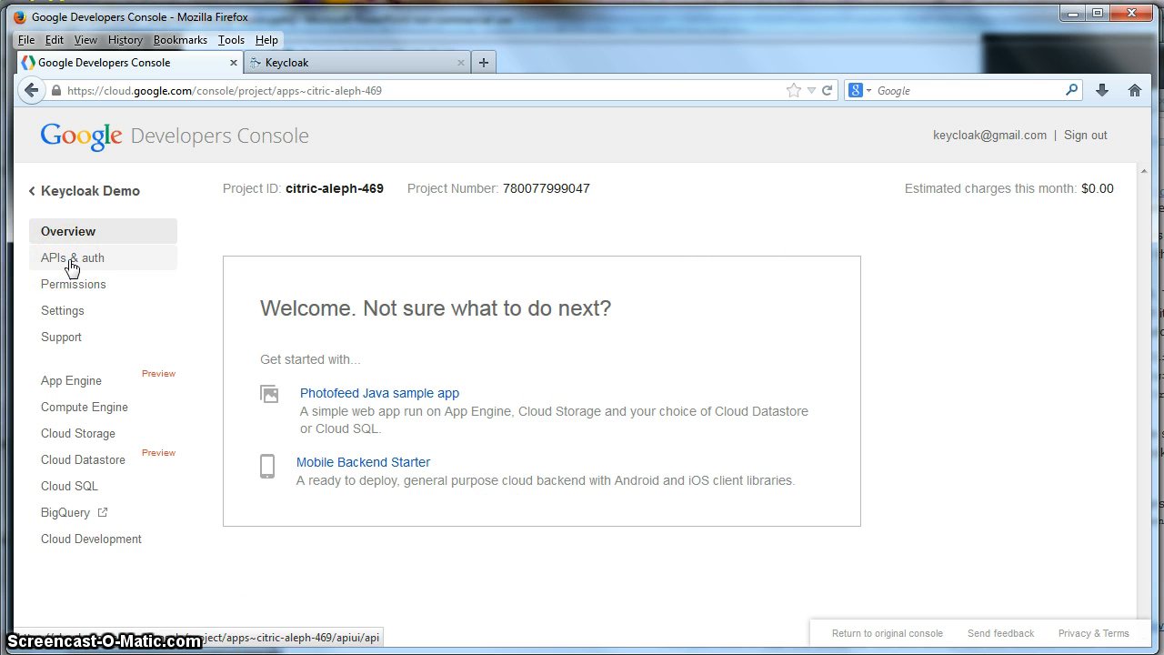
# Step: In APIs & auth > APIs, switch the Google+ API toggle from OFF to ON
pyautogui.click(71, 259)
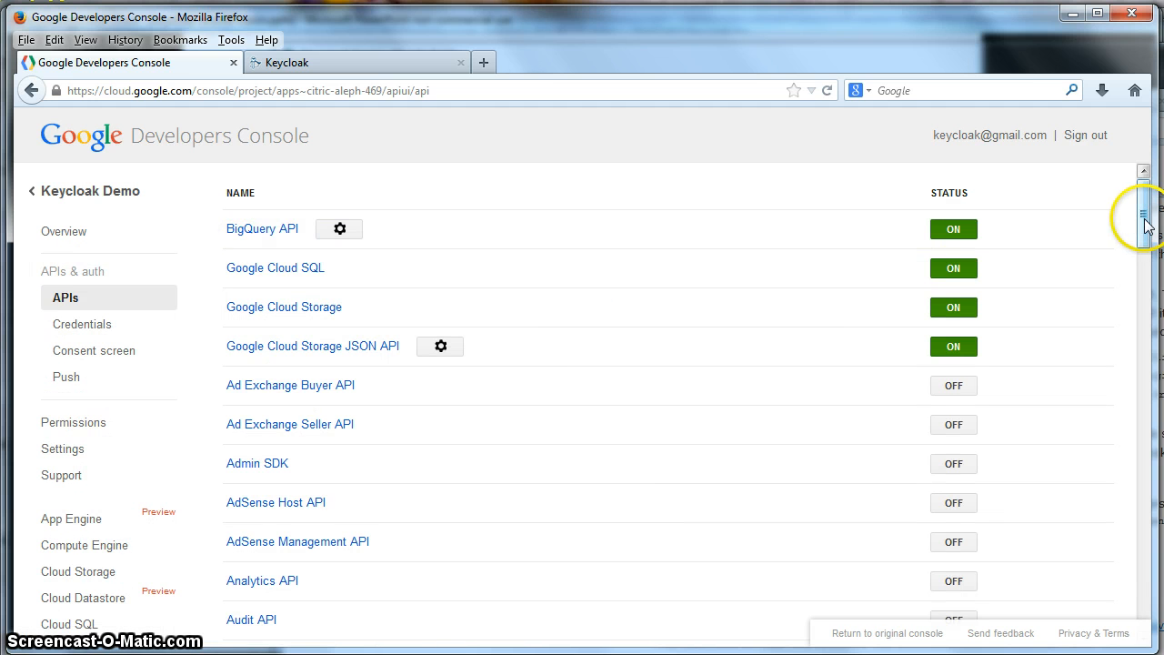
pyautogui.scroll(-3)
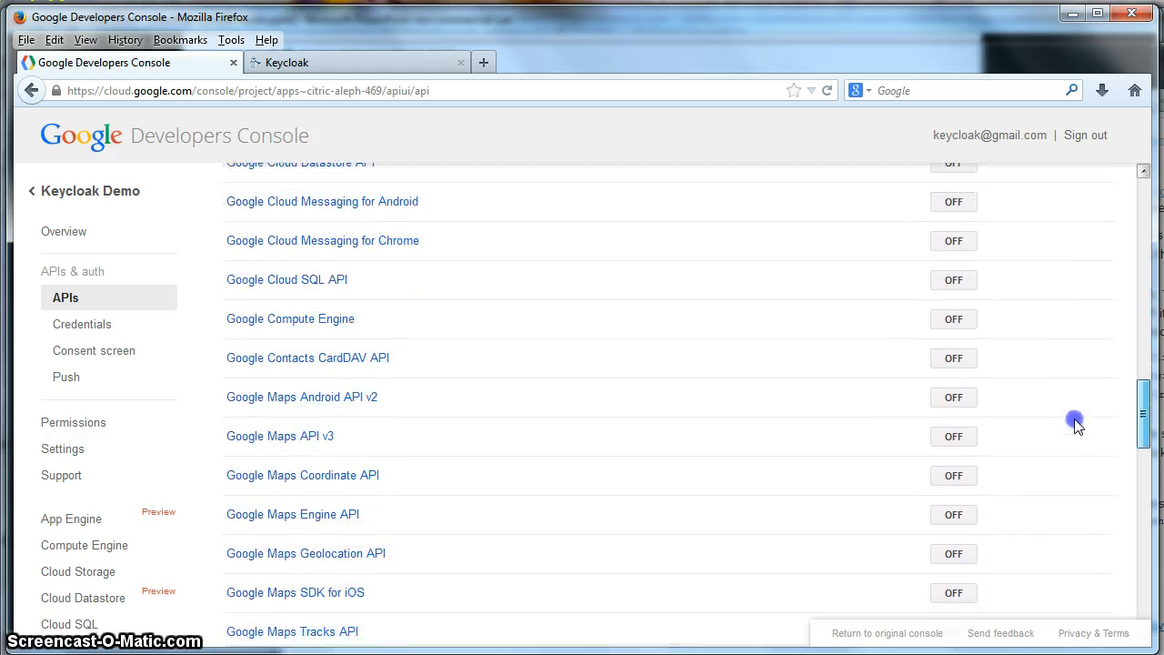
pyautogui.scroll(-3)
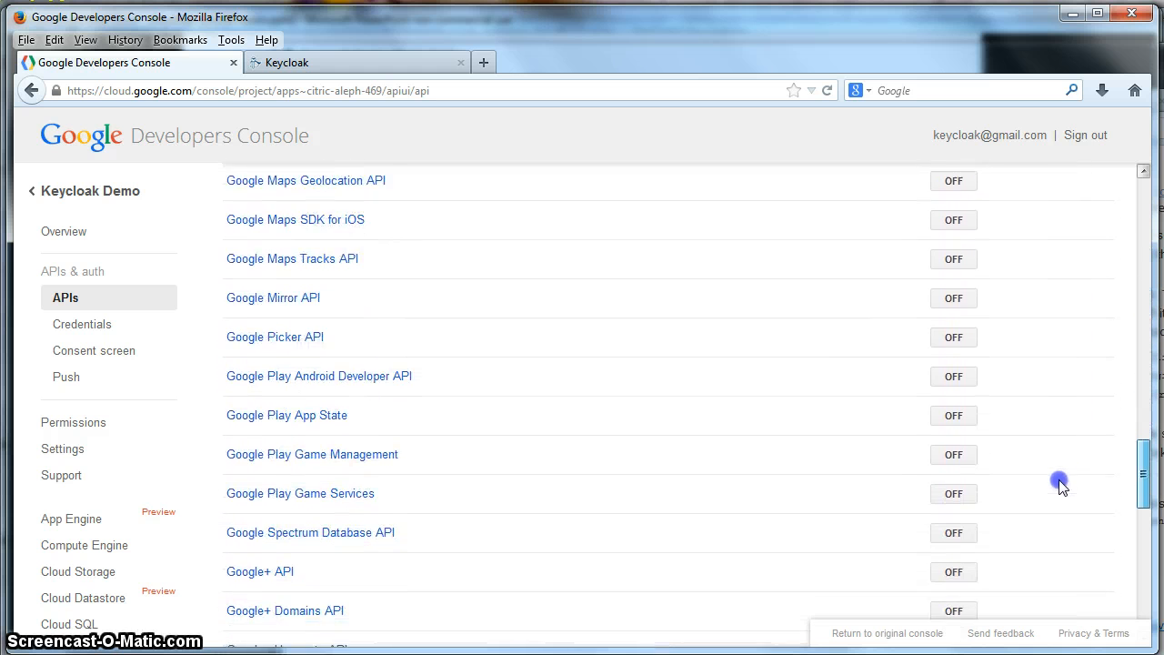
pyautogui.scroll(-3)
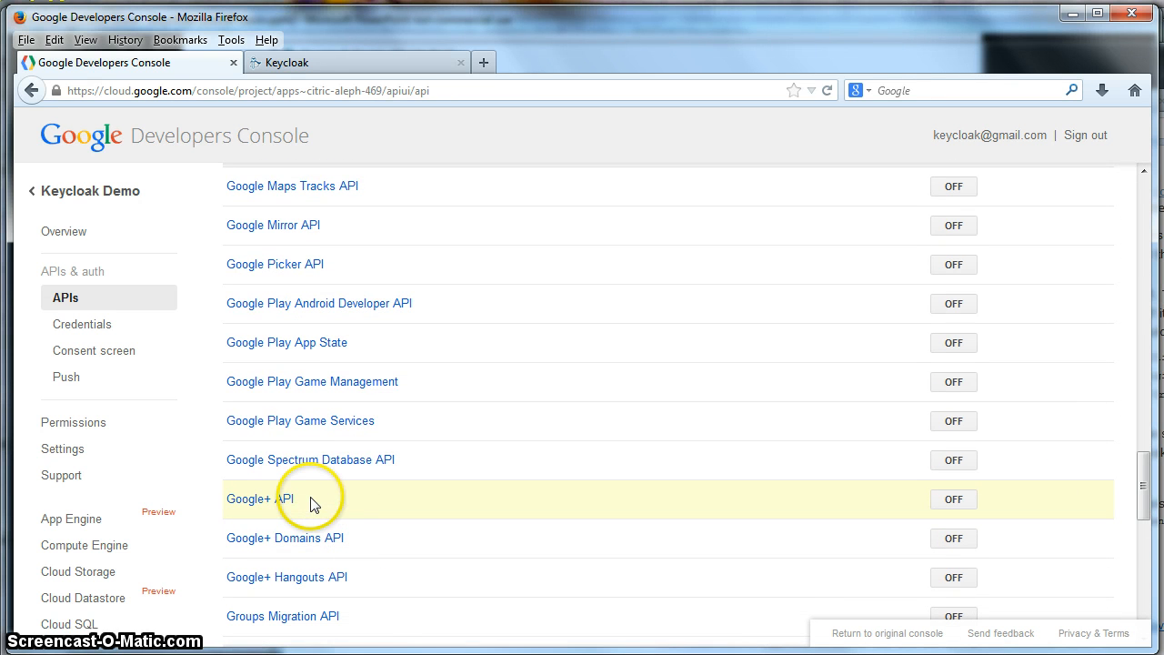
pyautogui.moveTo(926, 498)
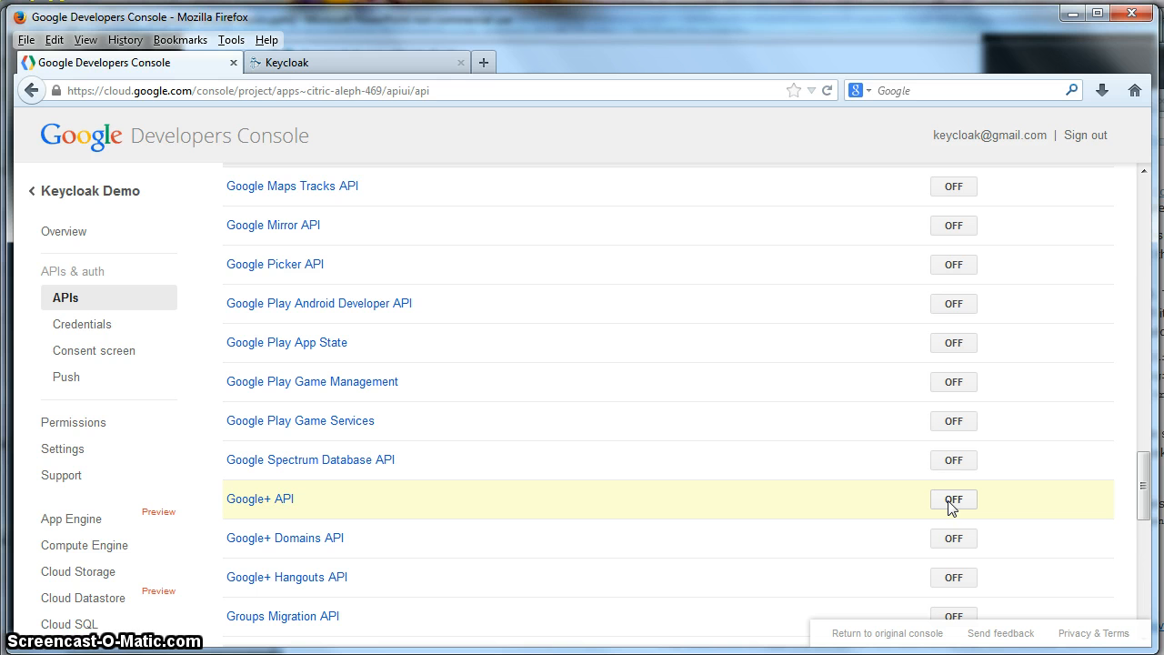
pyautogui.click(954, 498)
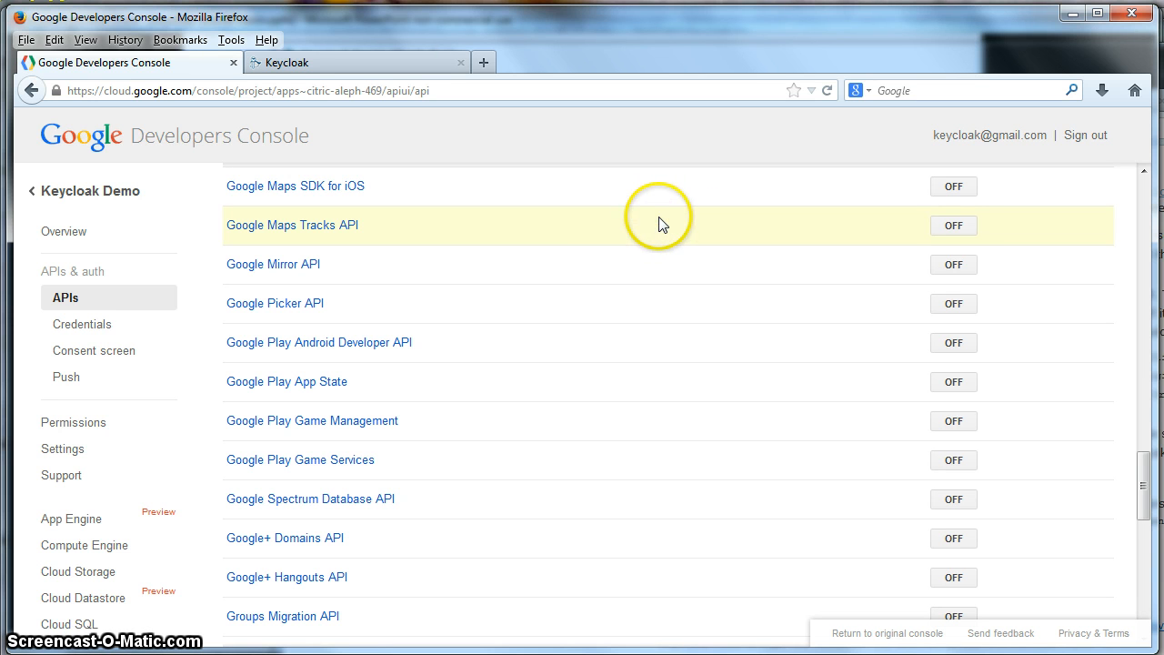
pyautogui.moveTo(582, 353)
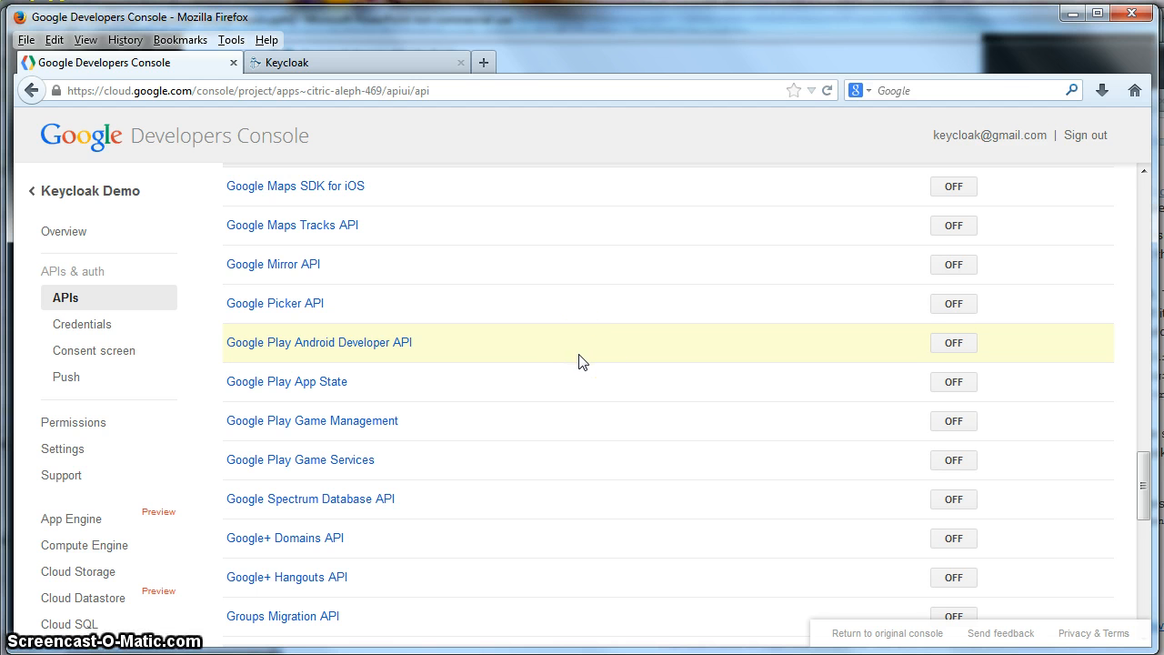
pyautogui.moveTo(1033, 376)
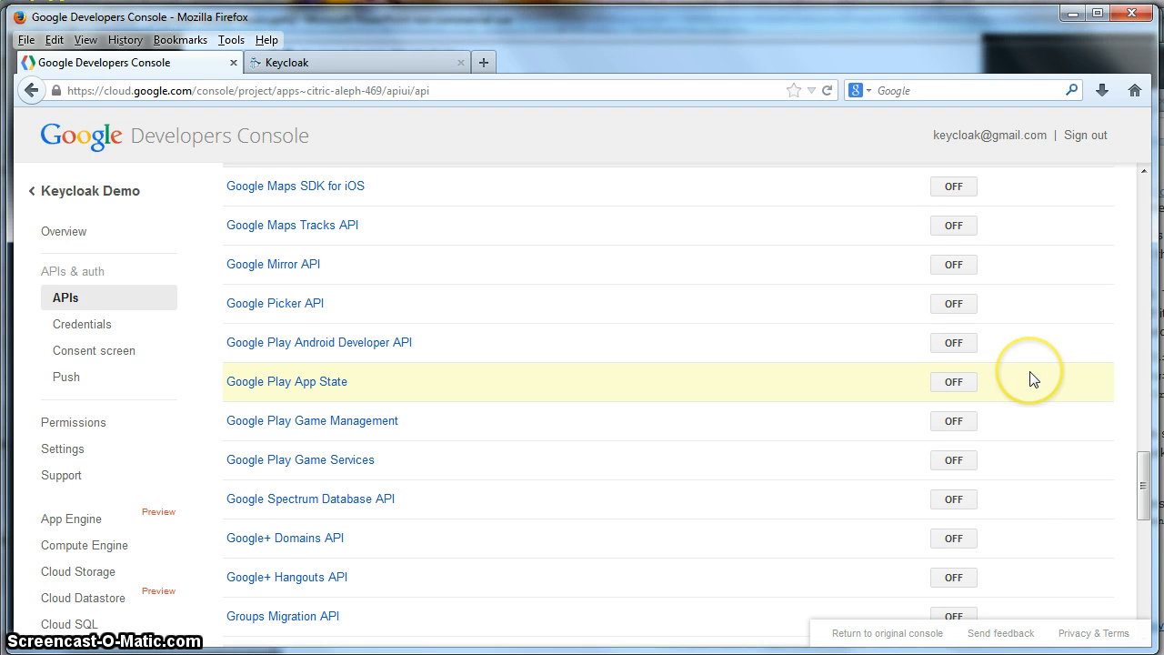
pyautogui.scroll(3)
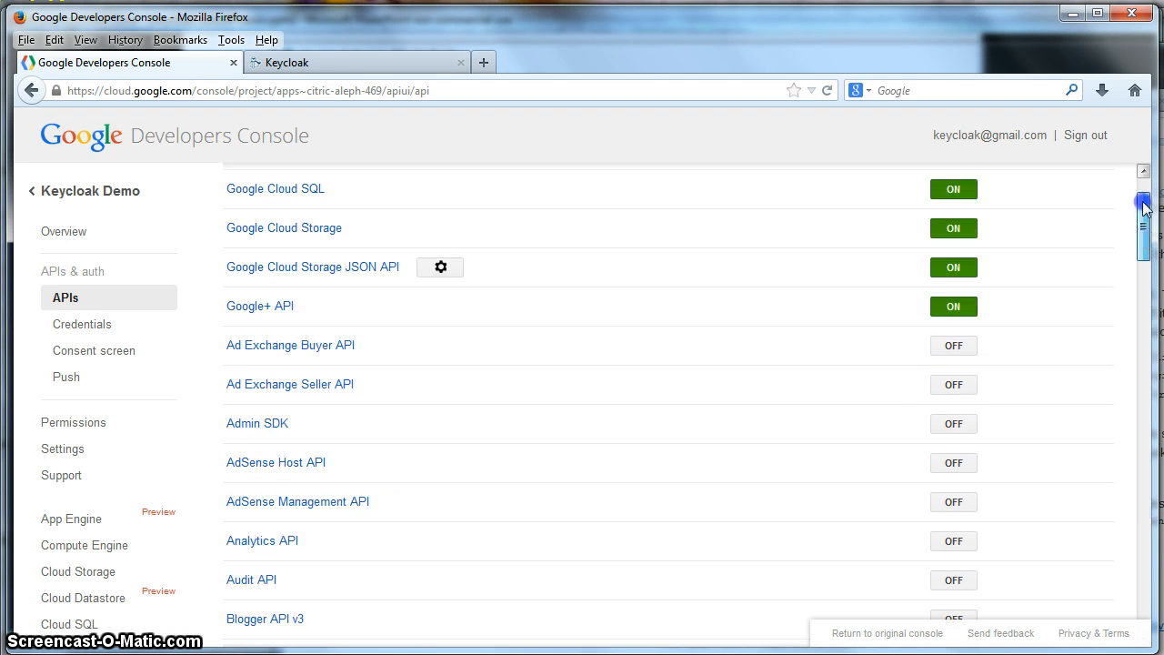
pyautogui.scroll(3)
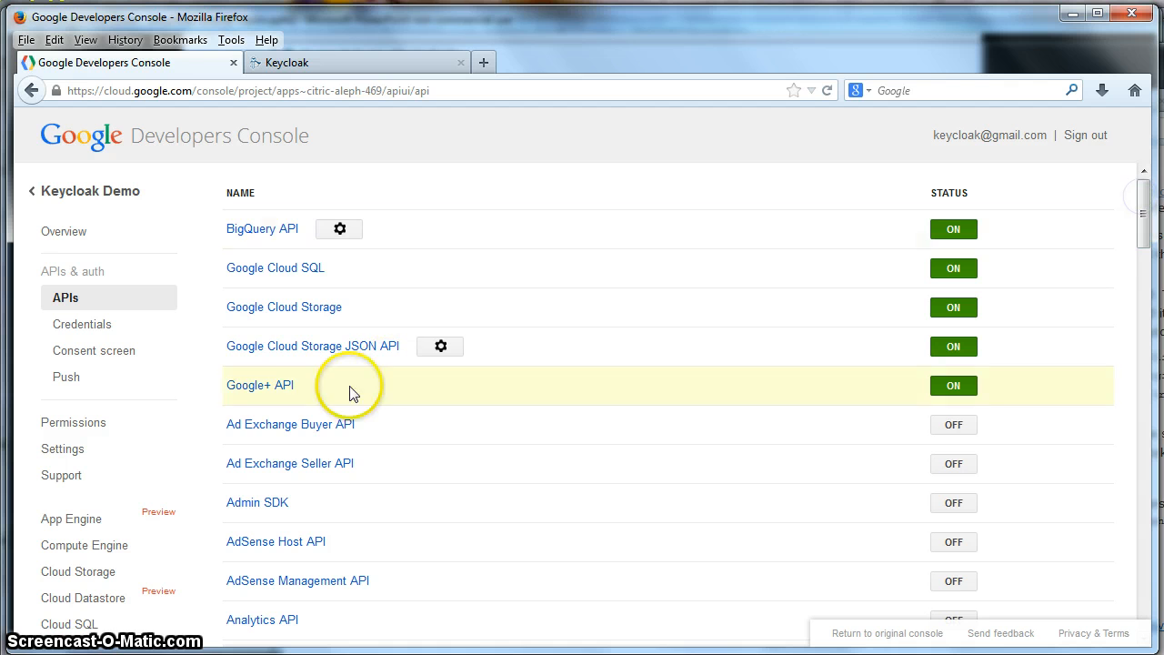
pyautogui.moveTo(353, 393)
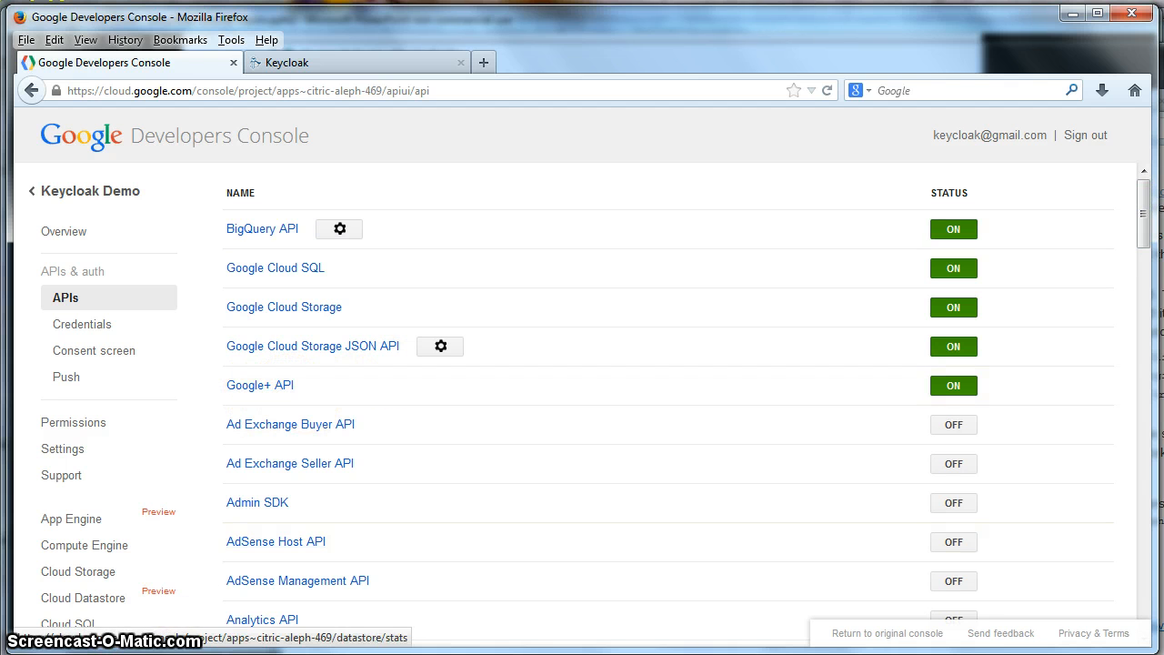
pyautogui.moveTo(709, 446)
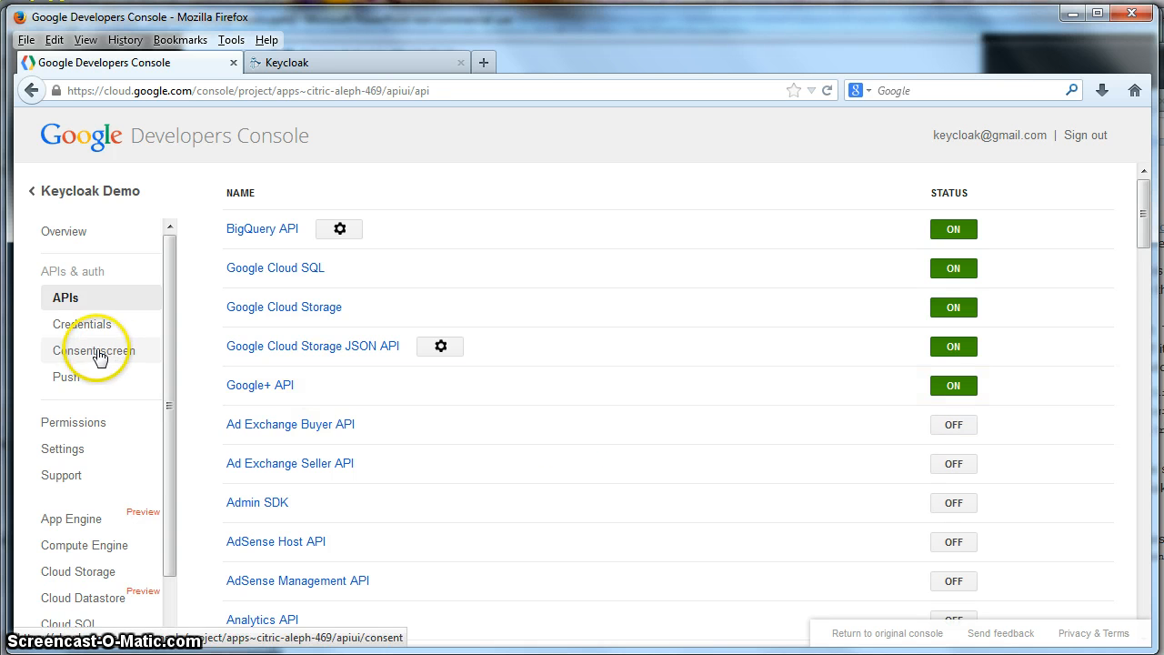
pyautogui.moveTo(80, 329)
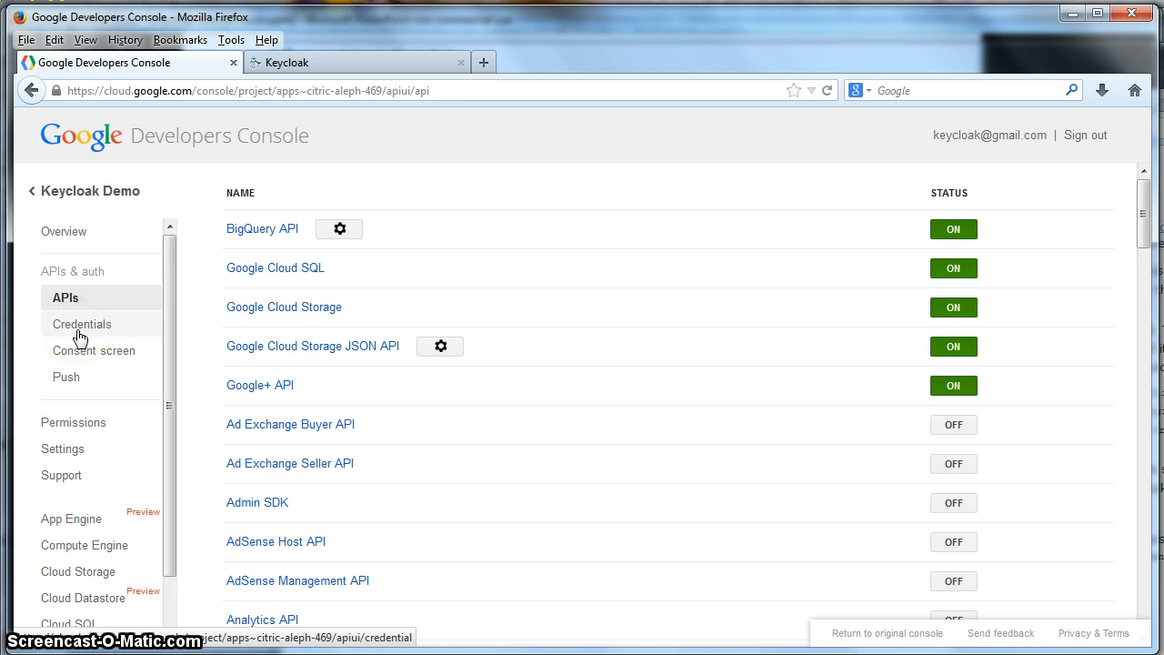
# Step: From Credentials, start a new OAuth client ID and clear the example JavaScript origin
pyautogui.click(82, 324)
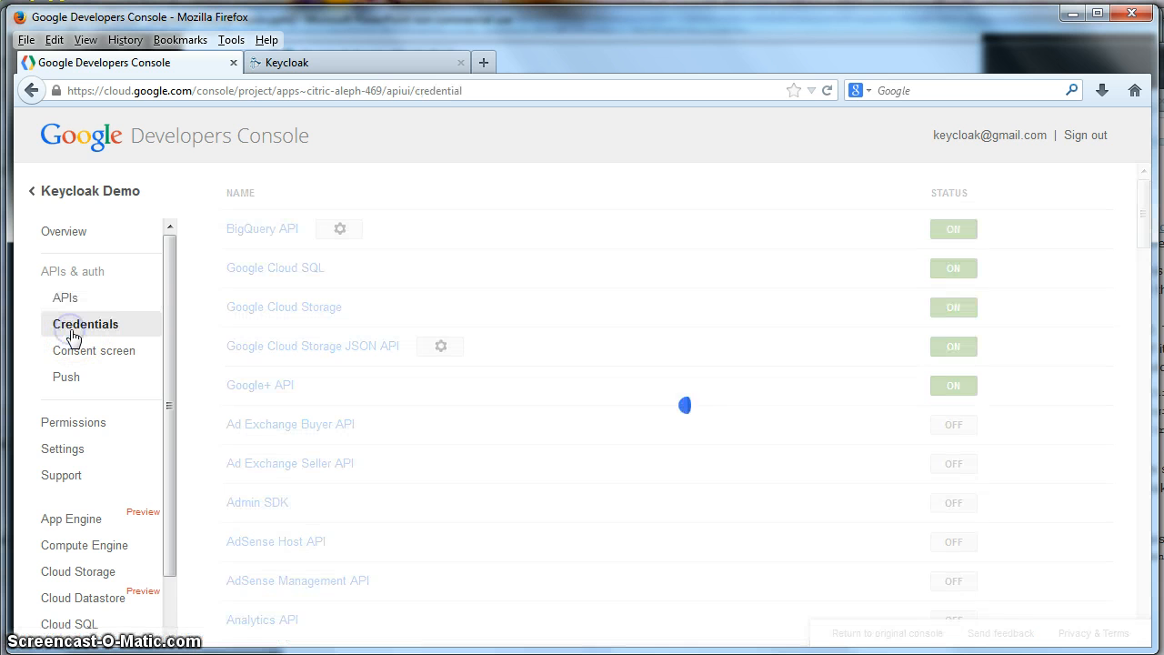
pyautogui.click(84, 324)
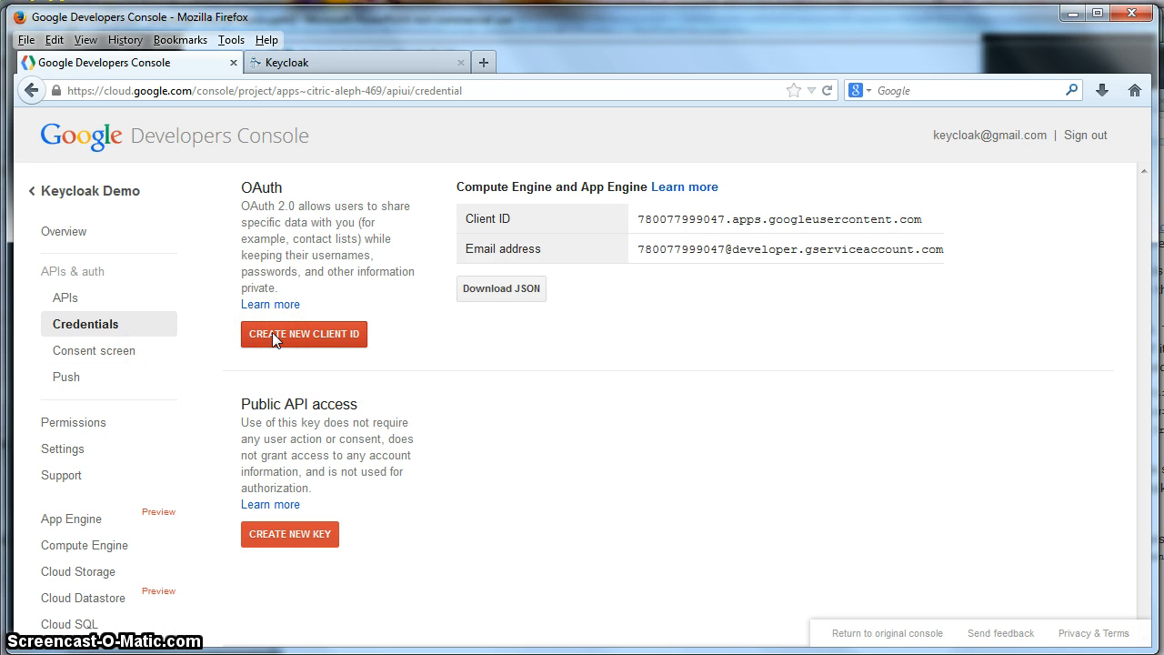
pyautogui.click(304, 335)
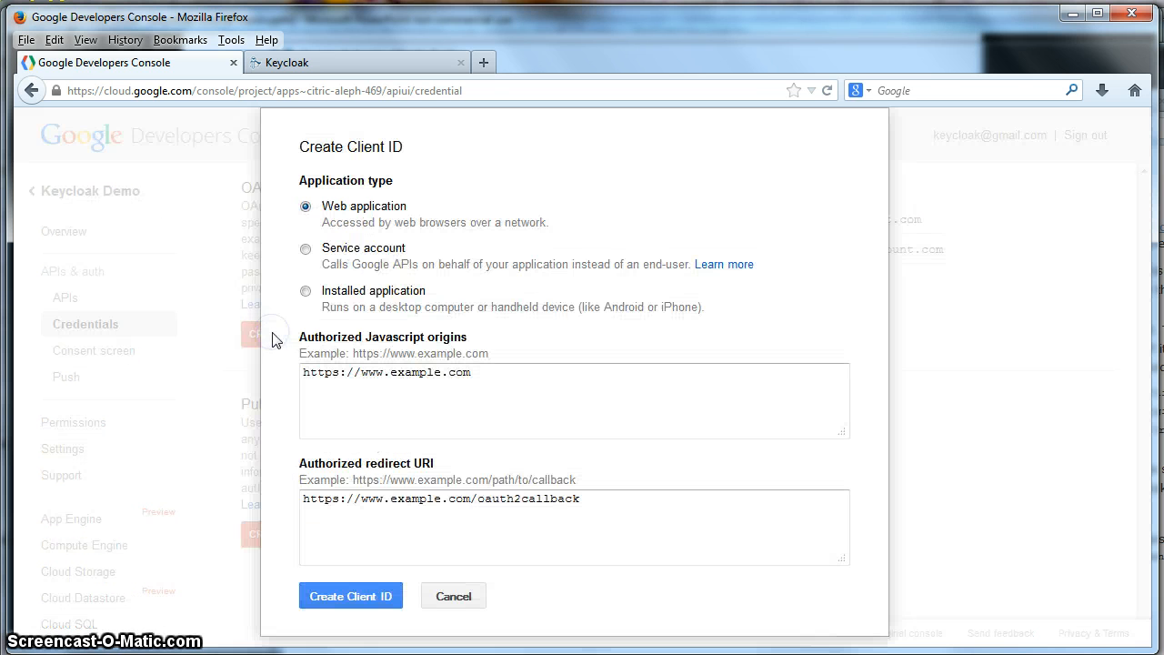
pyautogui.moveTo(264, 586)
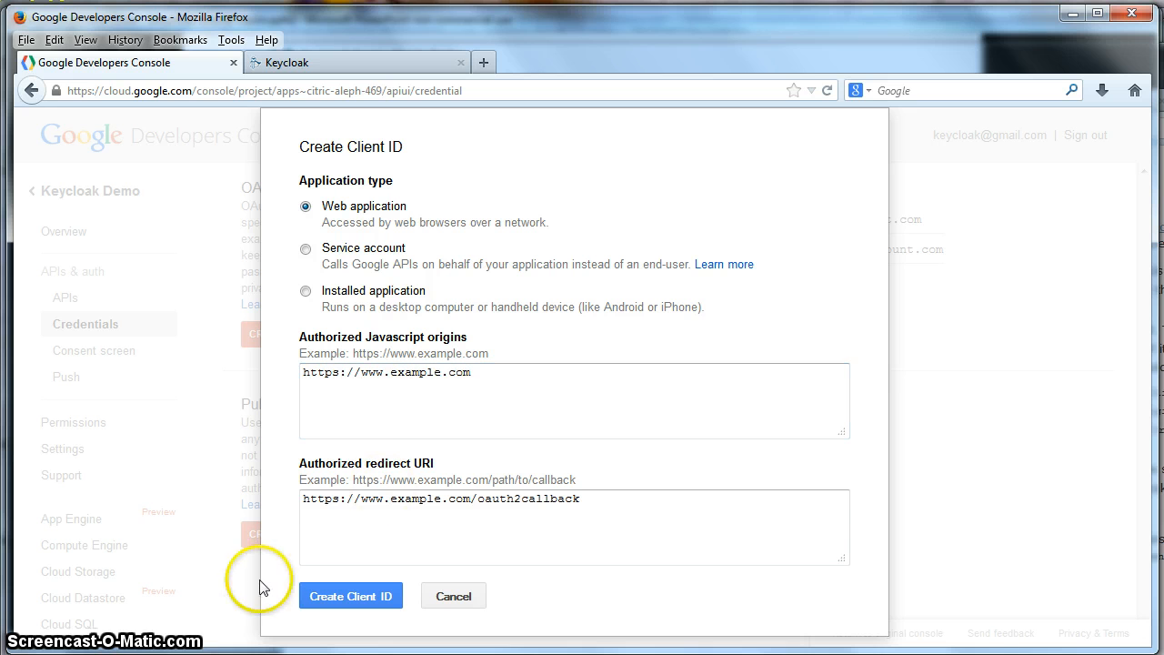
pyautogui.tripleClick(385, 371)
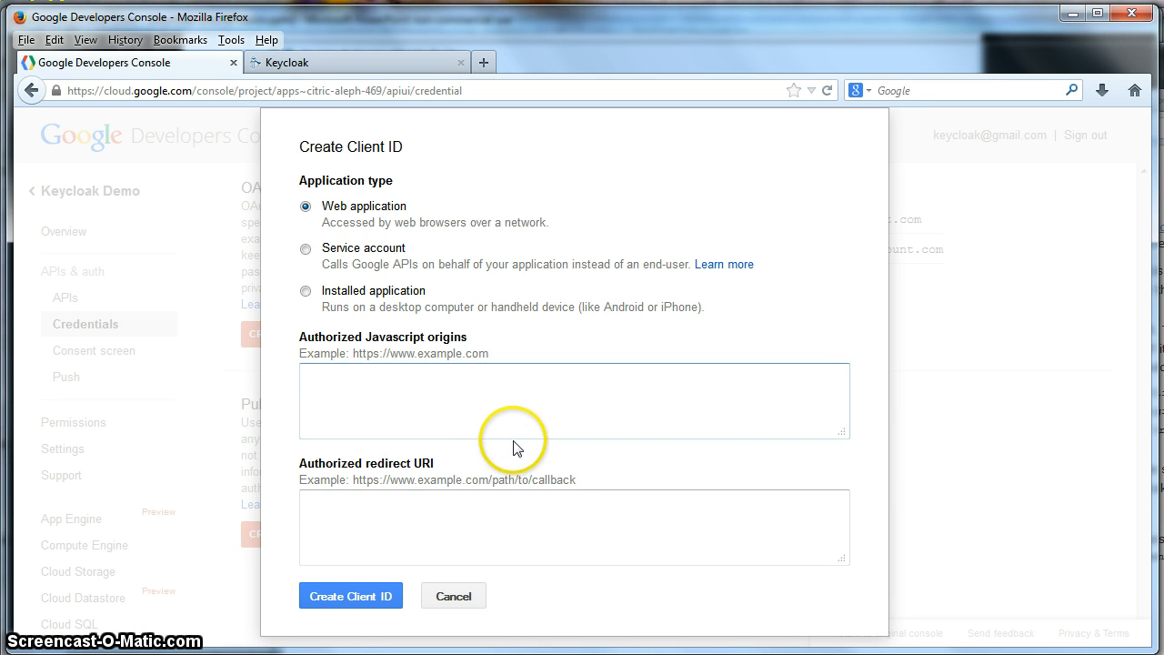
pyautogui.moveTo(524, 451)
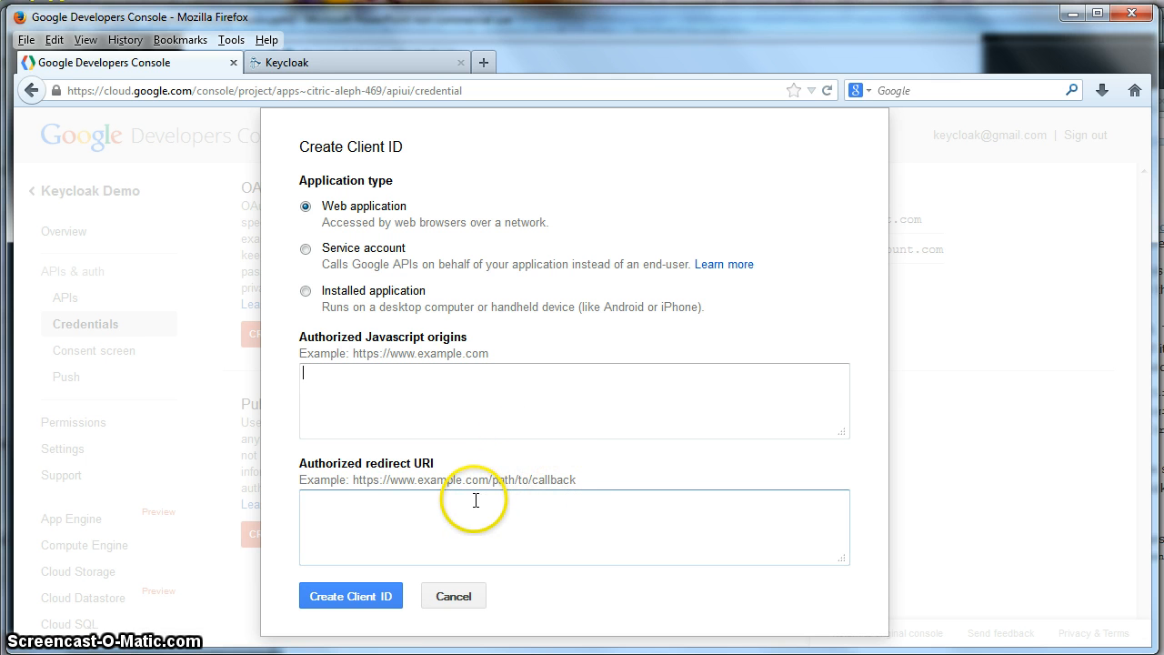
pyautogui.moveTo(435, 477)
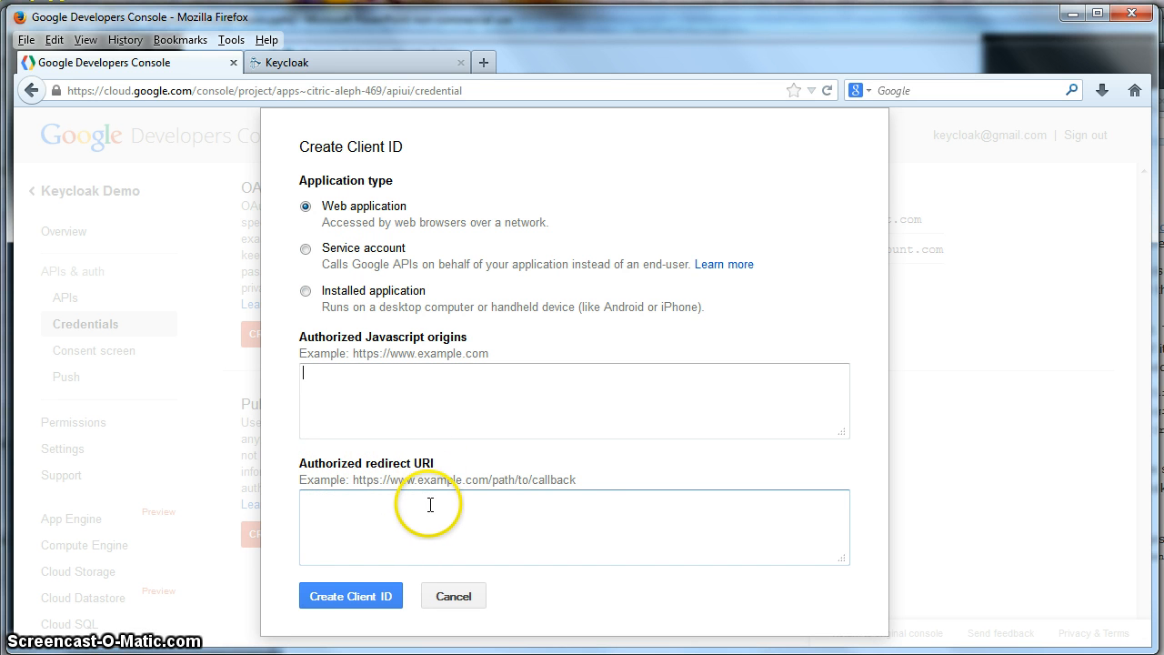
pyautogui.moveTo(164, 455)
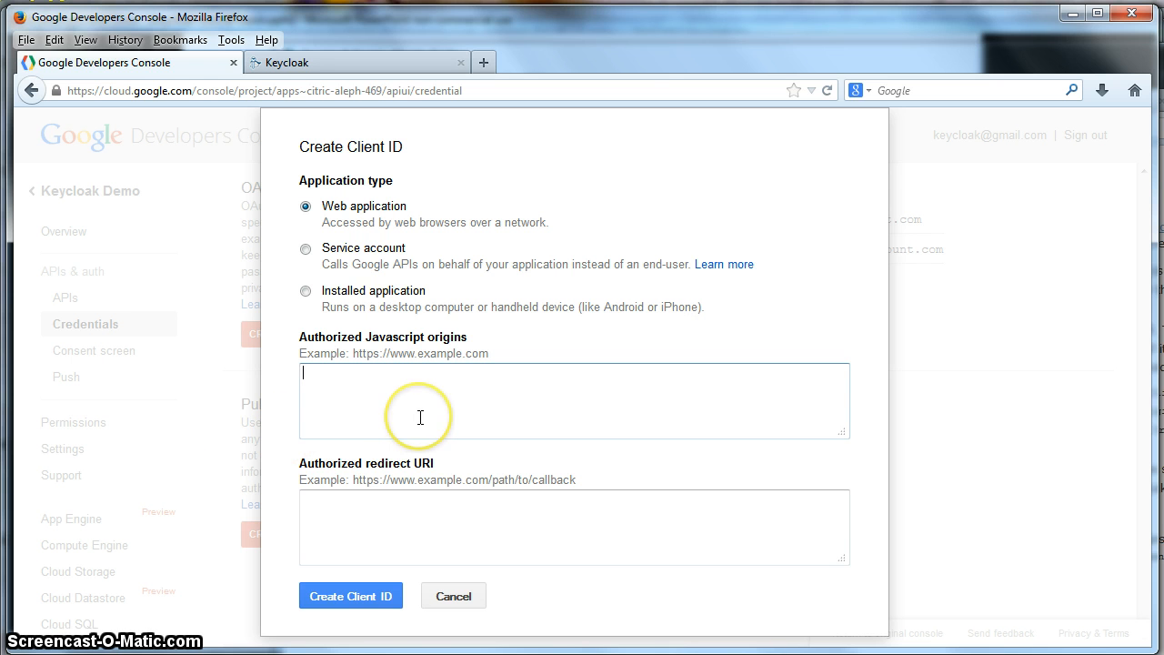
pyautogui.moveTo(45, 637)
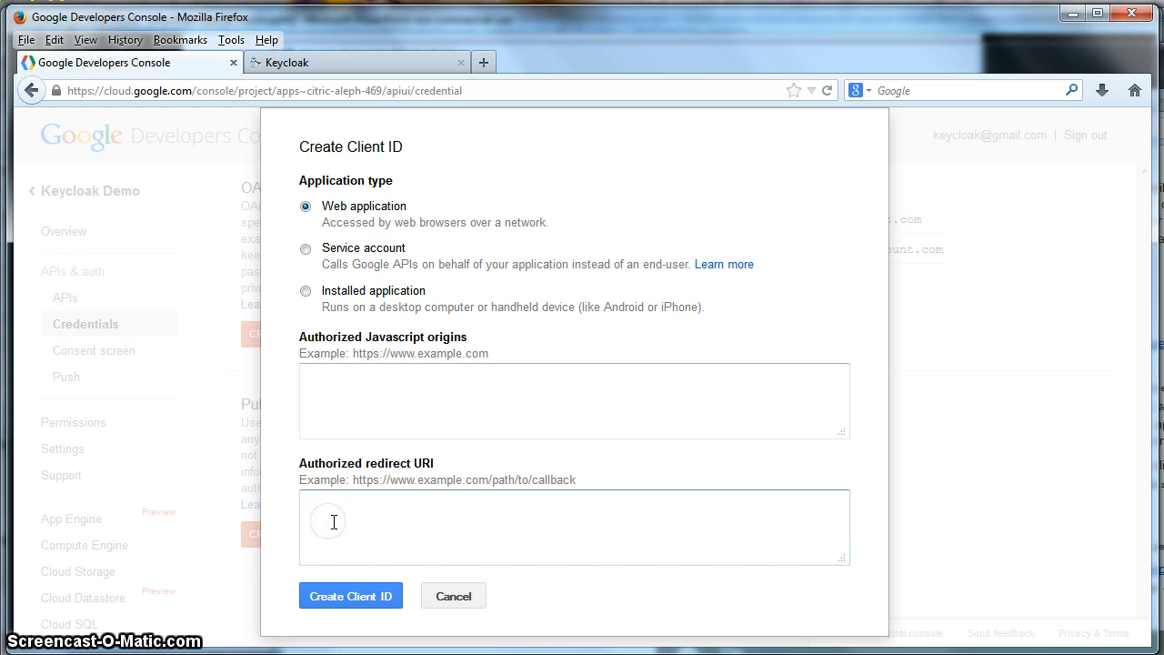
pyautogui.write('http://localhost:8080/auth/rest/social/callback')
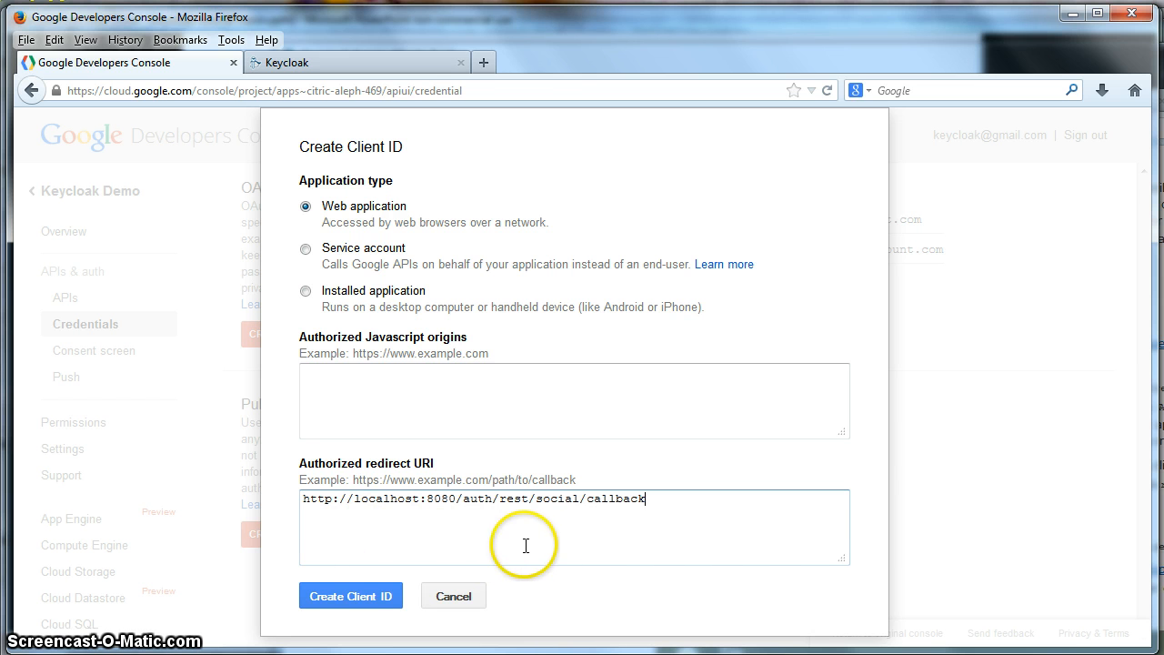
pyautogui.moveTo(350, 500)
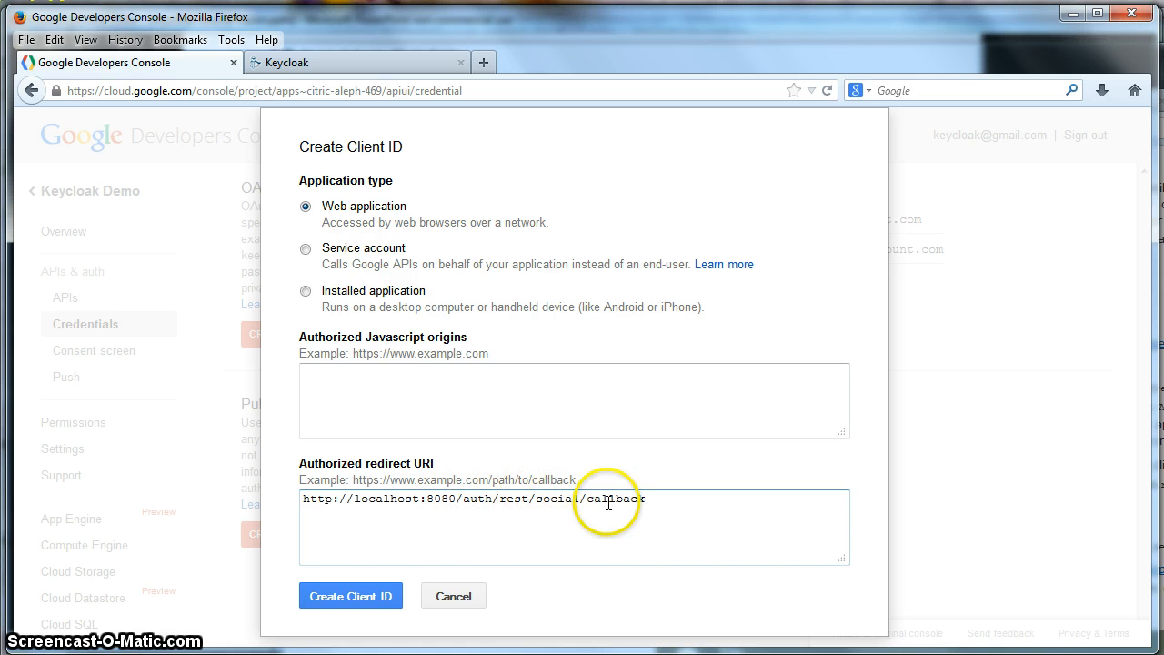
pyautogui.moveTo(342, 506)
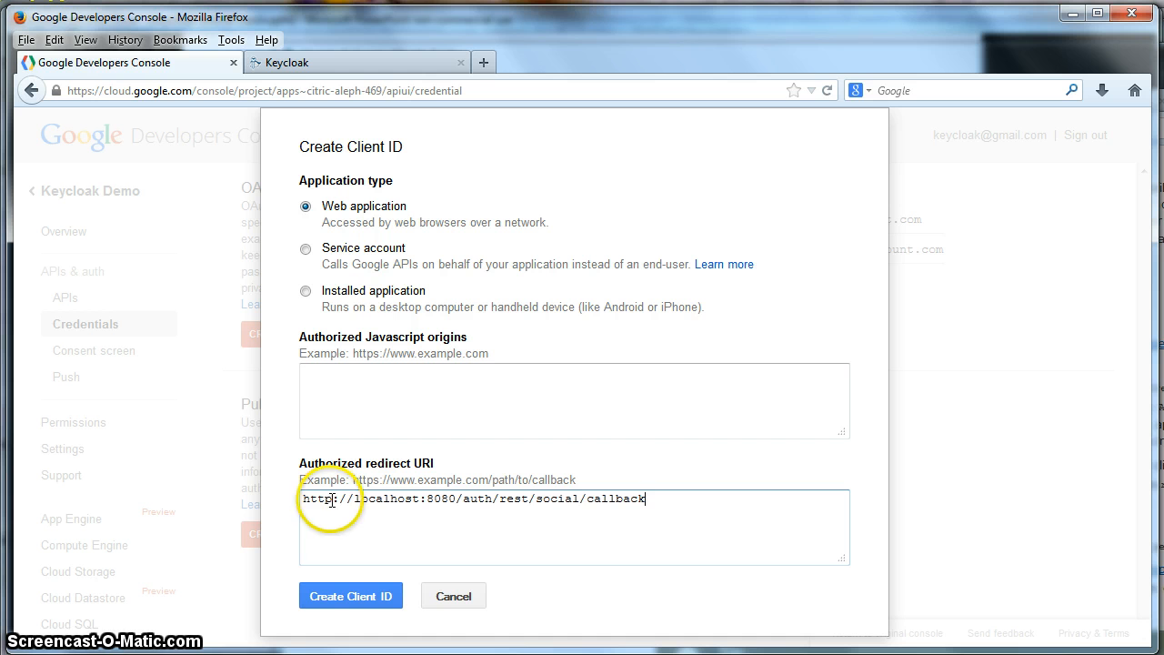
pyautogui.doubleClick(382, 499)
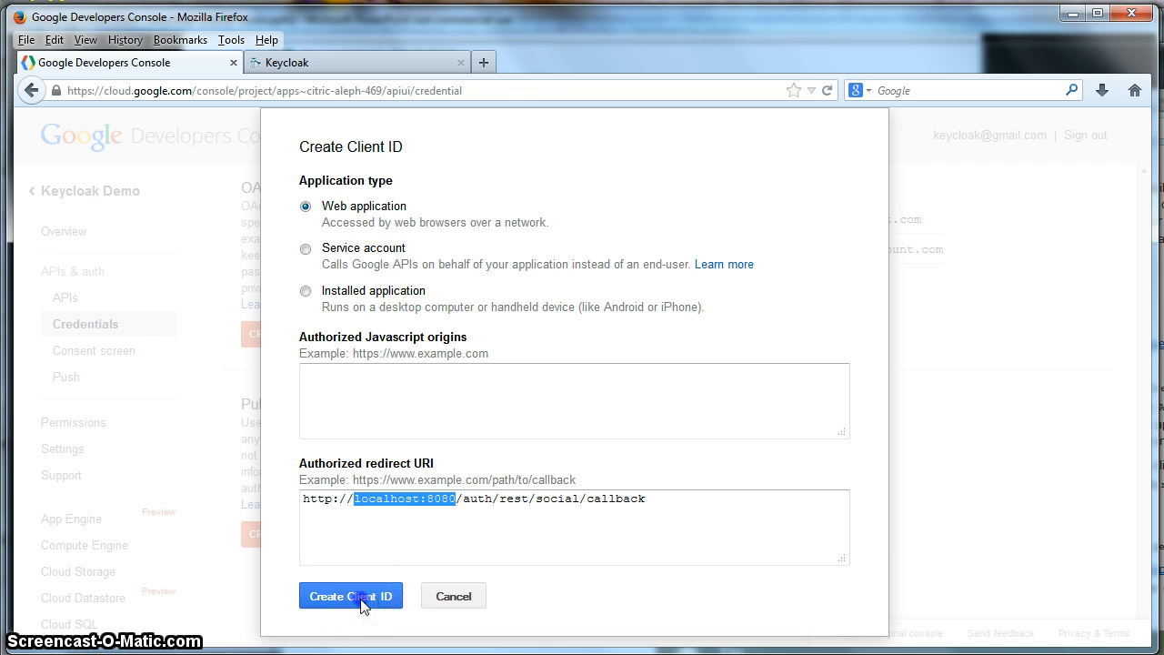
pyautogui.click(350, 597)
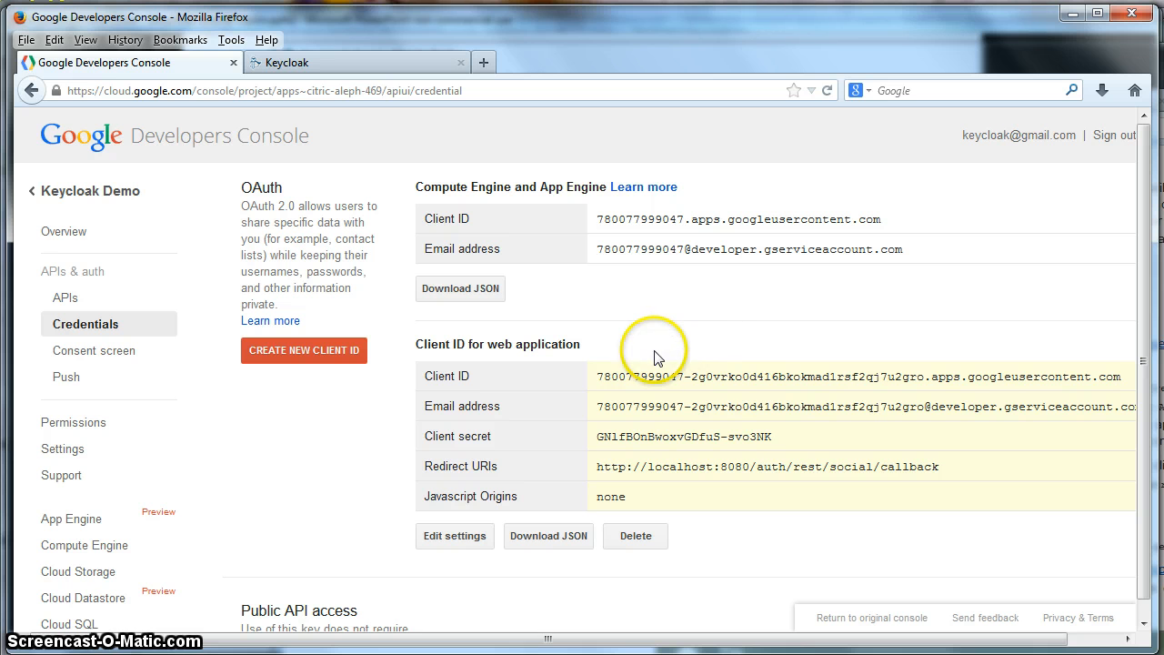
pyautogui.moveTo(604, 382)
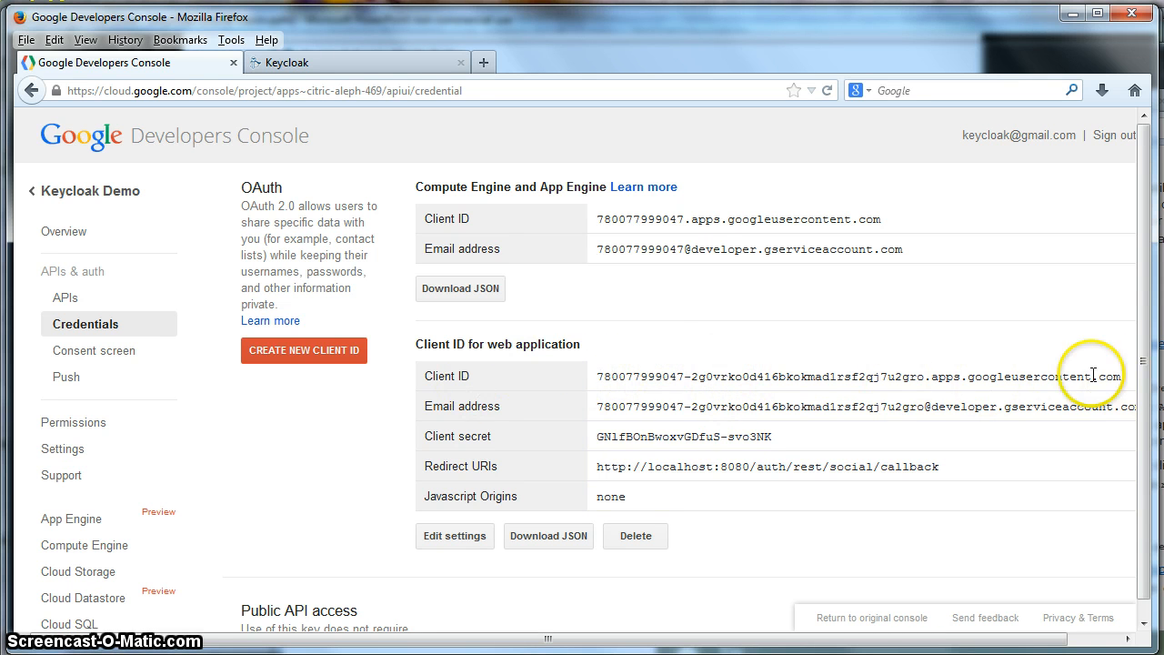
# Step: Select and copy the new web application client ID value
pyautogui.tripleClick(855, 375)
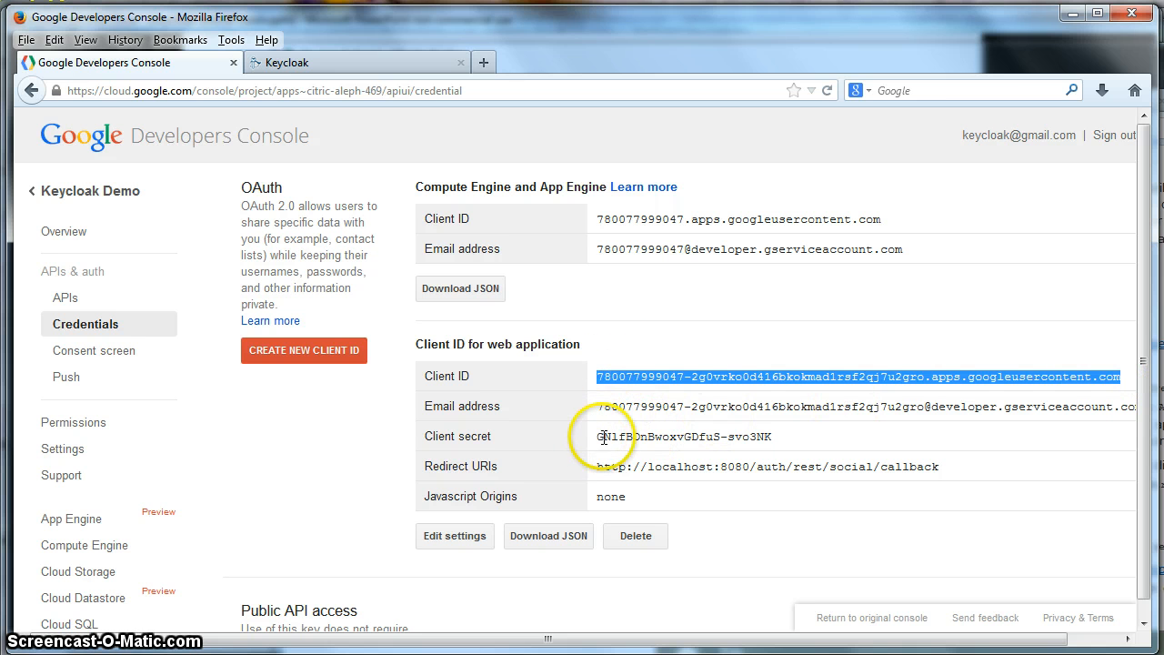
pyautogui.doubleClick(684, 437)
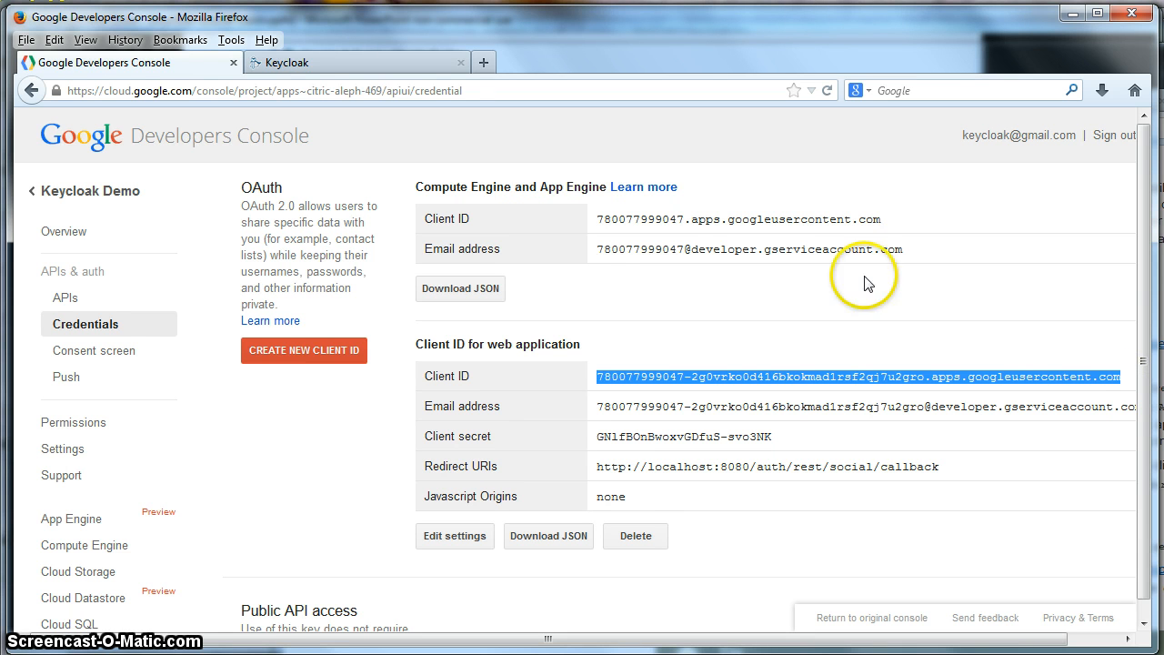
# Step: Add Google as a social provider in Keycloak with the client ID ending 7u2gro.apps.googleusercontent.com as key
pyautogui.click(357, 62)
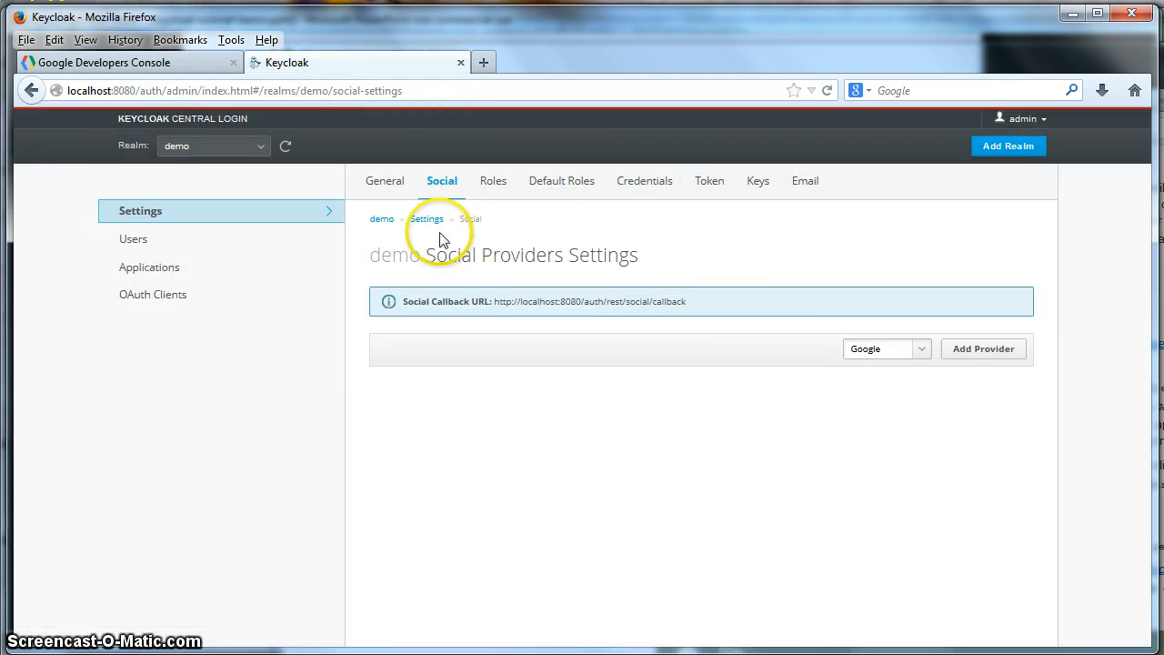
pyautogui.moveTo(670, 334)
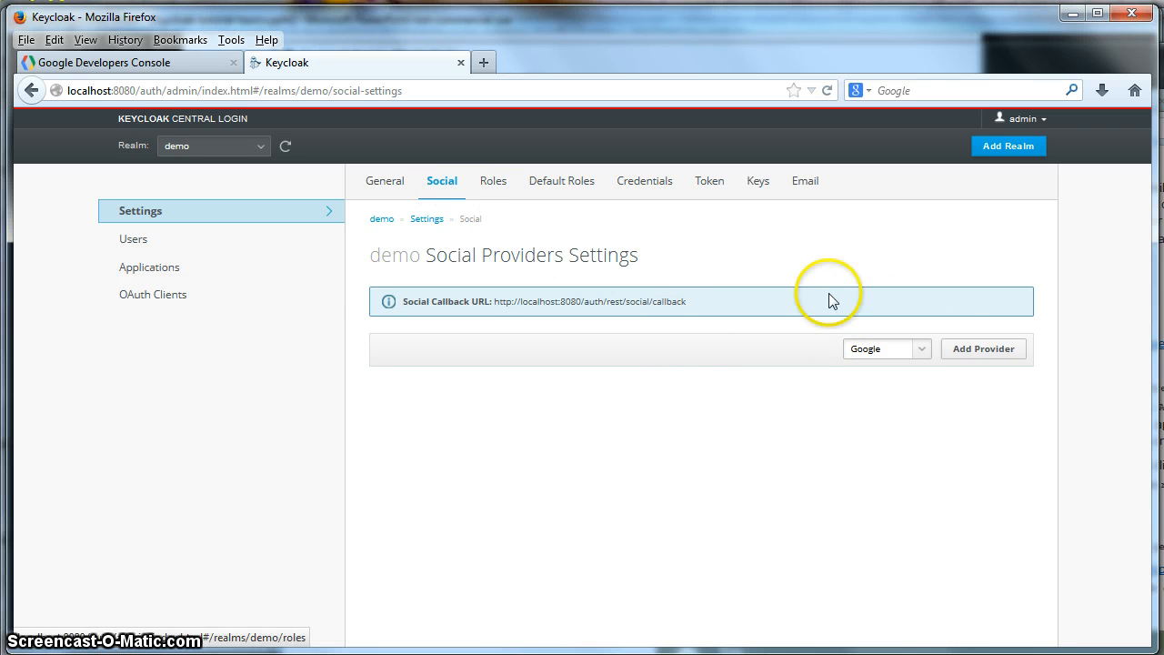
pyautogui.moveTo(942, 362)
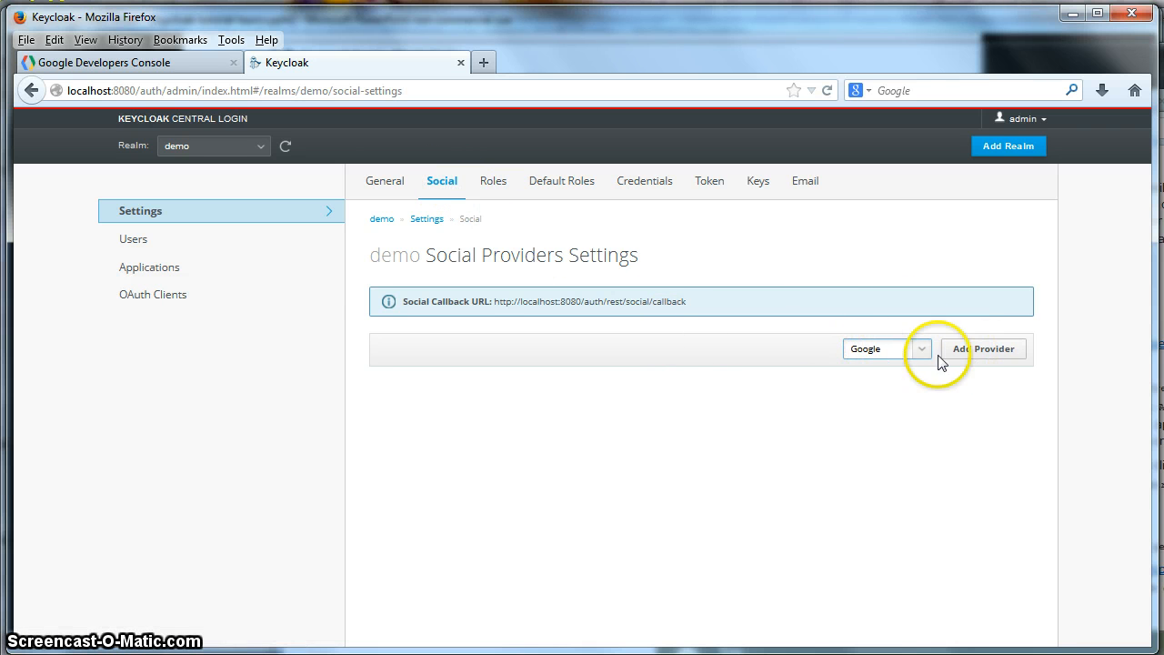
pyautogui.click(983, 349)
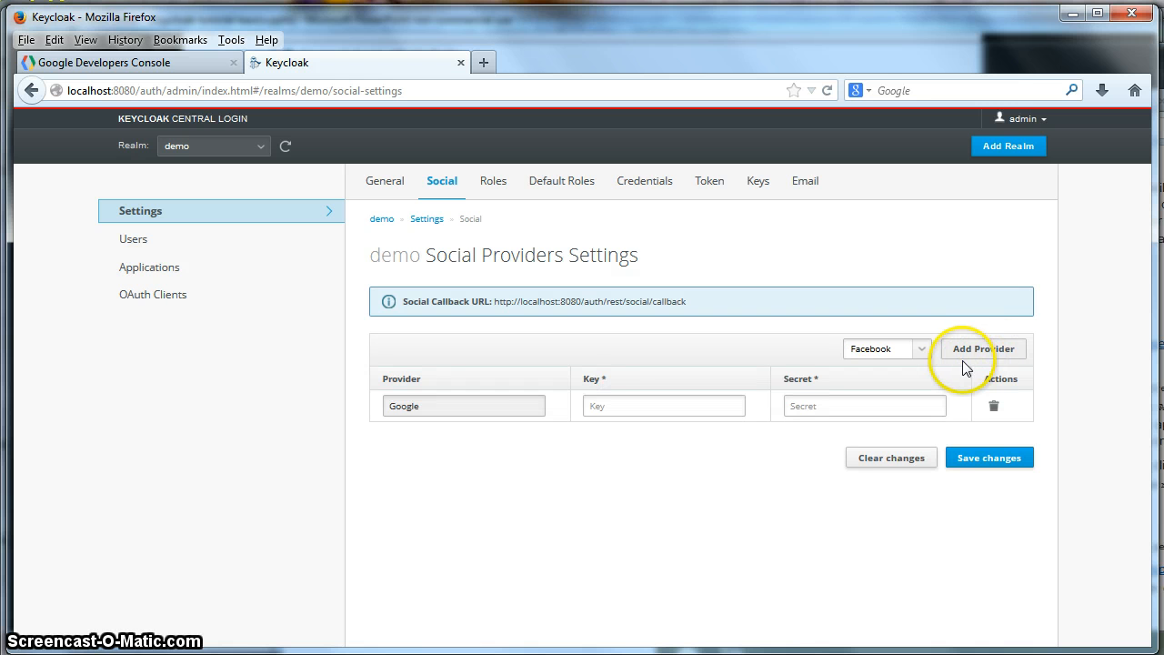
pyautogui.click(664, 405)
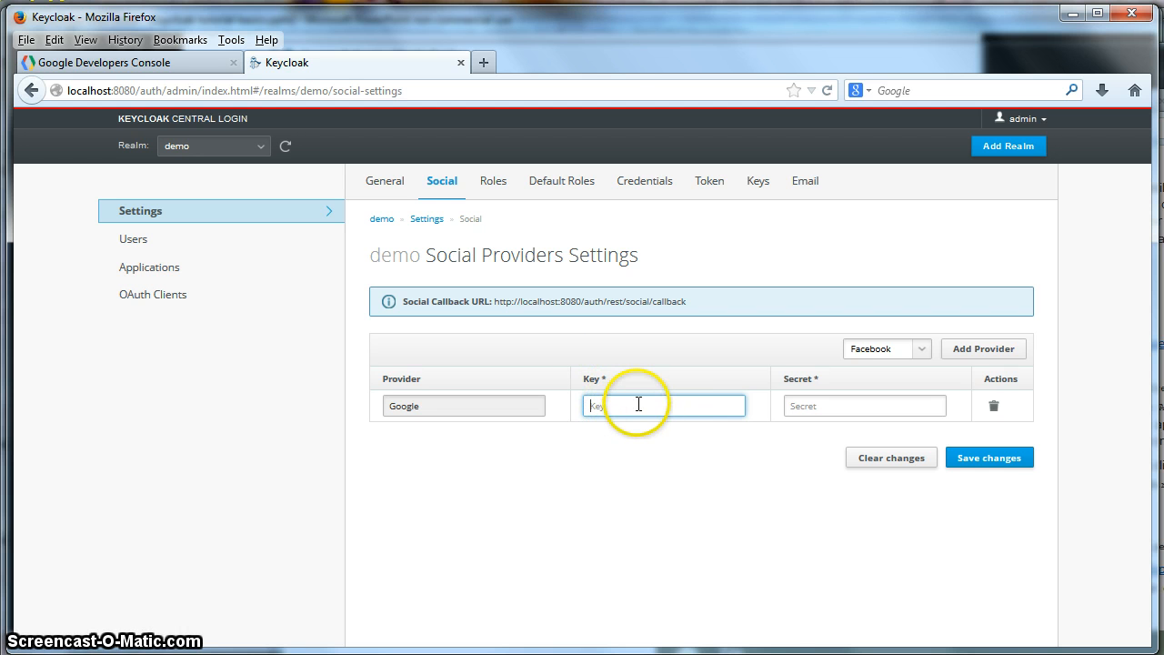
pyautogui.write('7u2gro.apps.googleusercontent.com')
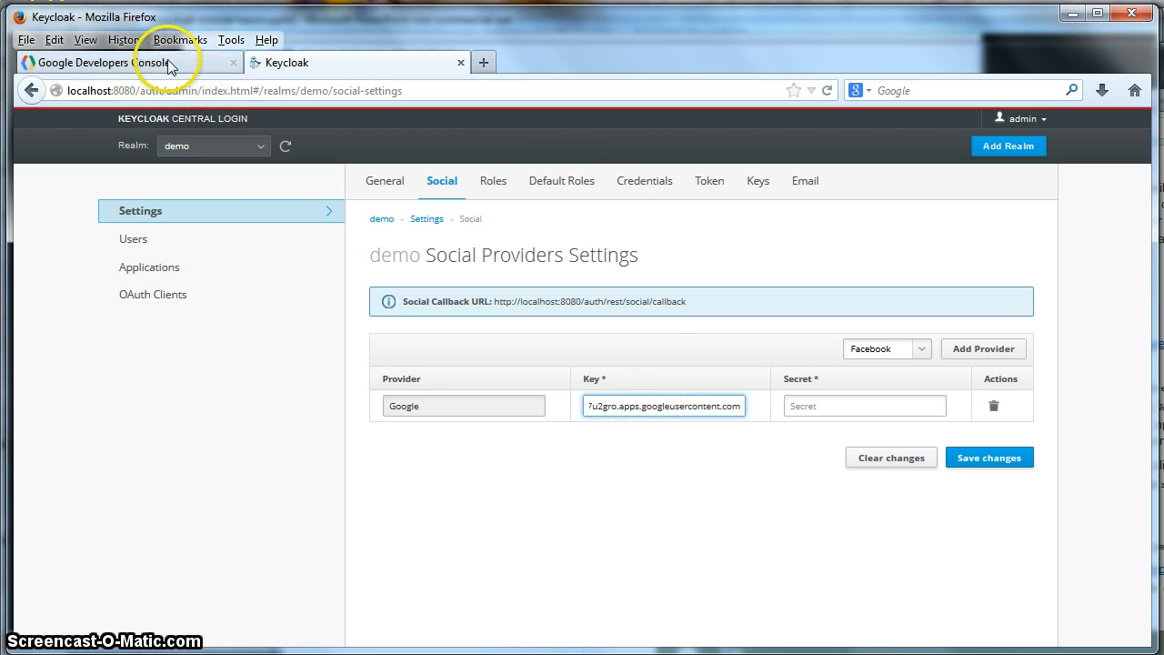
pyautogui.click(127, 62)
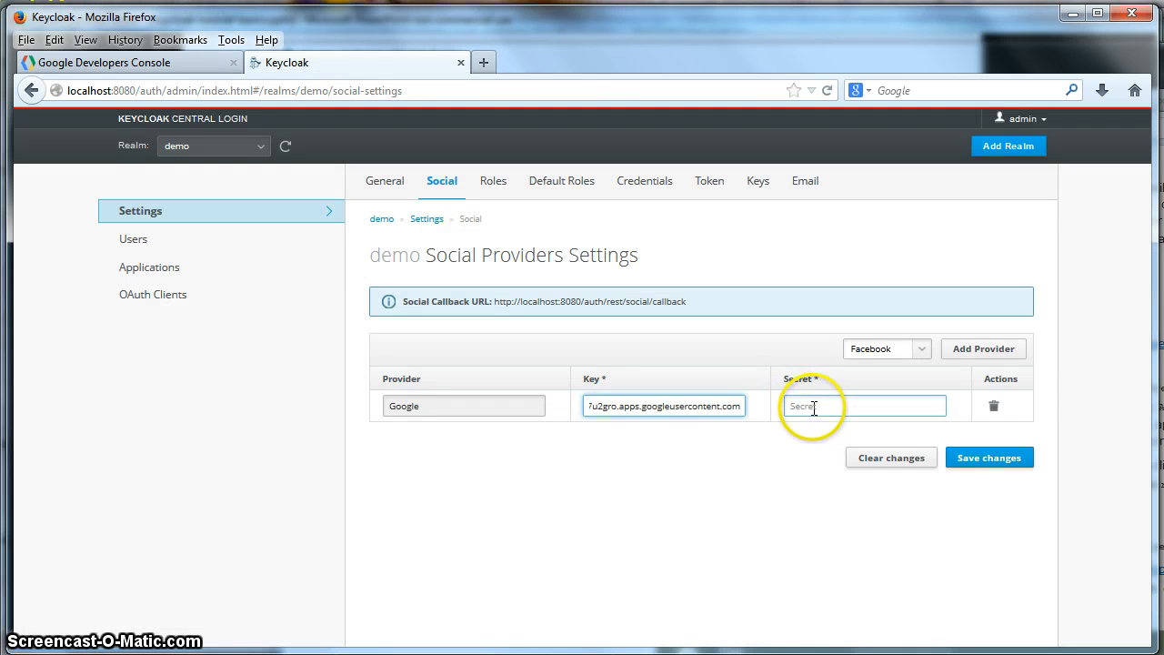
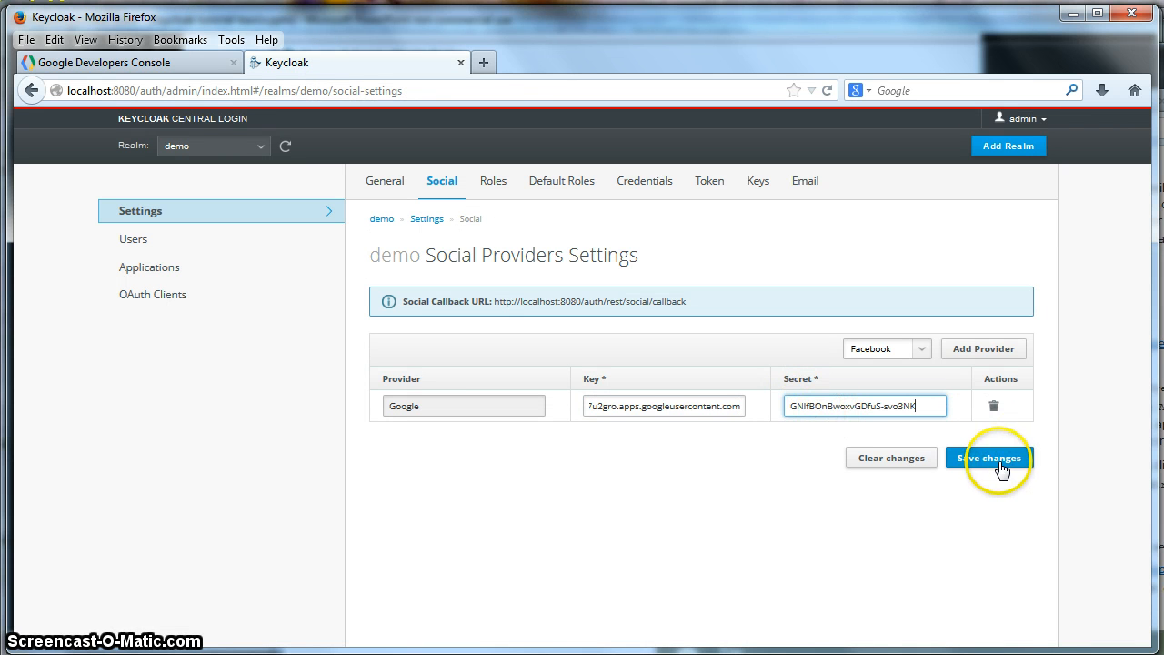
pyautogui.click(990, 458)
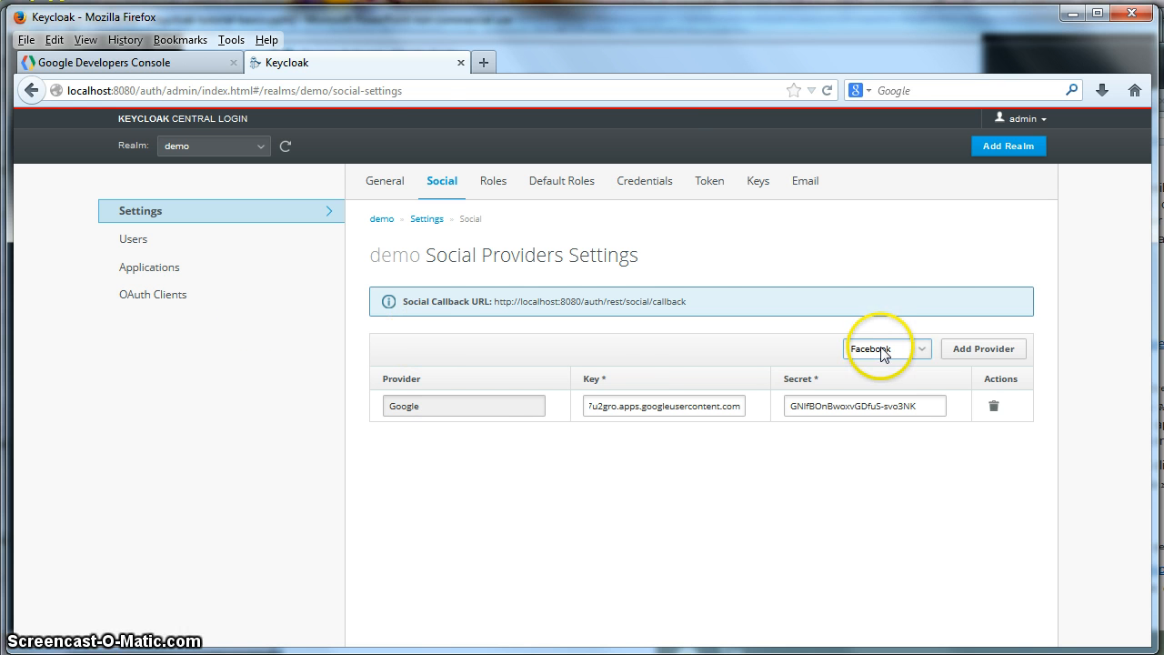
# Step: Navigate to the customer portal URL to reach the 'Log in to demo' page
pyautogui.click(228, 91)
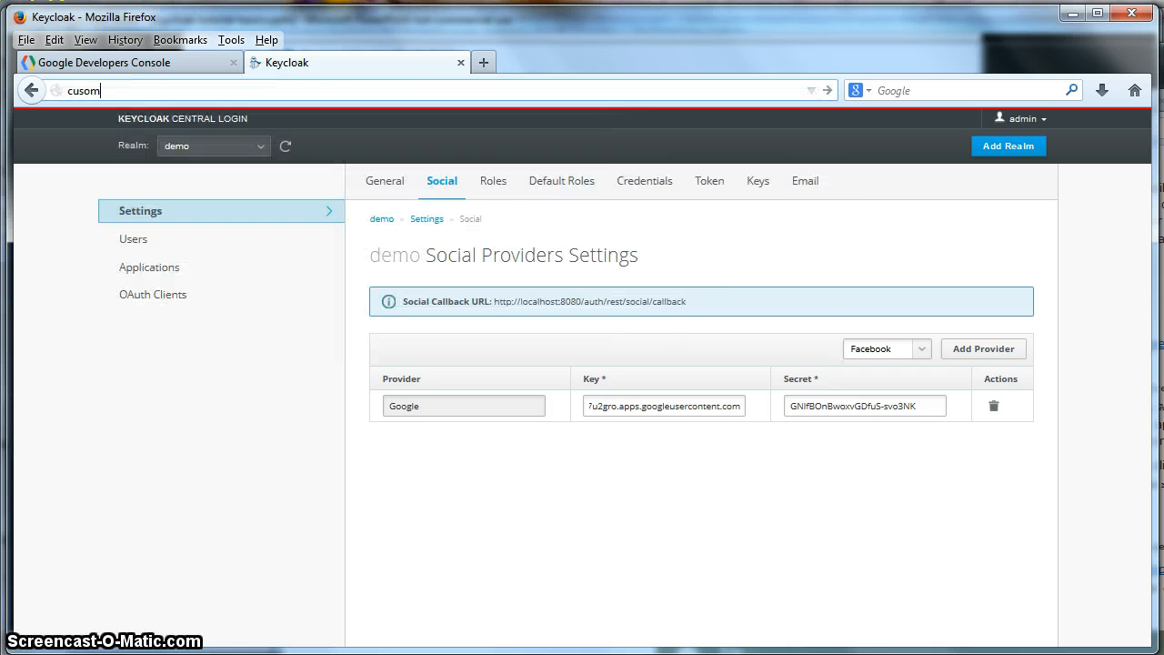
pyautogui.write('t')
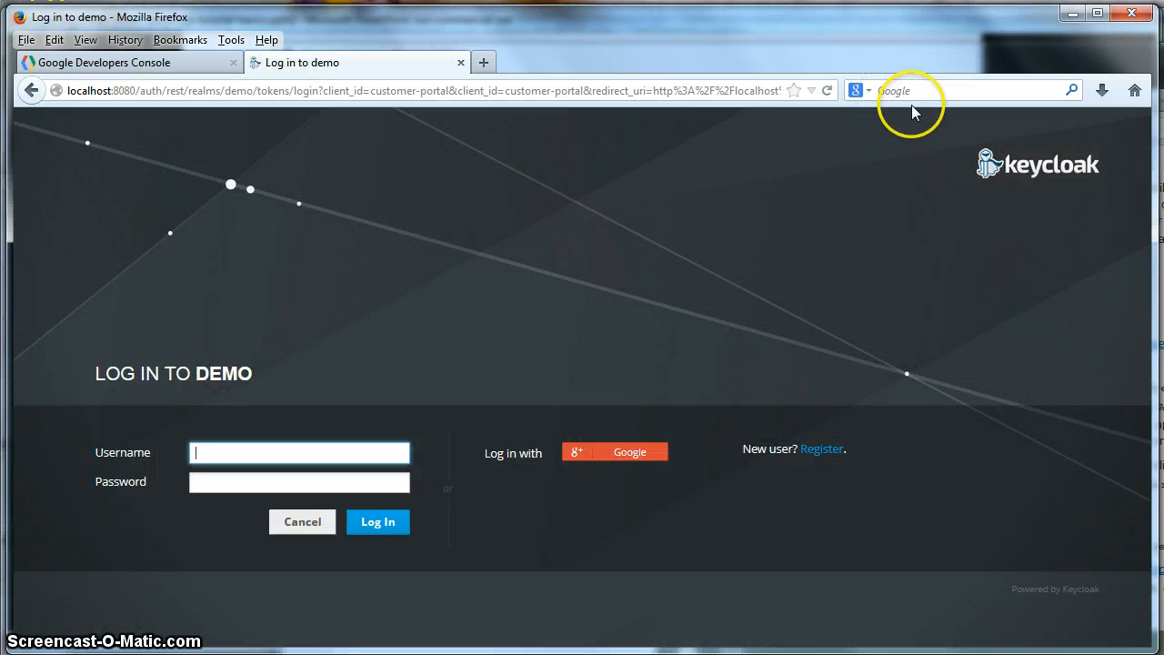
pyautogui.moveTo(532, 458)
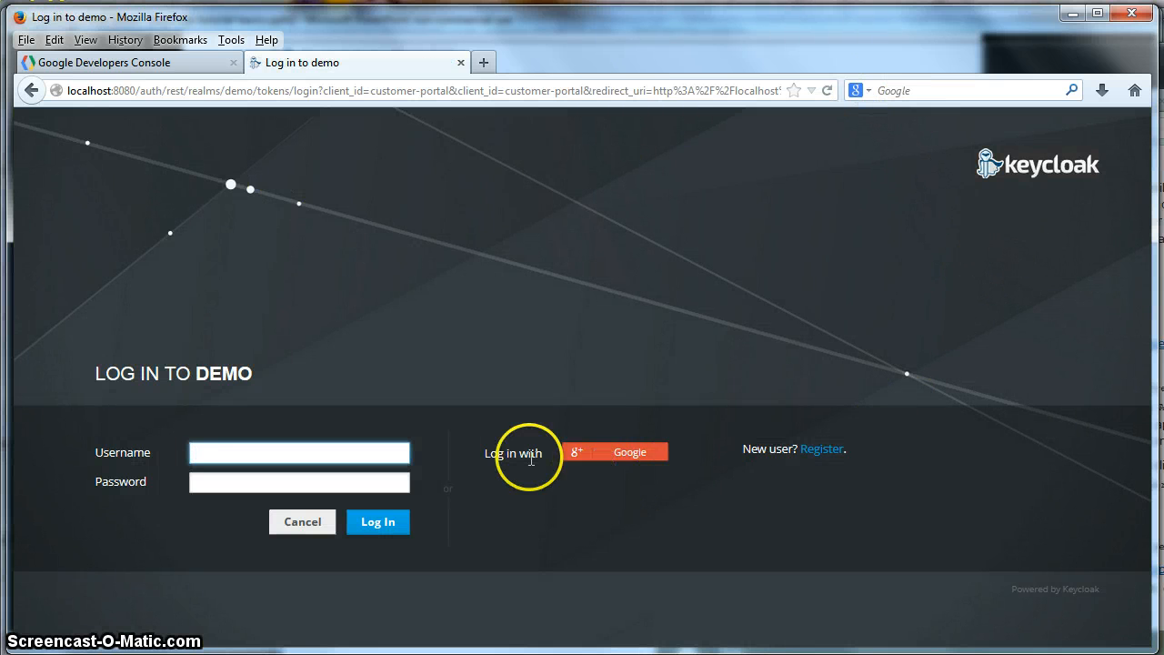
pyautogui.moveTo(630, 451)
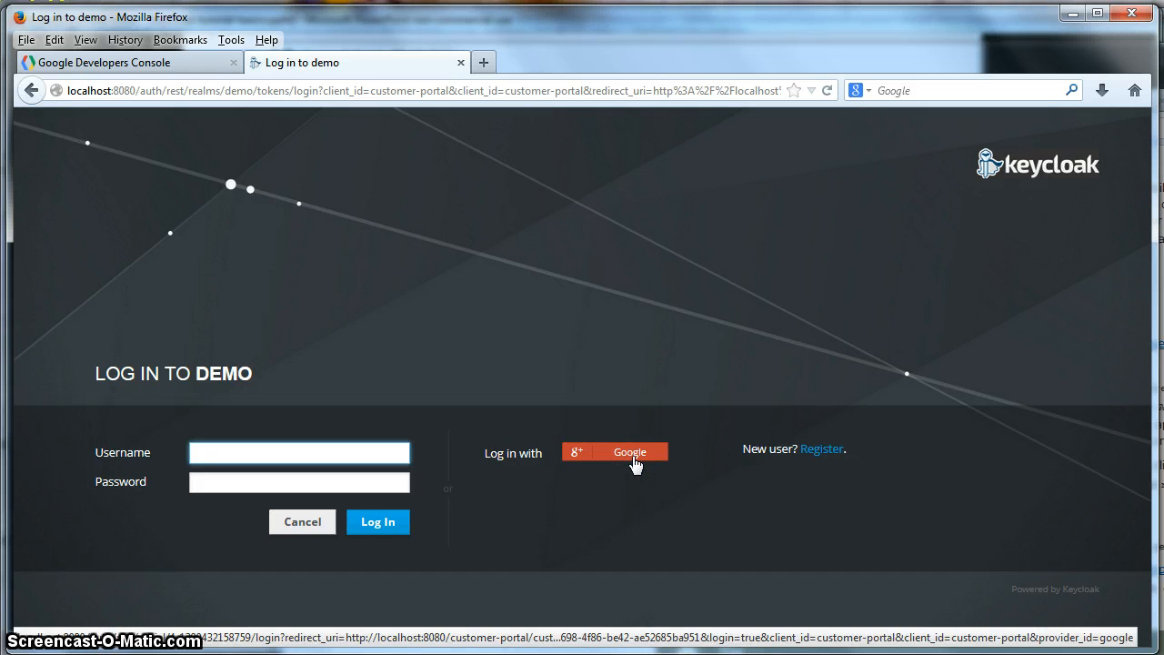
# Step: Choose Google login and accept the requested account permissions
pyautogui.click(630, 451)
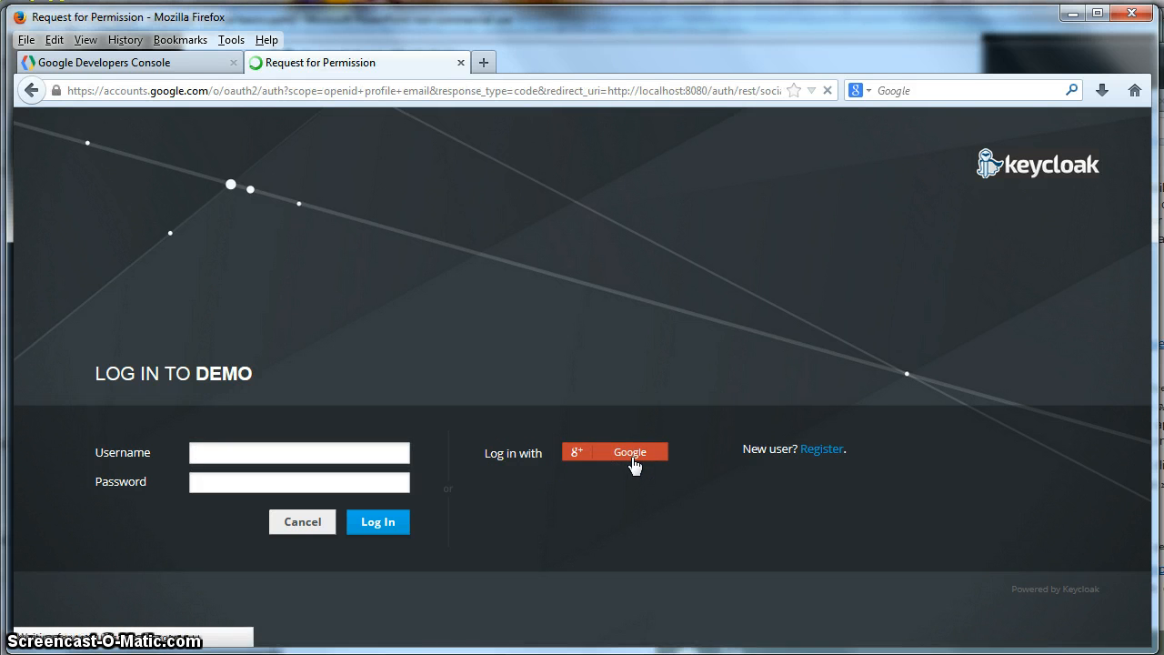
pyautogui.click(630, 451)
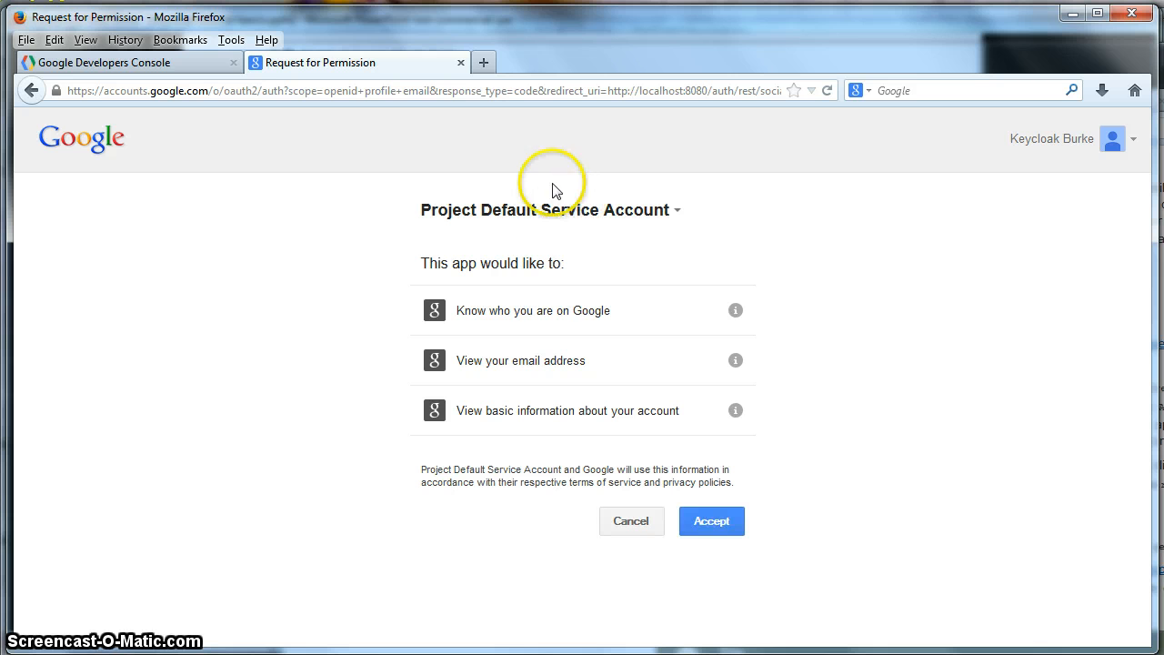
pyautogui.moveTo(191, 198)
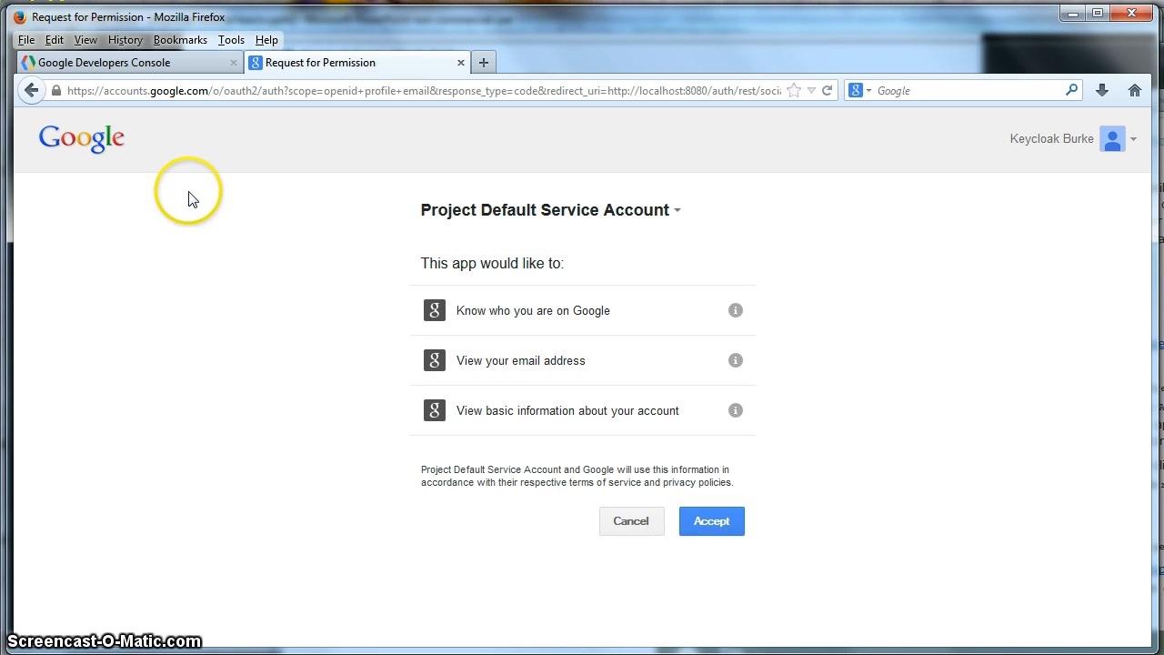
pyautogui.moveTo(262, 265)
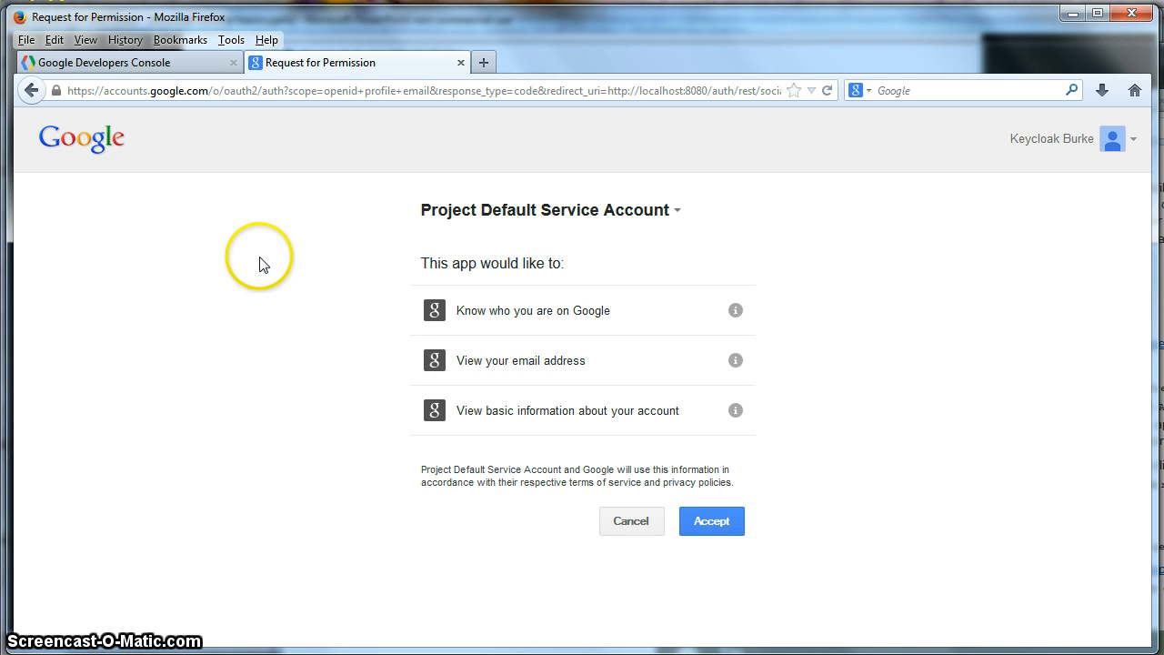
pyautogui.moveTo(750, 291)
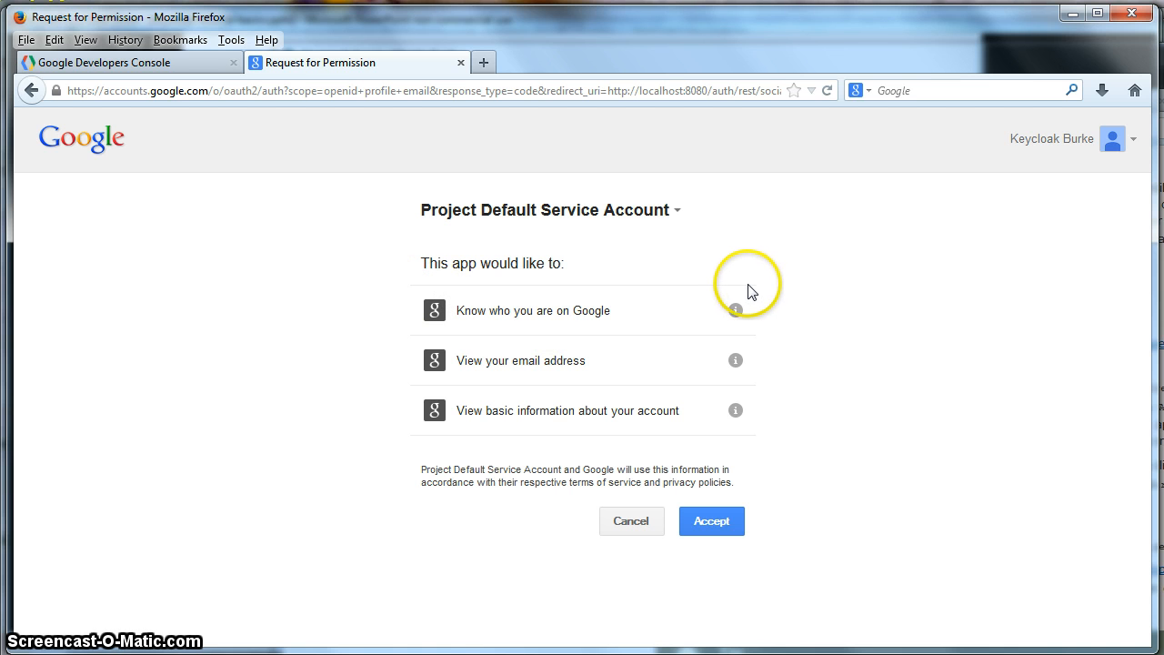
pyautogui.moveTo(753, 298)
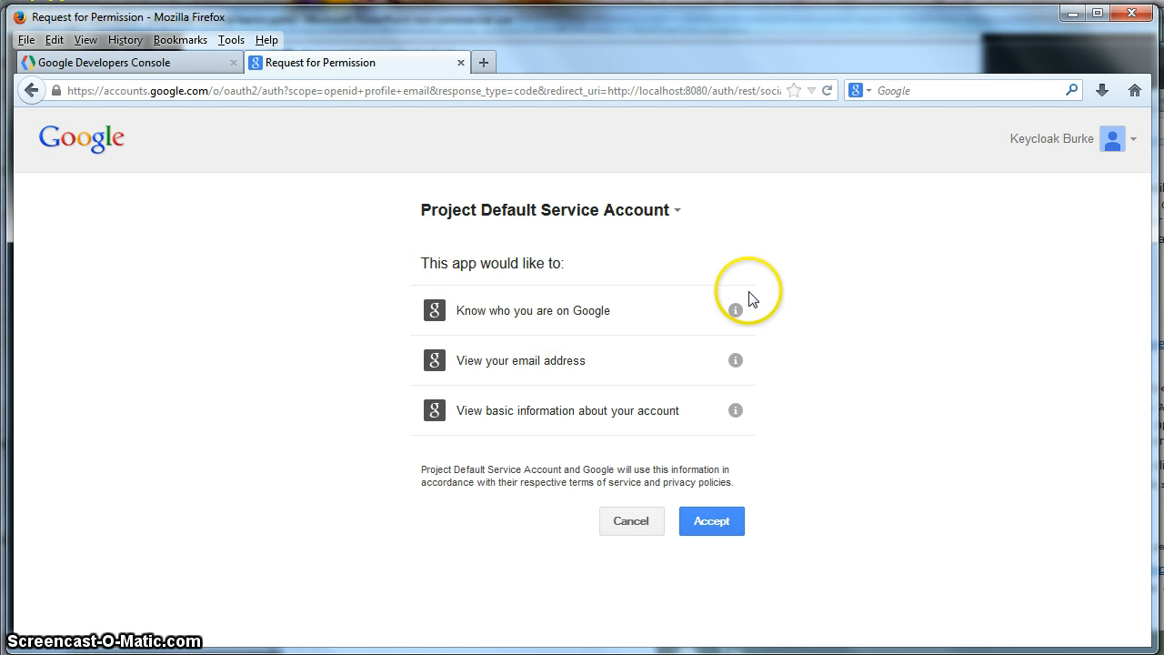
pyautogui.moveTo(658, 339)
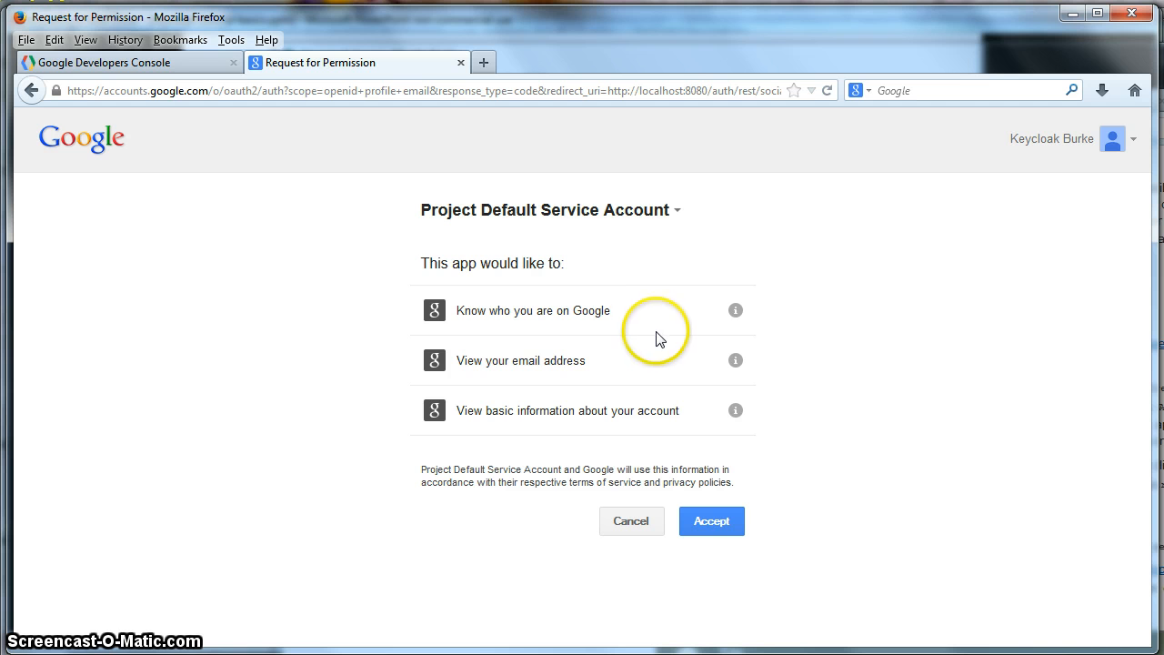
pyautogui.moveTo(429, 302)
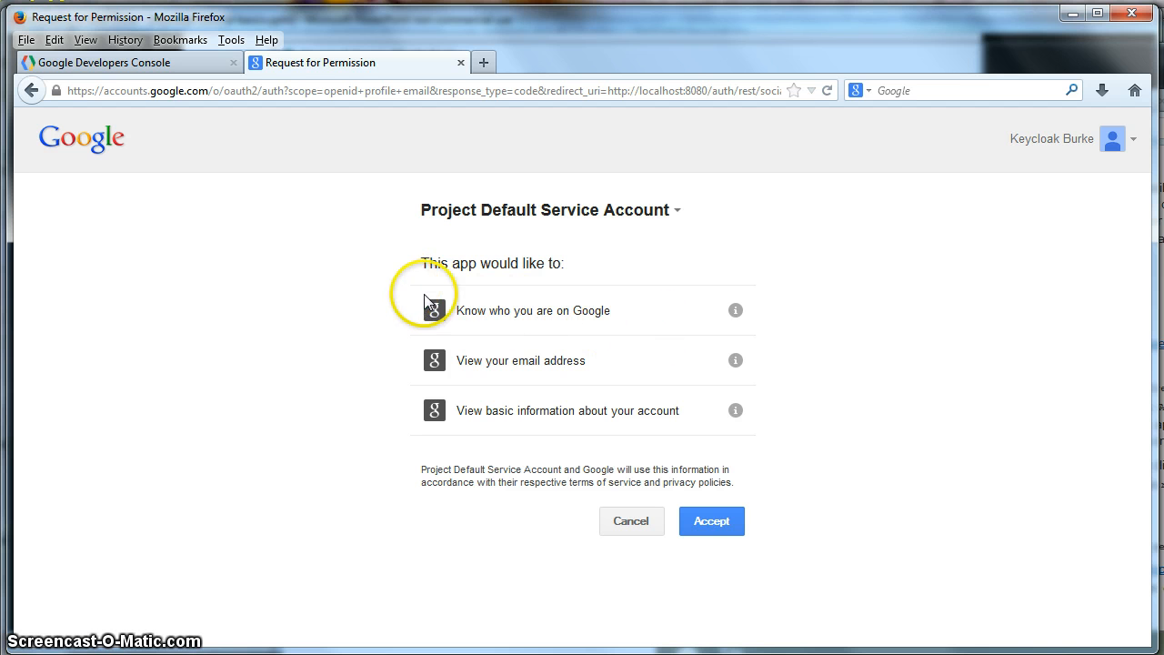
pyautogui.moveTo(593, 329)
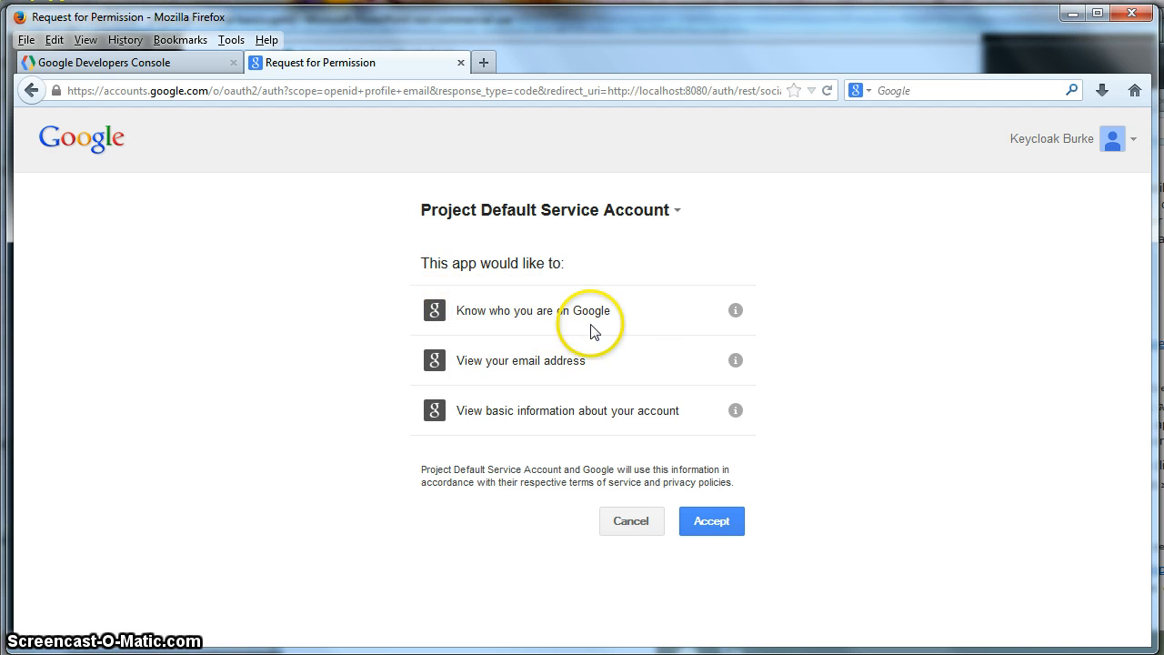
pyautogui.moveTo(517, 382)
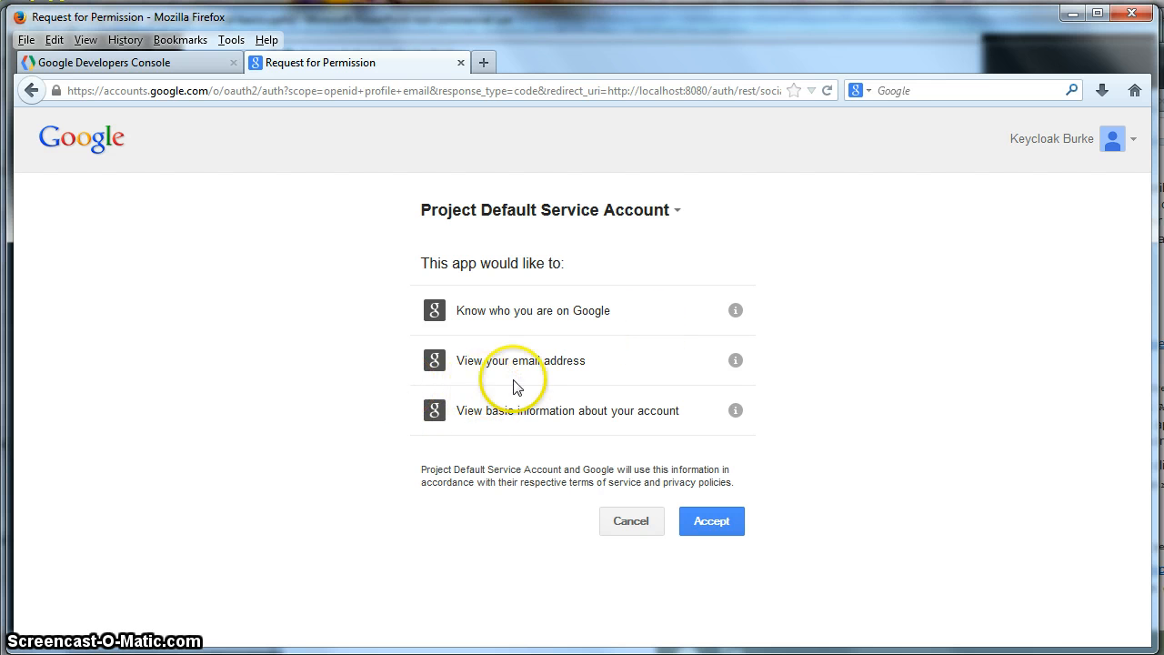
pyautogui.moveTo(555, 411)
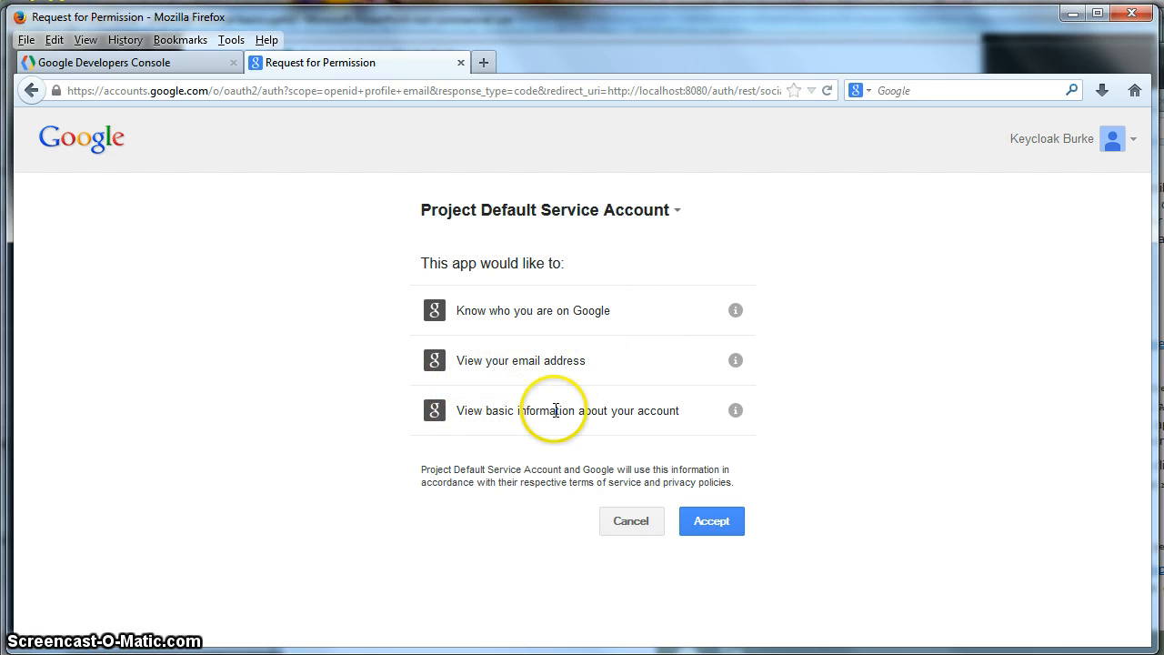
pyautogui.moveTo(404, 298)
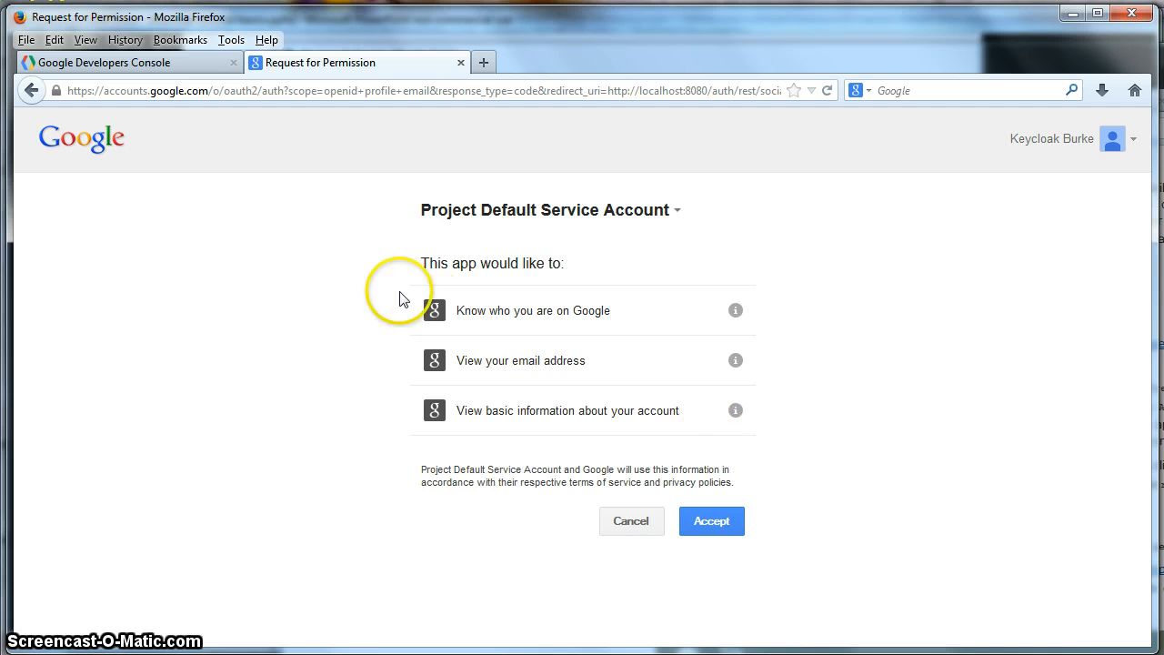
pyautogui.moveTo(776, 502)
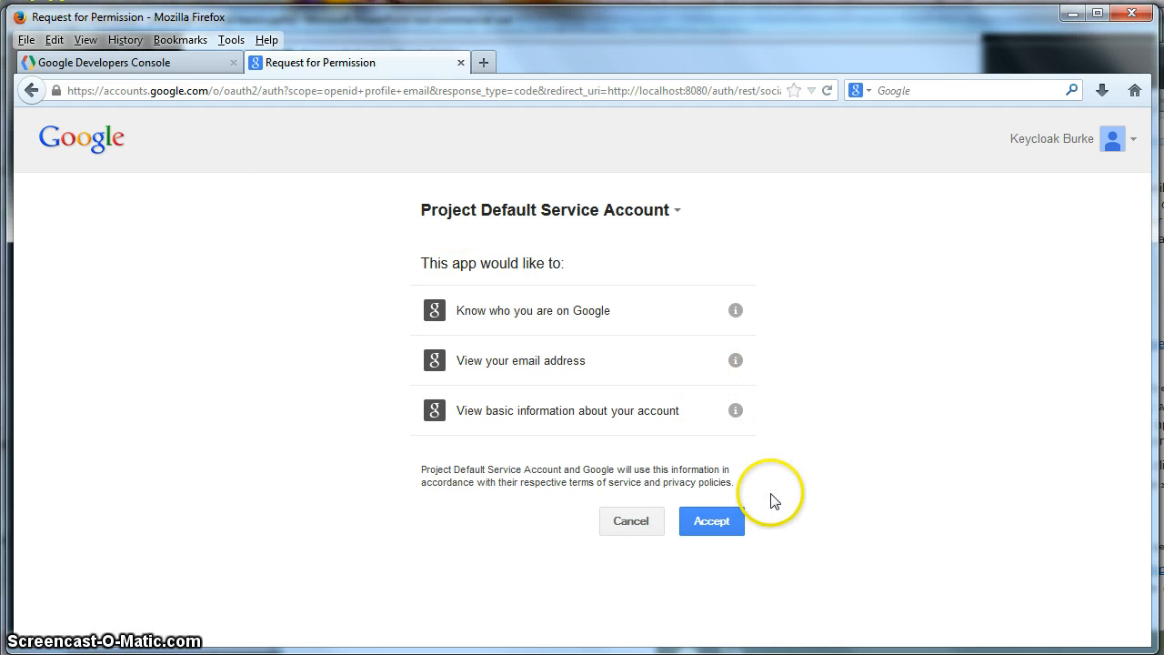
pyautogui.click(712, 521)
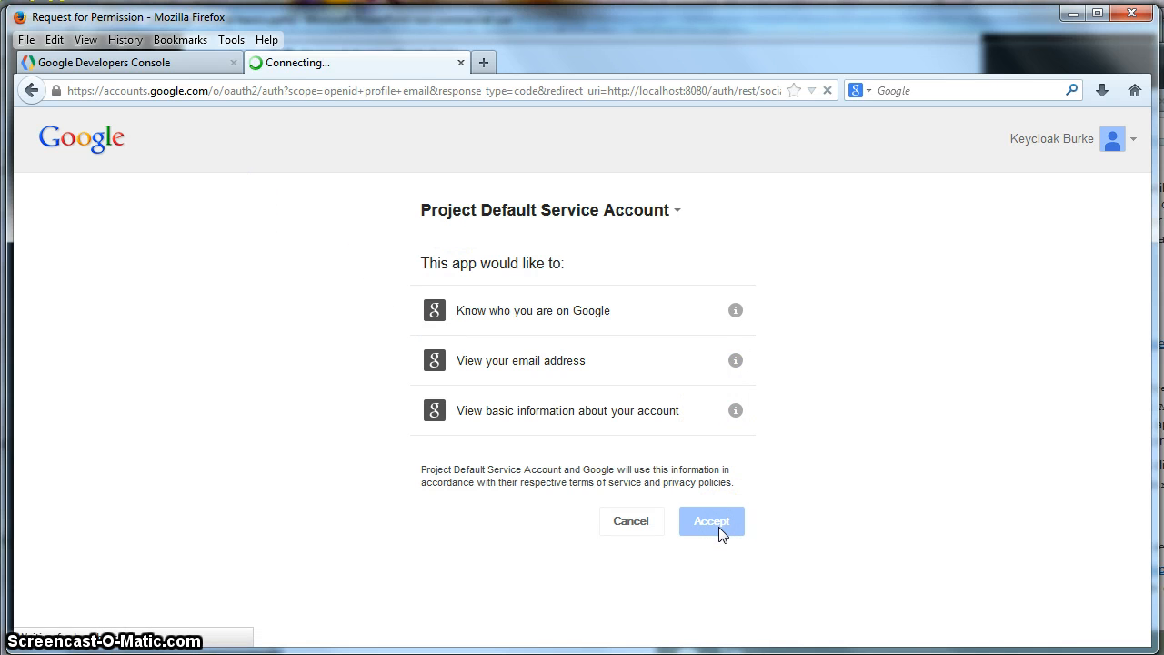
pyautogui.click(711, 520)
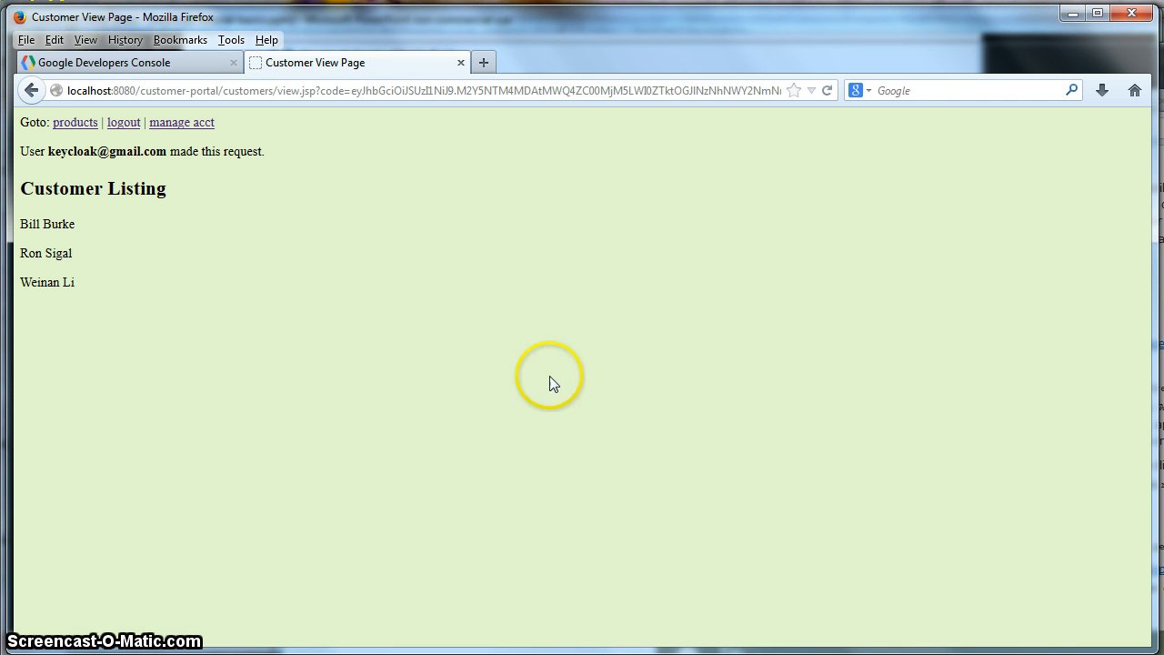
pyautogui.moveTo(535, 382)
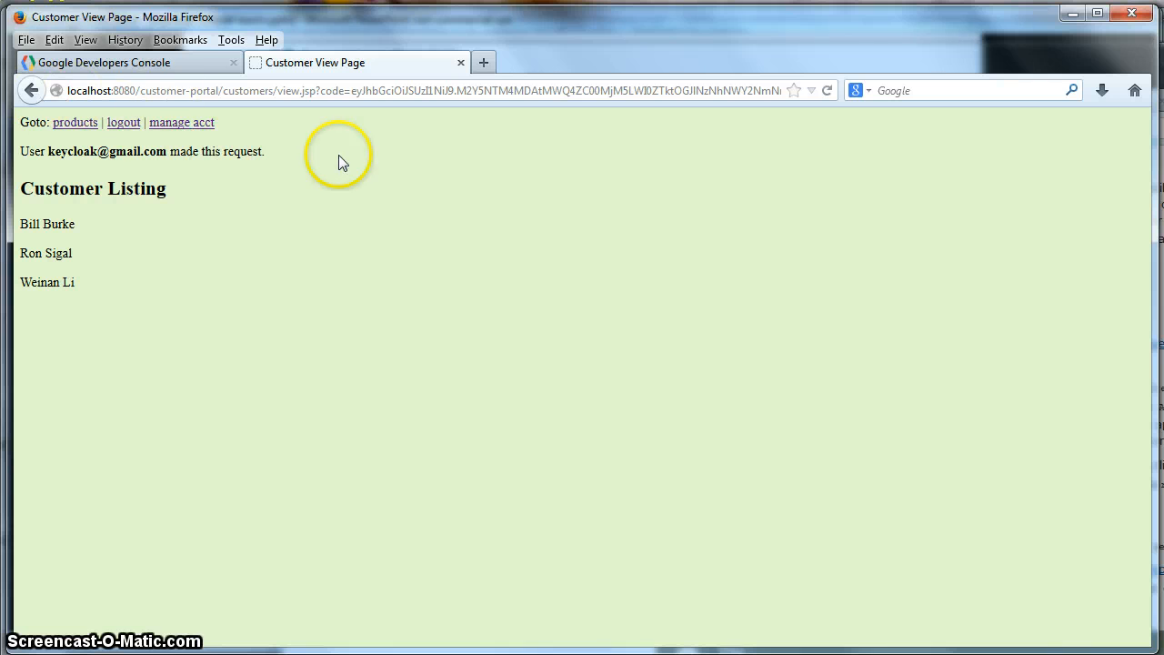
pyautogui.moveTo(43, 149)
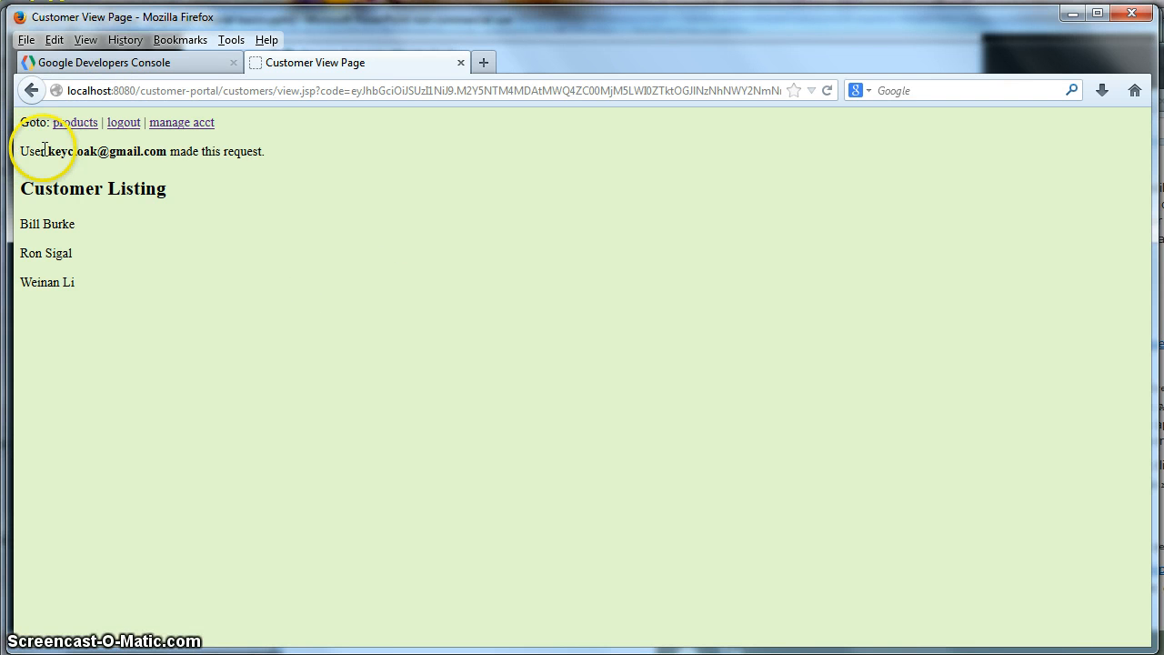
pyautogui.moveTo(44, 173)
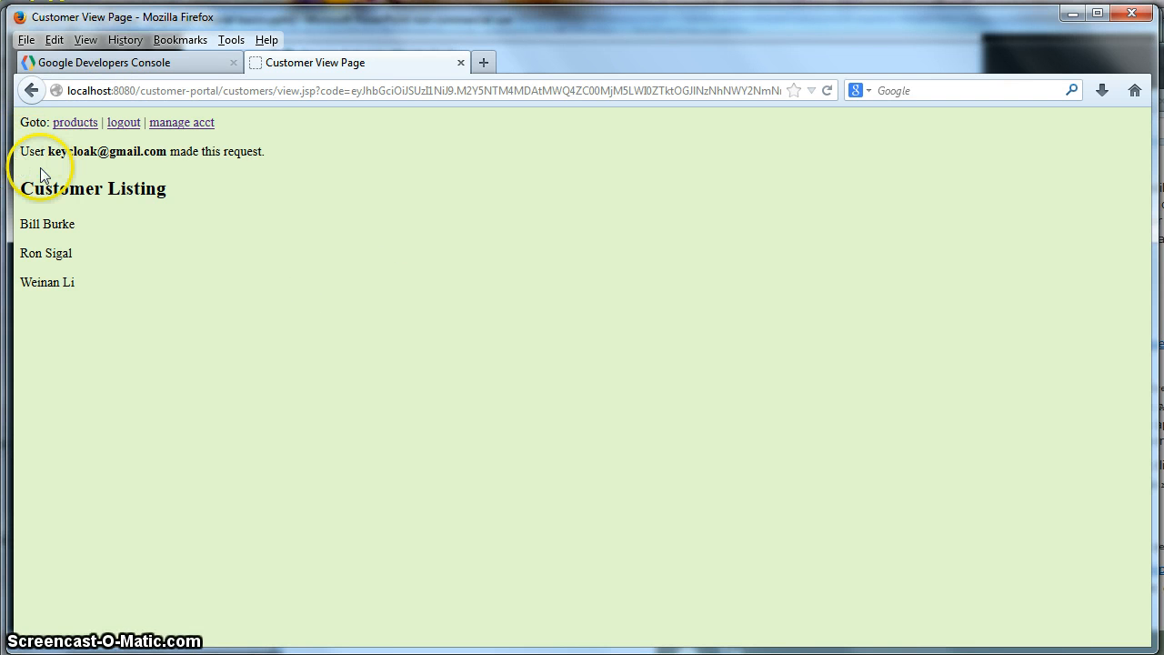
pyautogui.moveTo(204, 87)
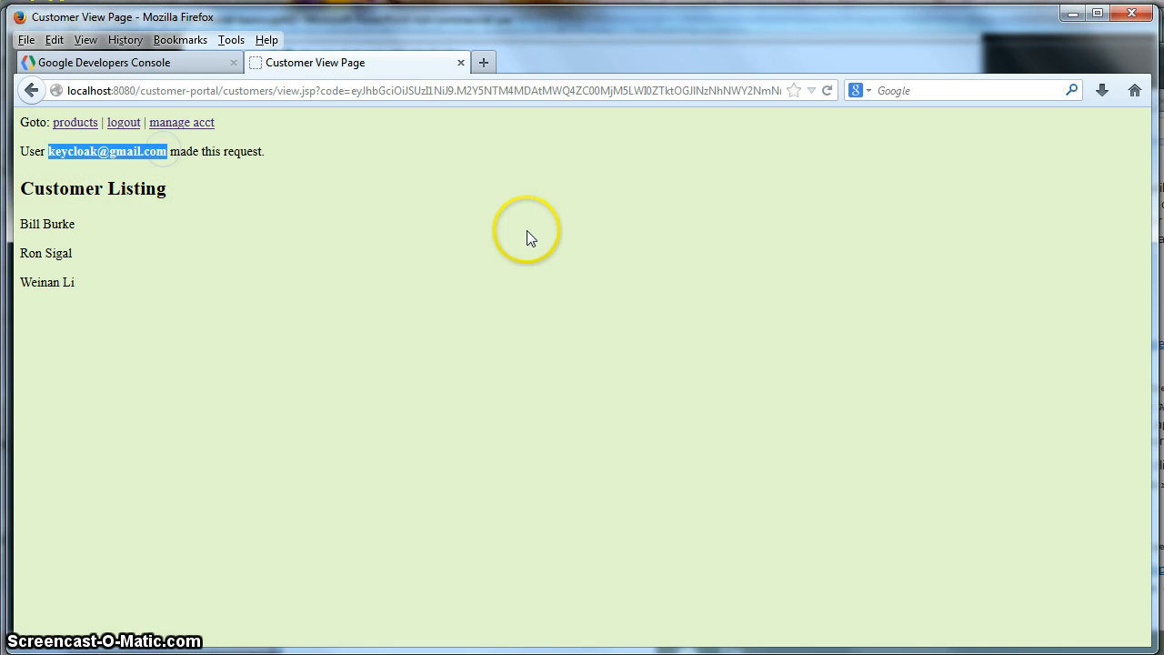
pyautogui.moveTo(124, 122)
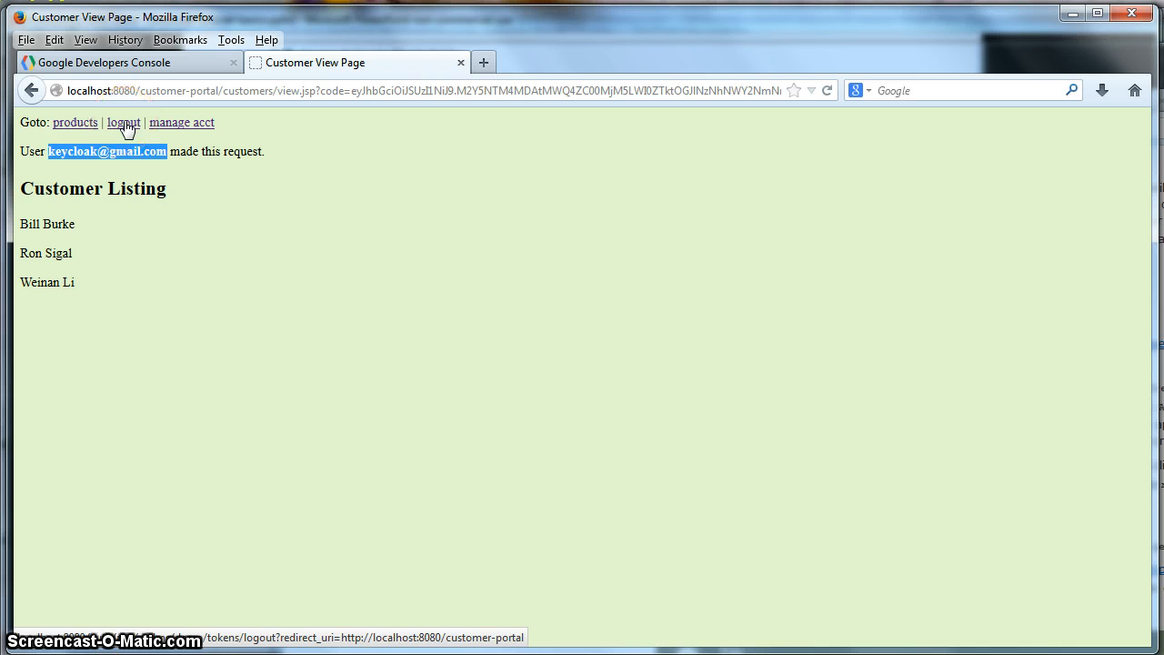
pyautogui.click(124, 122)
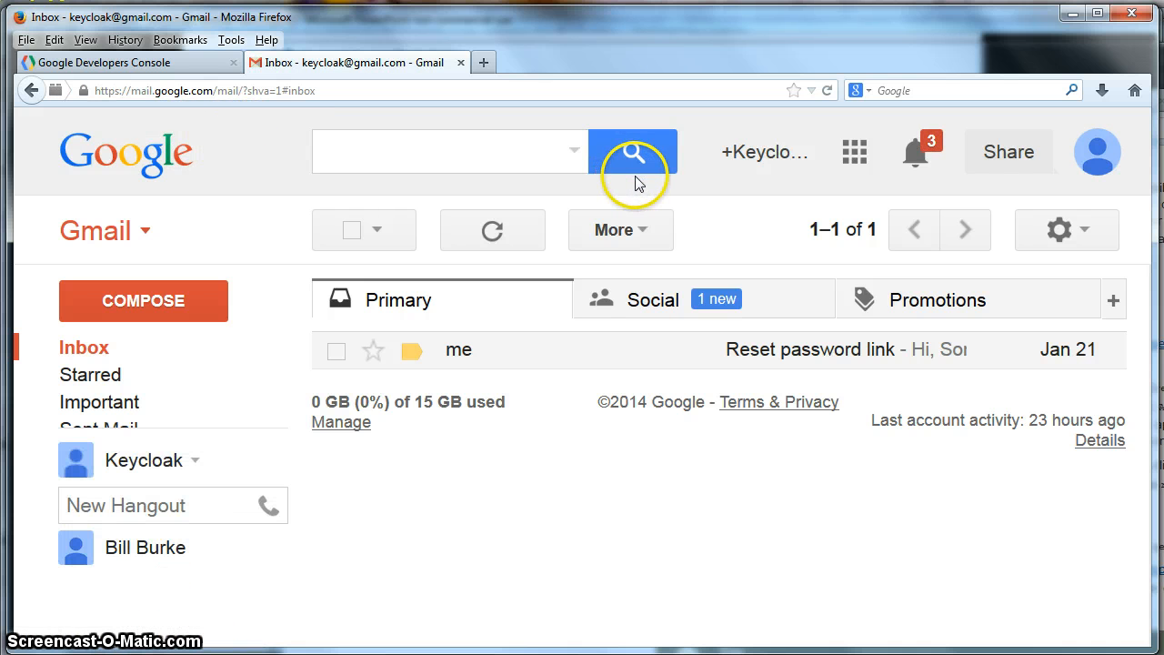
pyautogui.click(1097, 153)
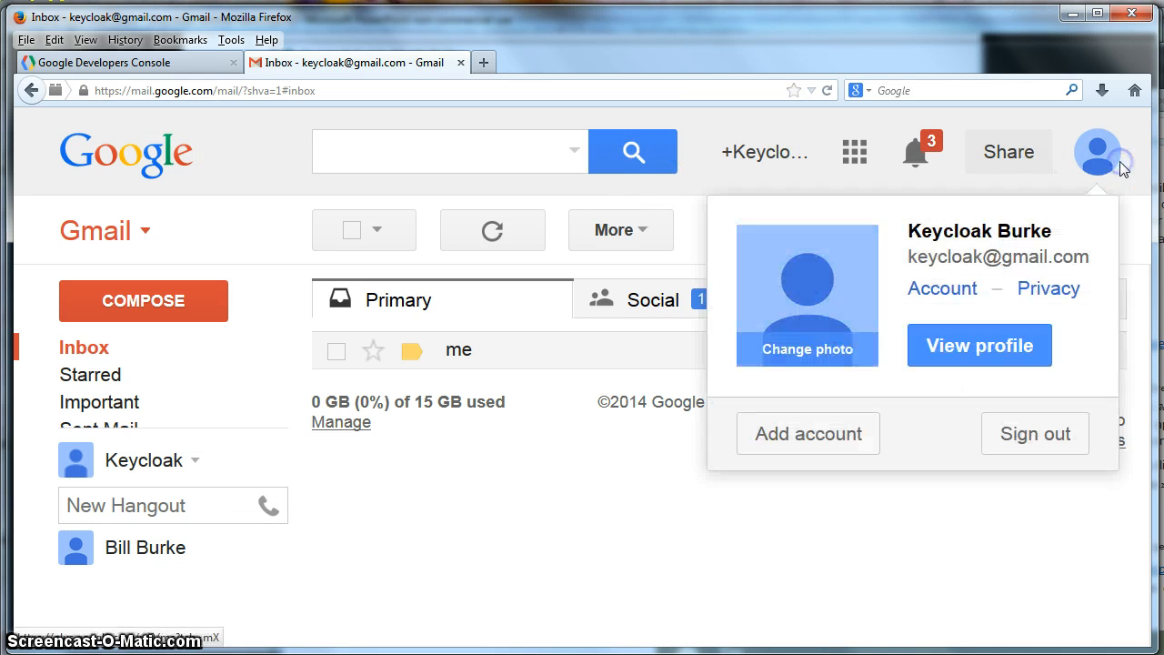
pyautogui.click(1035, 433)
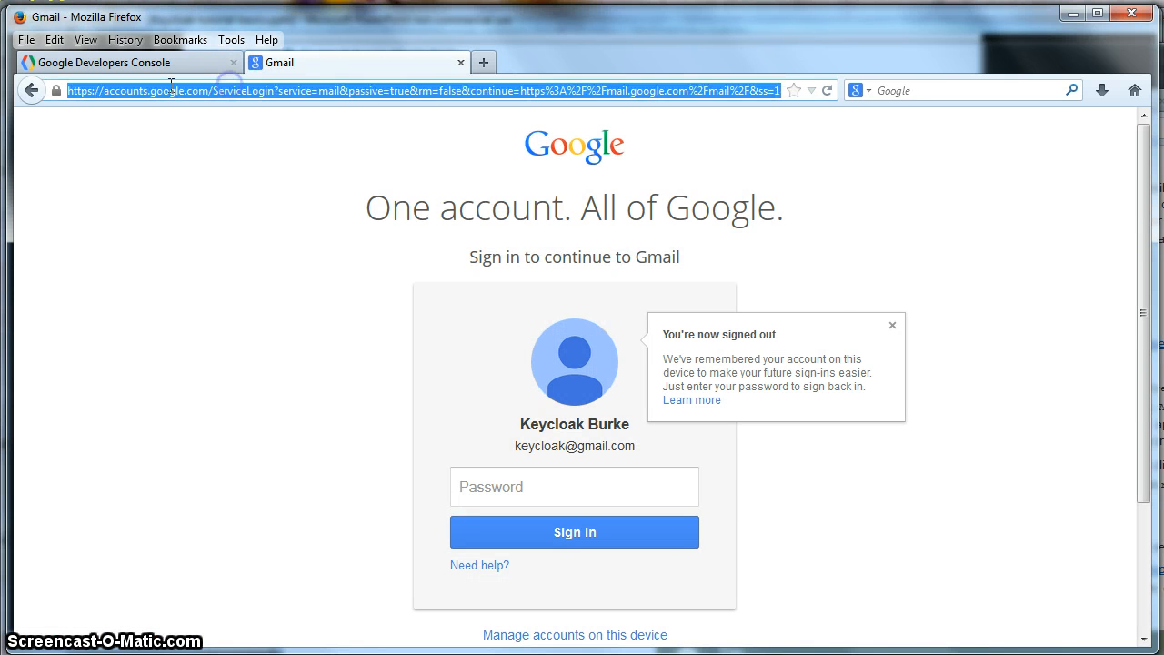
pyautogui.write('custom')
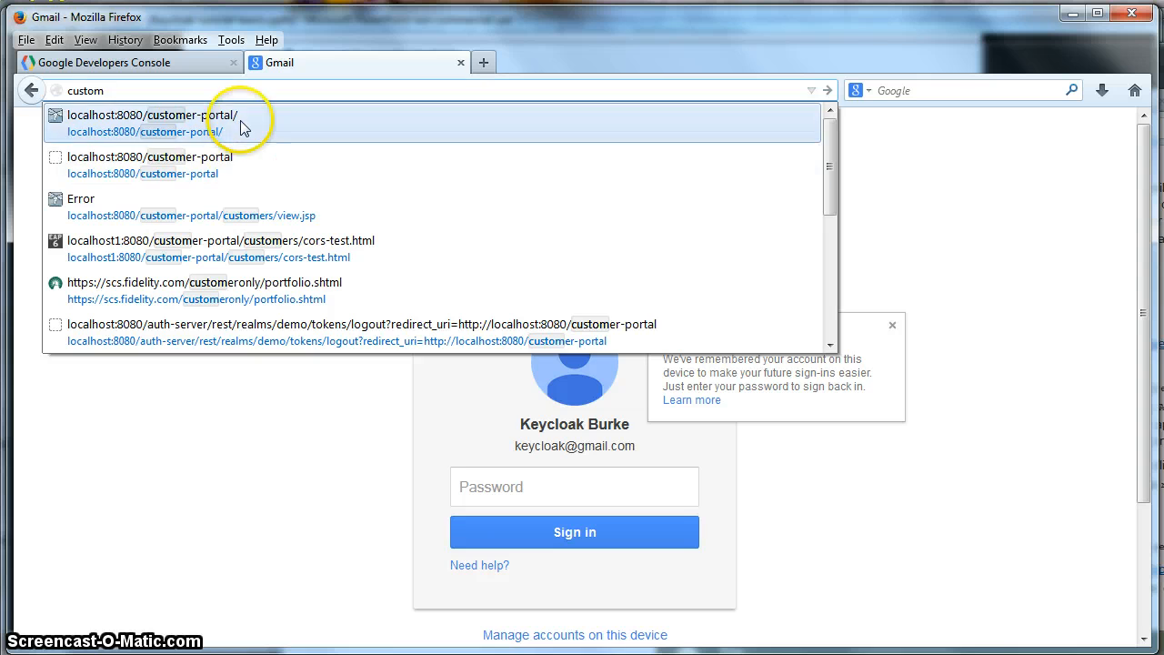
pyautogui.click(153, 114)
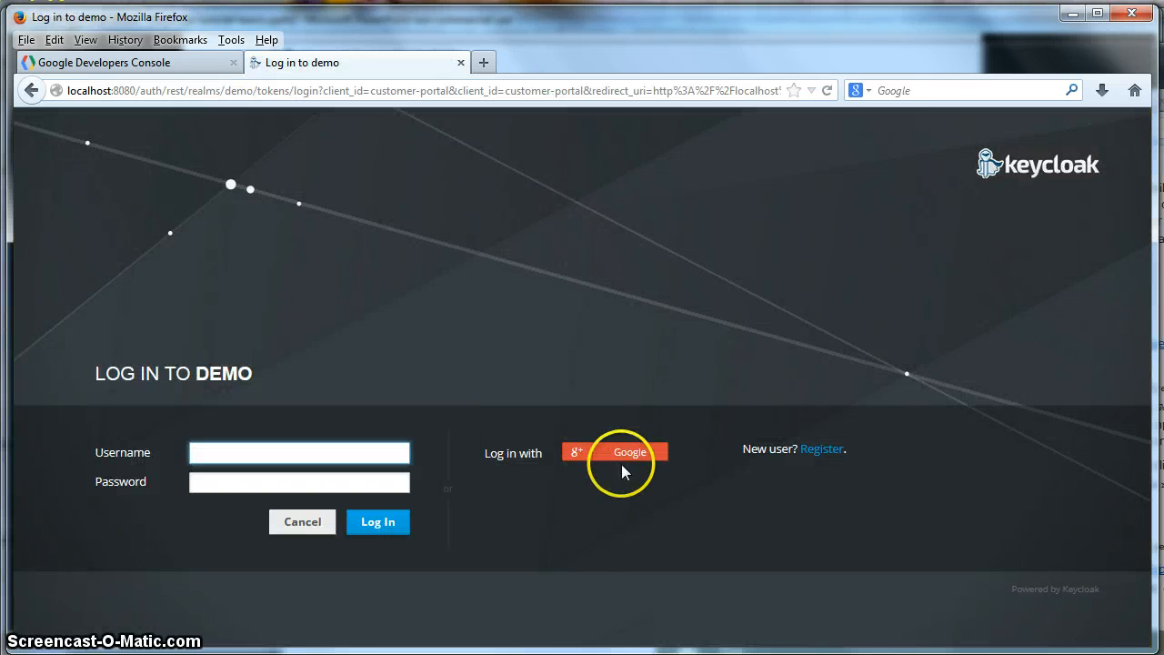
pyautogui.click(630, 451)
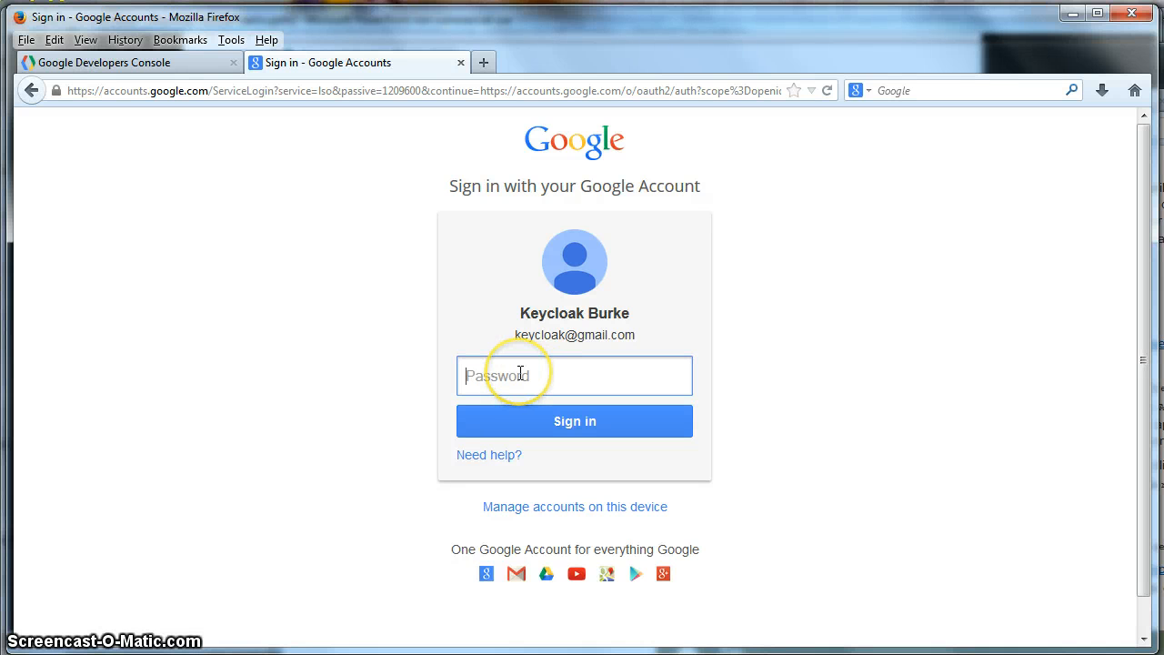
pyautogui.write('••')
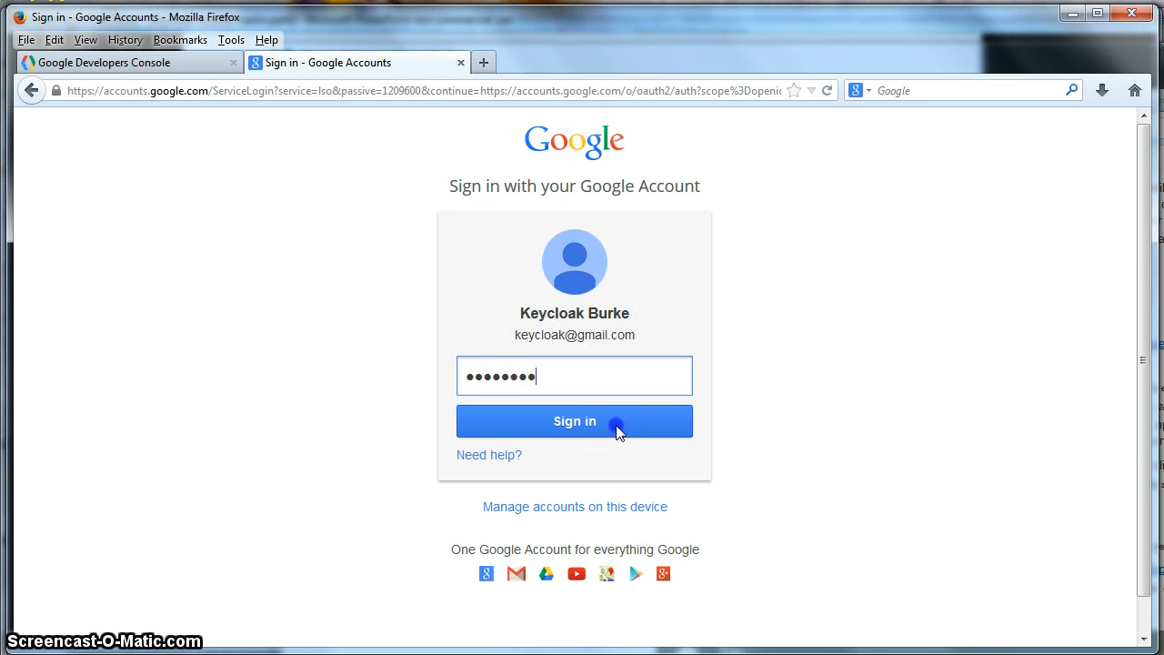
pyautogui.click(575, 422)
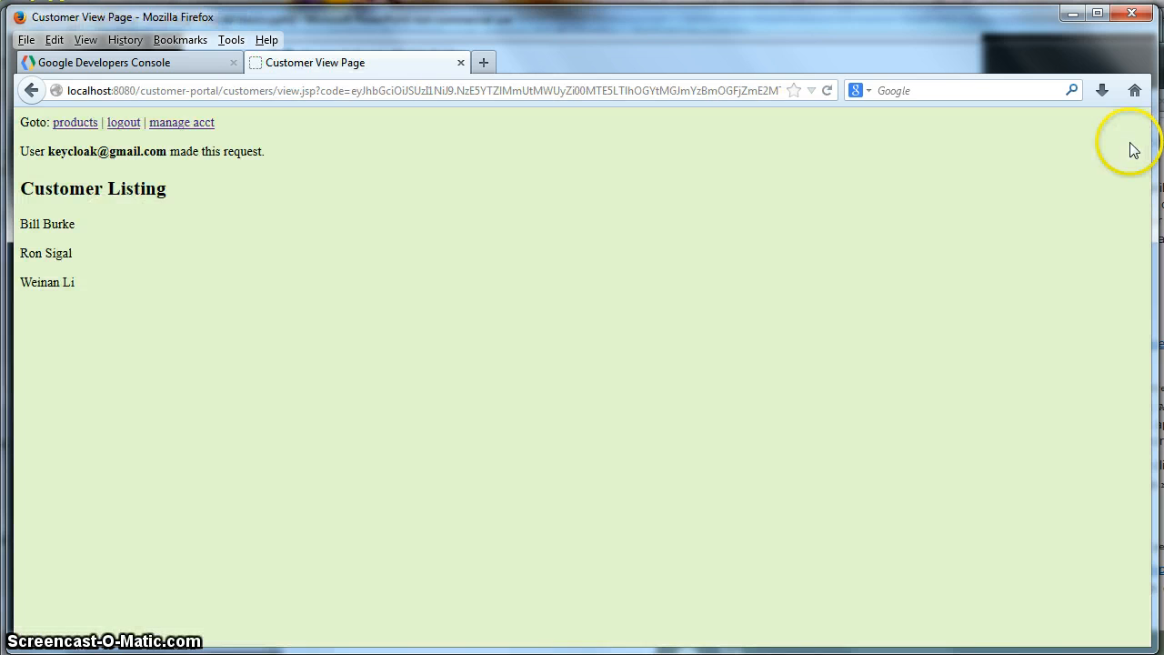
pyautogui.click(74, 122)
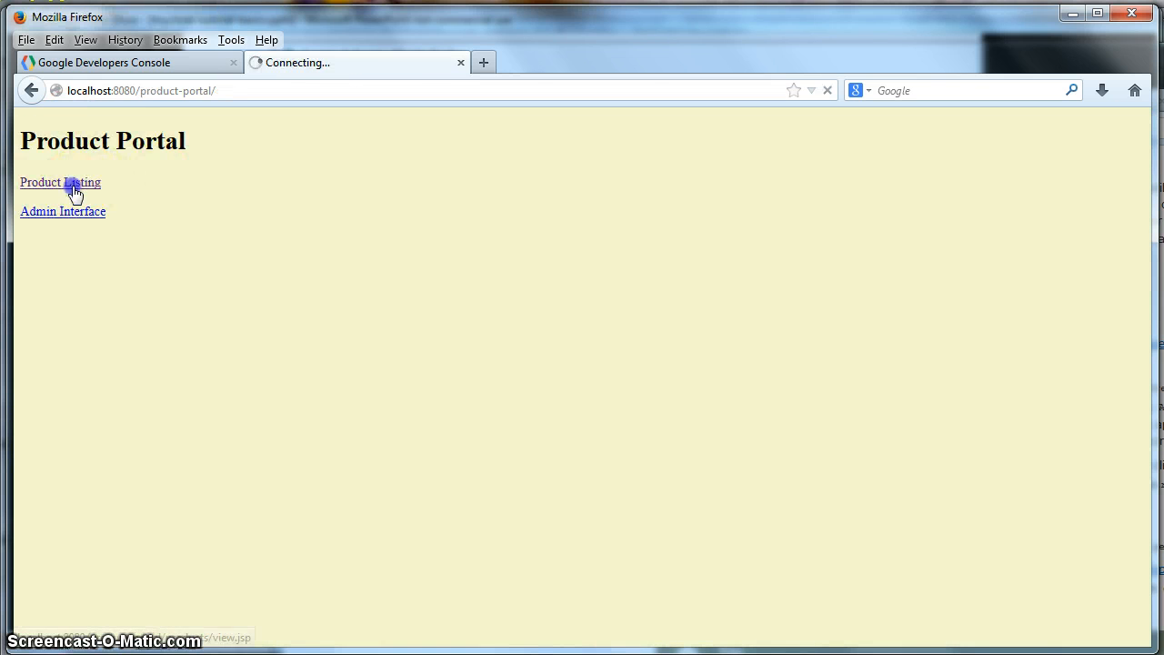
pyautogui.click(60, 182)
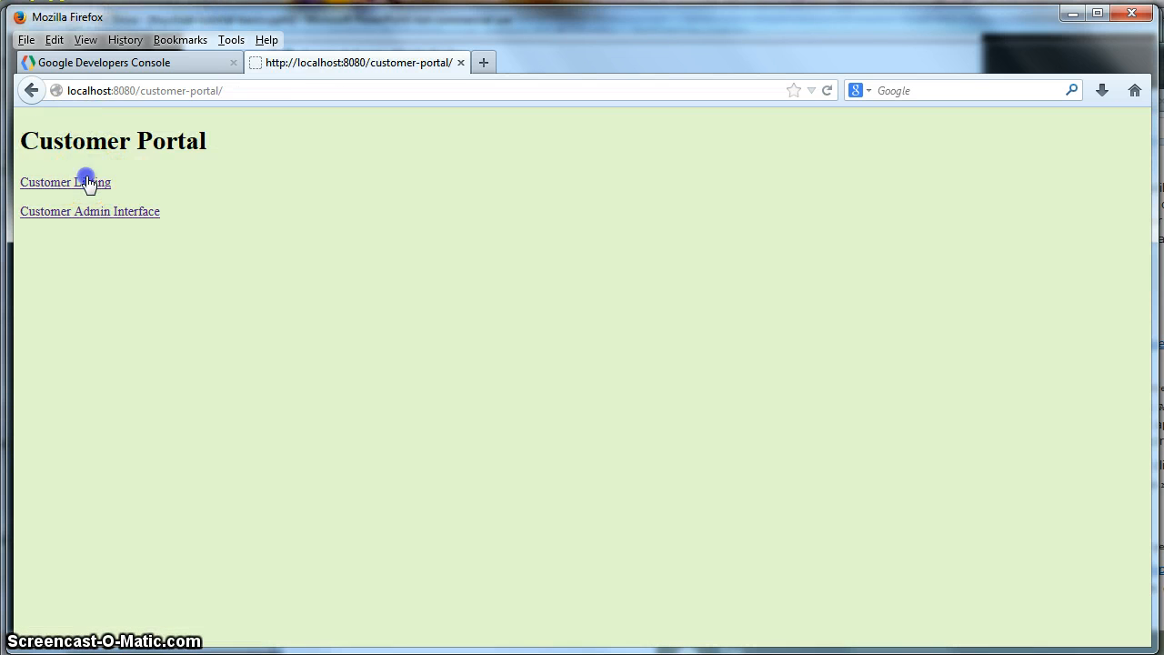
pyautogui.click(66, 182)
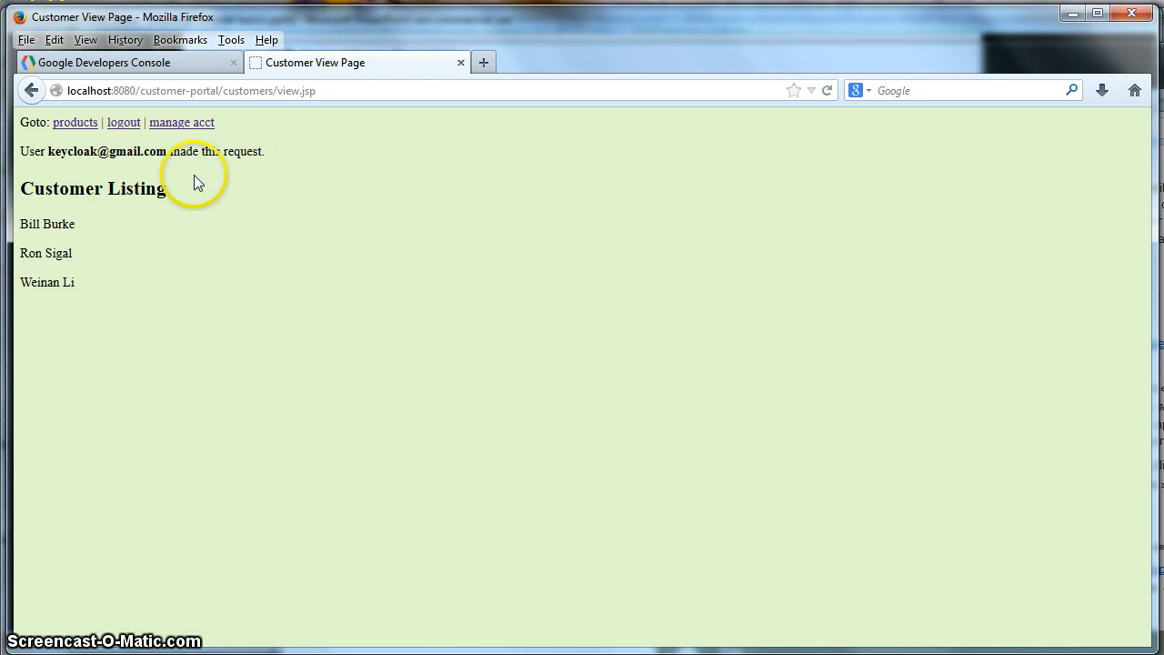
pyautogui.moveTo(131, 154)
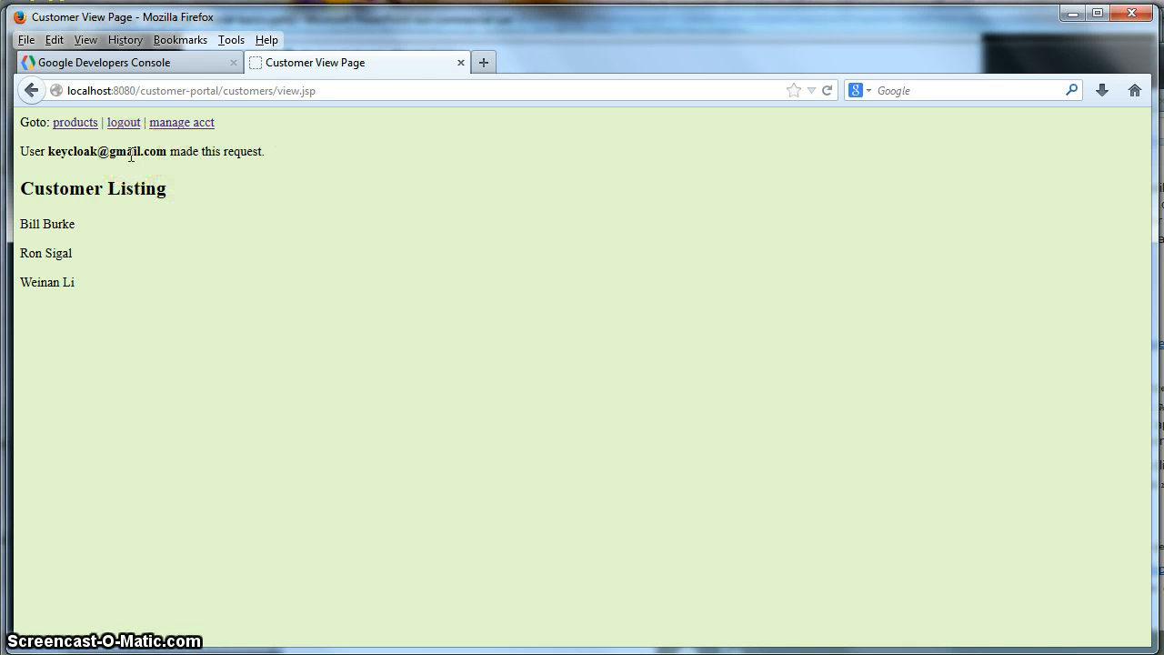
pyautogui.moveTo(124, 122)
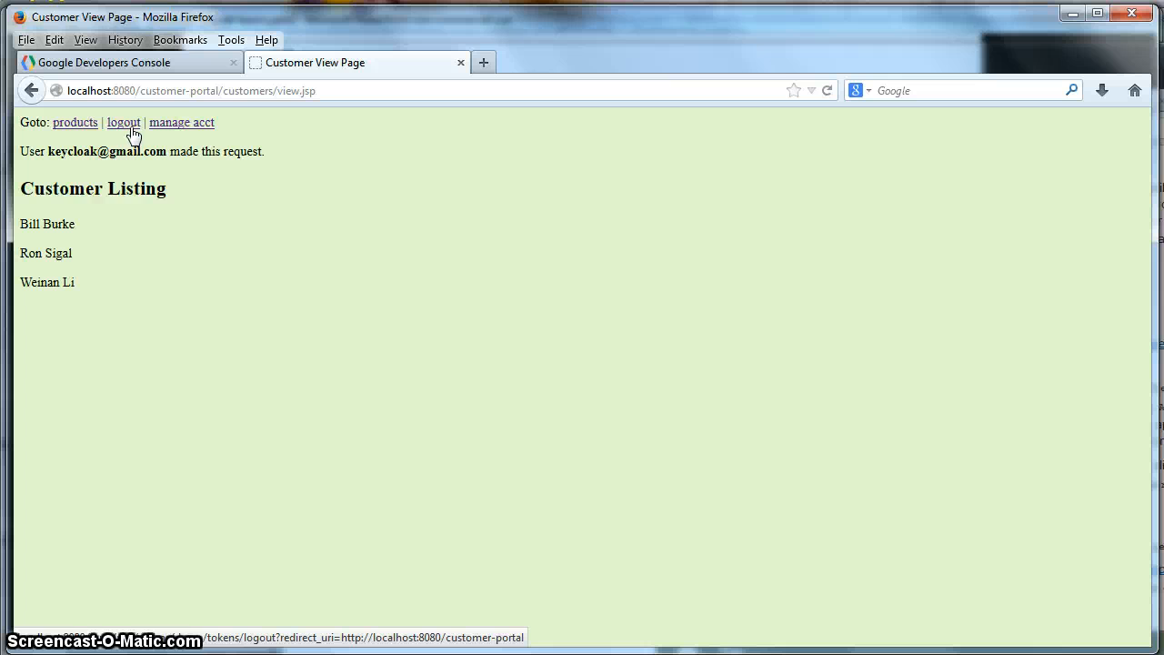
pyautogui.click(124, 122)
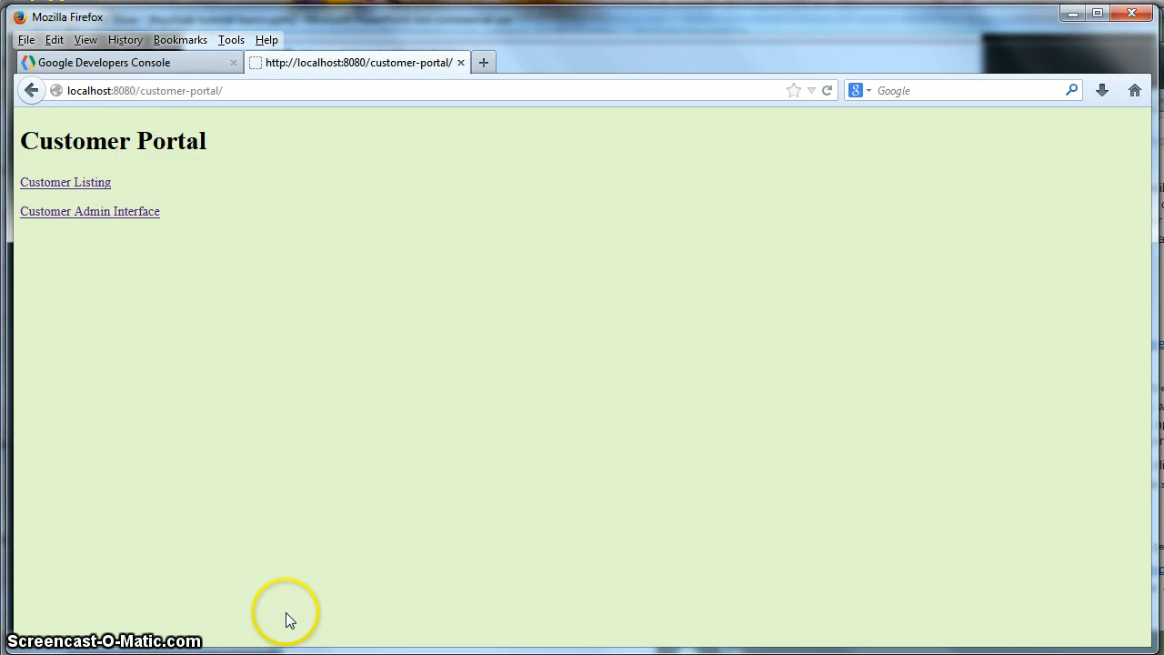